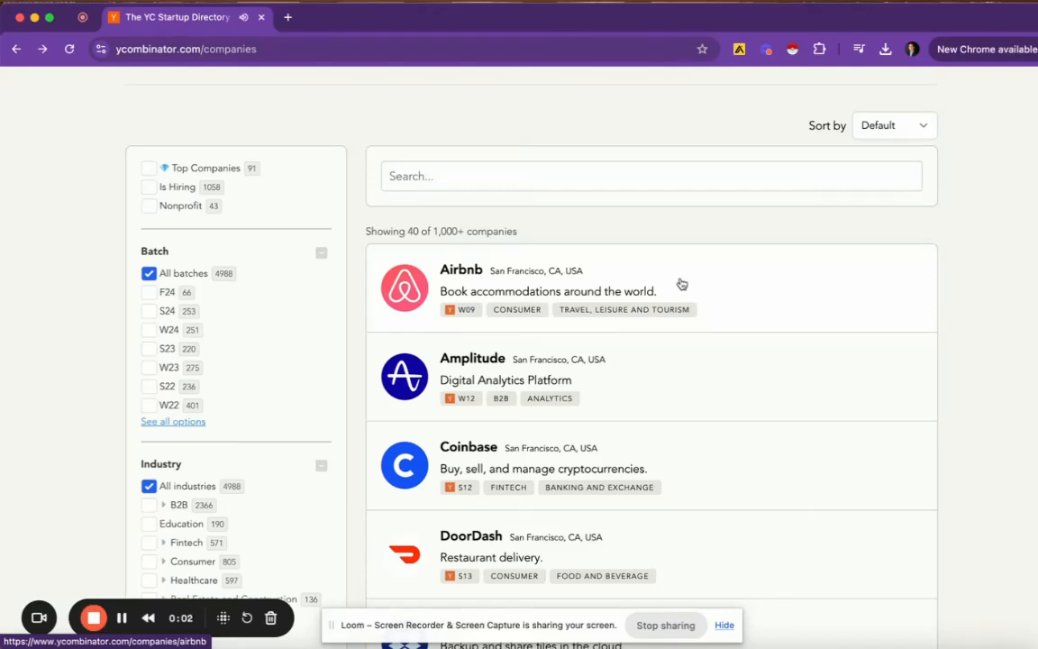
{"action": "mouse_move", "coordinate": [806, 373]}
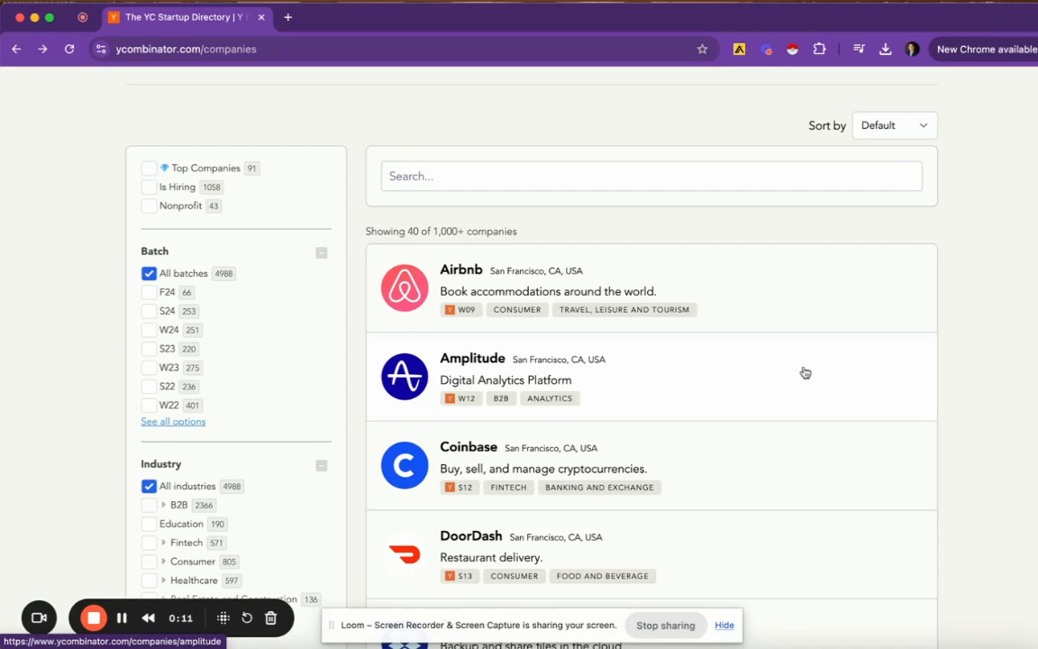
{"action": "mouse_move", "coordinate": [659, 351]}
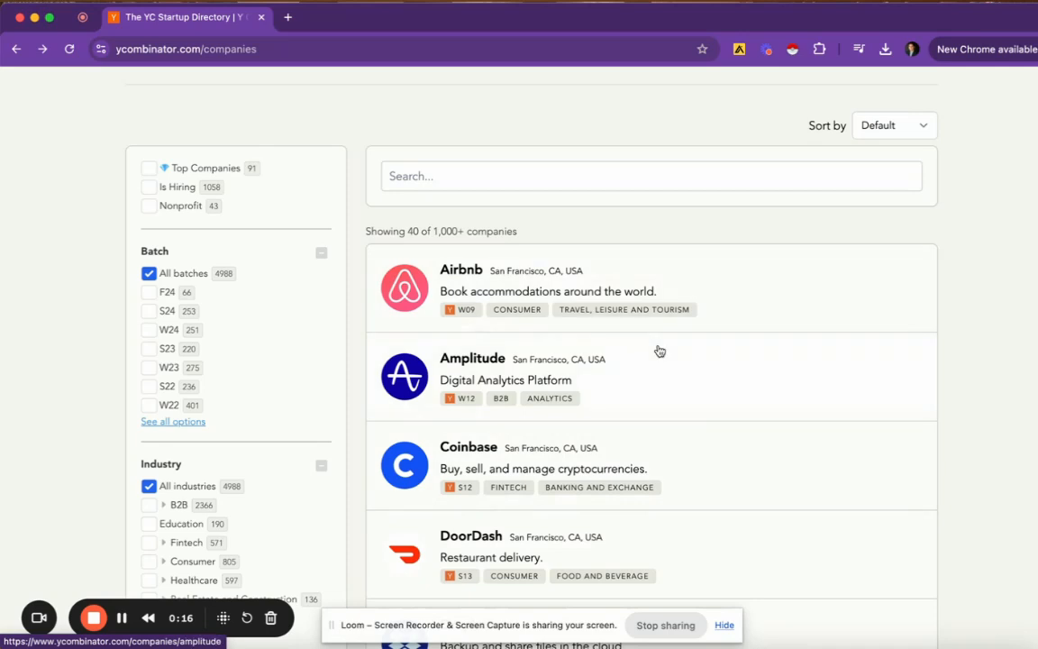
{"action": "mouse_move", "coordinate": [583, 541]}
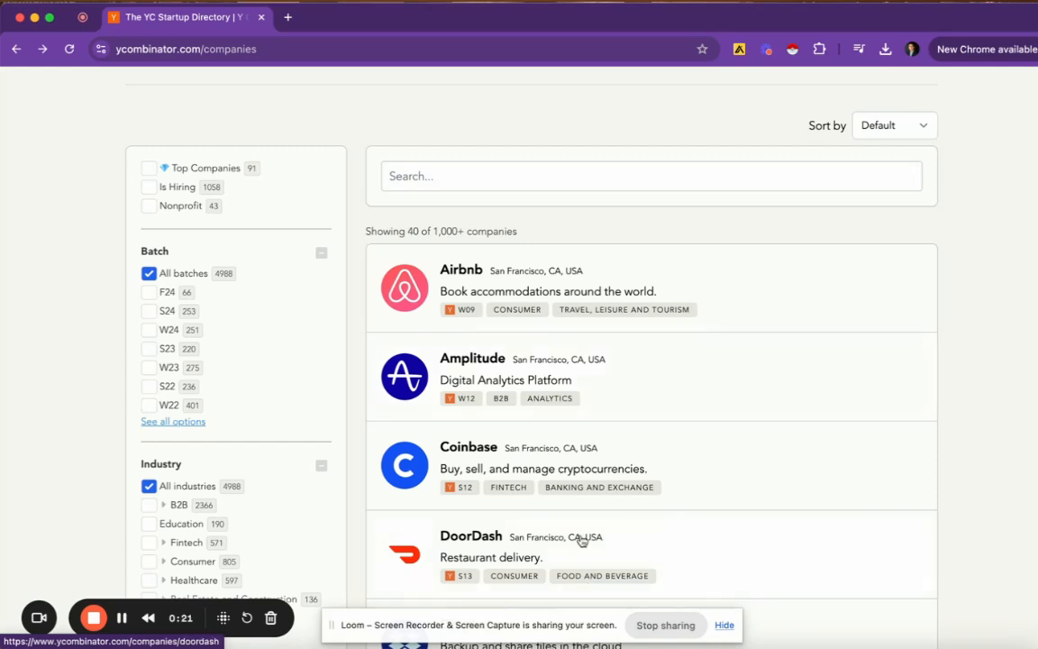
Tick the first two batch checkboxes in the YC directory's Batch filter.
{"action": "left_click", "coordinate": [148, 310]}
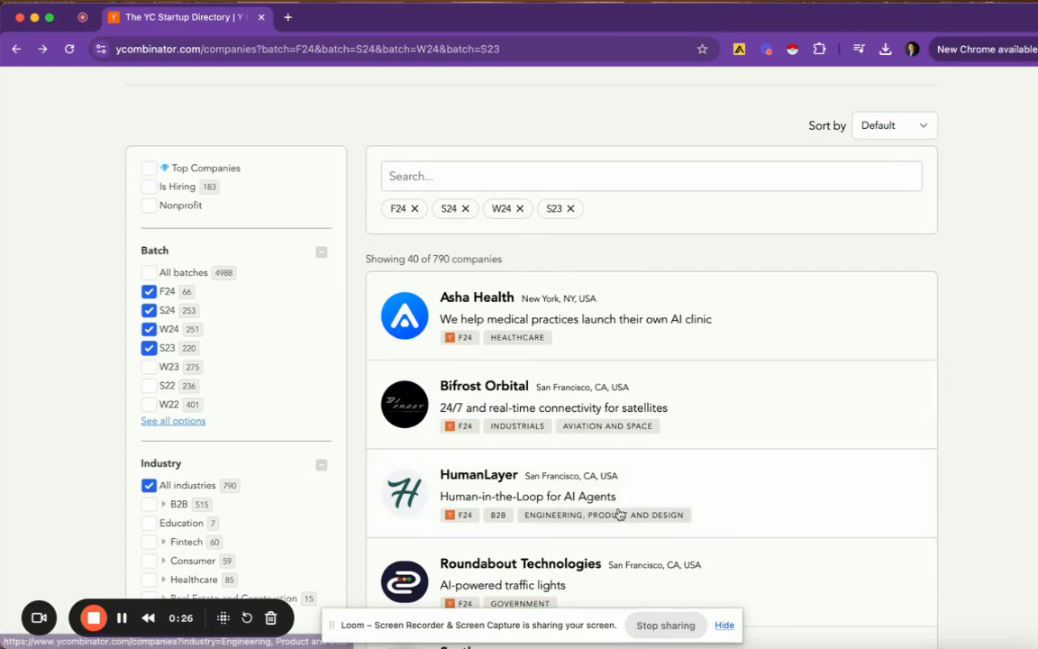
{"action": "scroll", "scroll_direction": "up", "scroll_amount": 3}
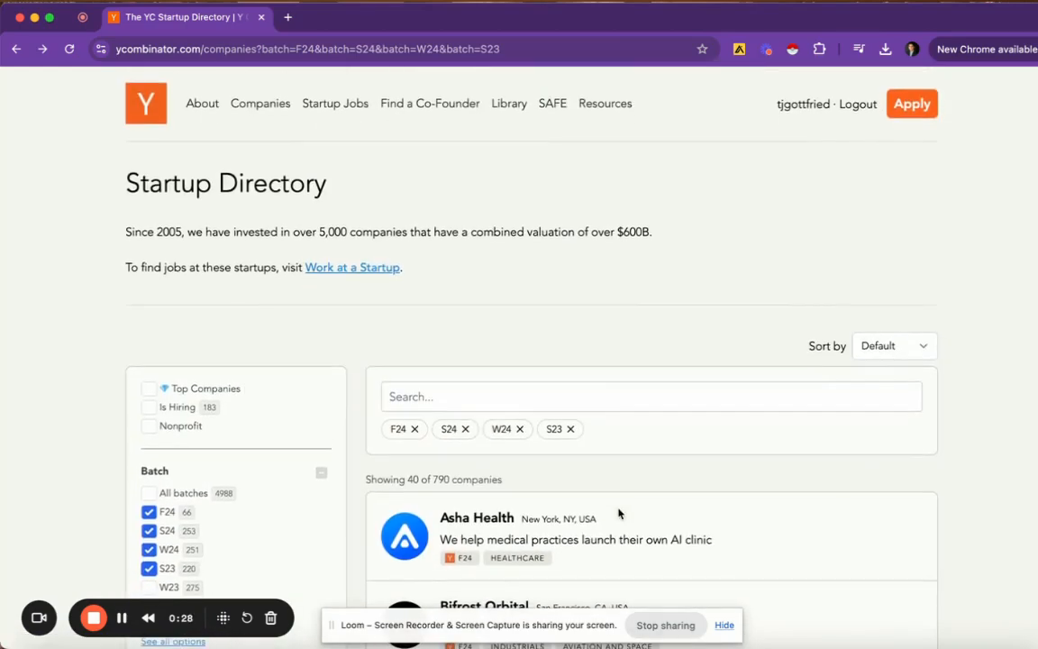
{"action": "mouse_move", "coordinate": [619, 514]}
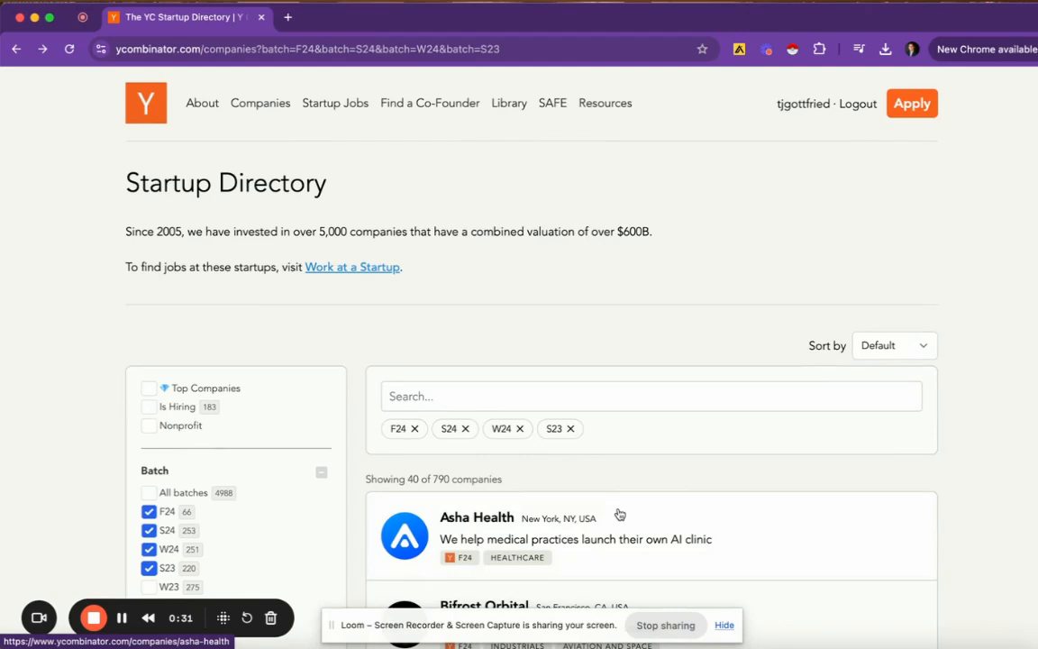
{"action": "scroll", "scroll_direction": "down", "scroll_amount": 3}
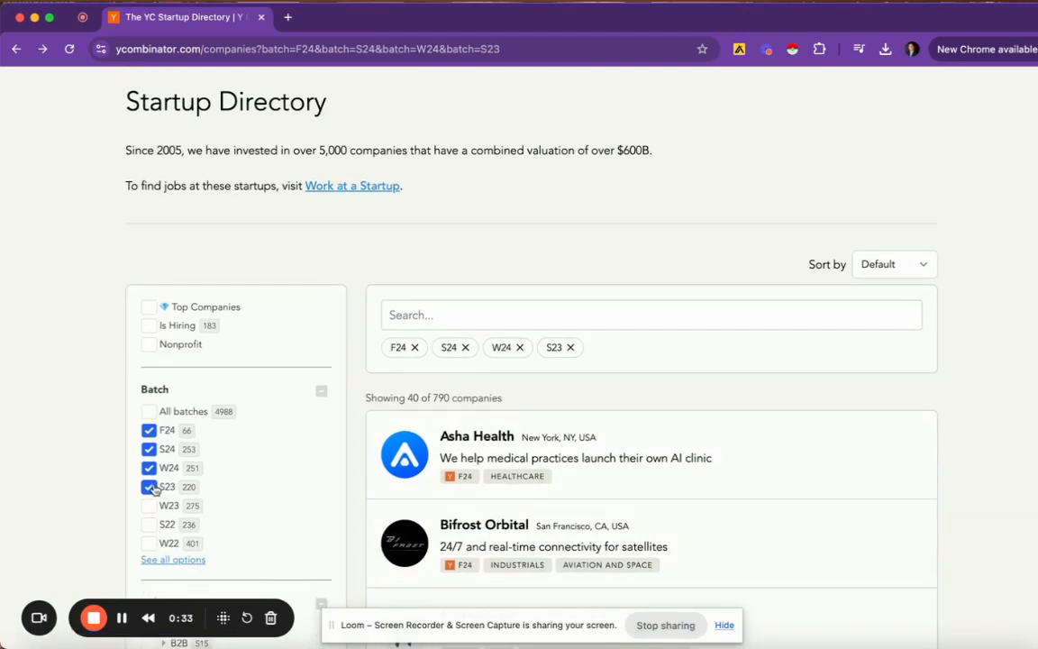
{"action": "left_click", "coordinate": [149, 412]}
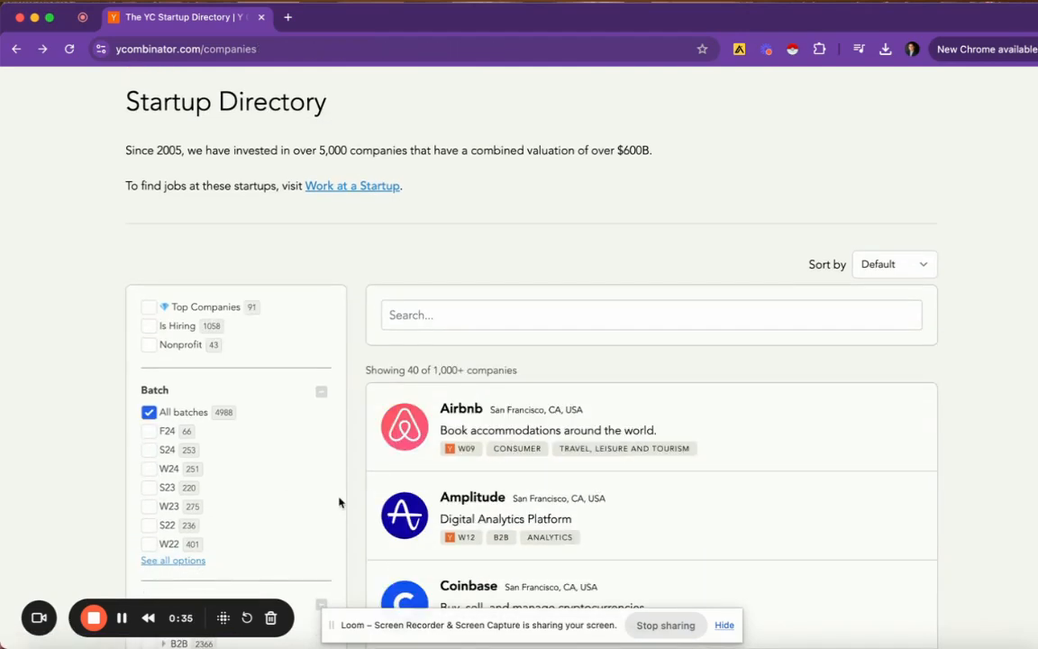
{"action": "scroll", "scroll_direction": "down", "scroll_amount": 3}
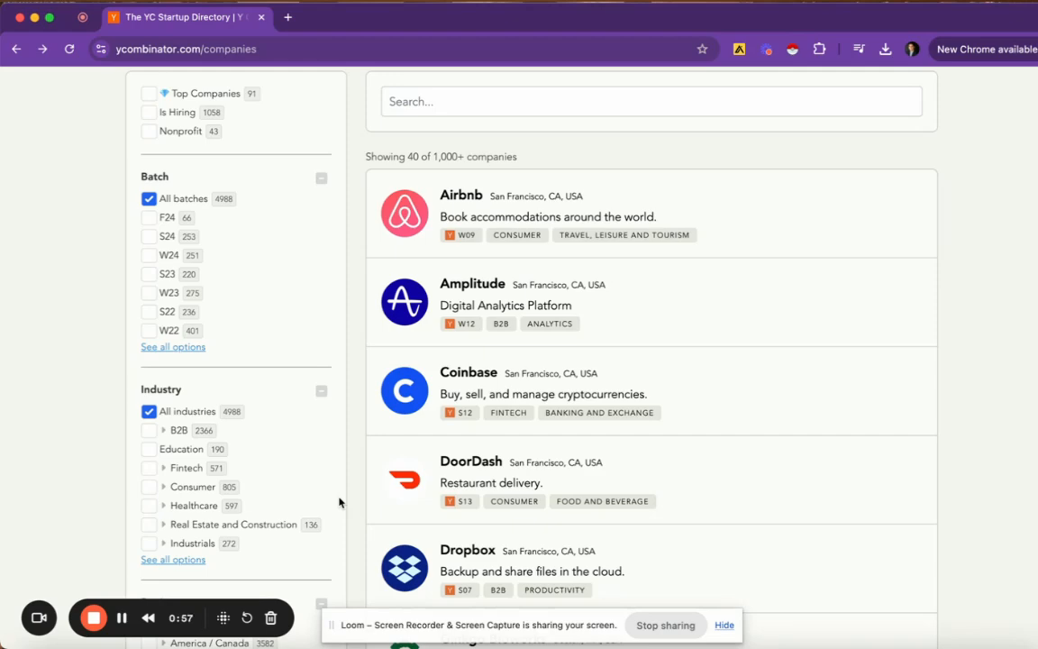
{"action": "mouse_move", "coordinate": [268, 177]}
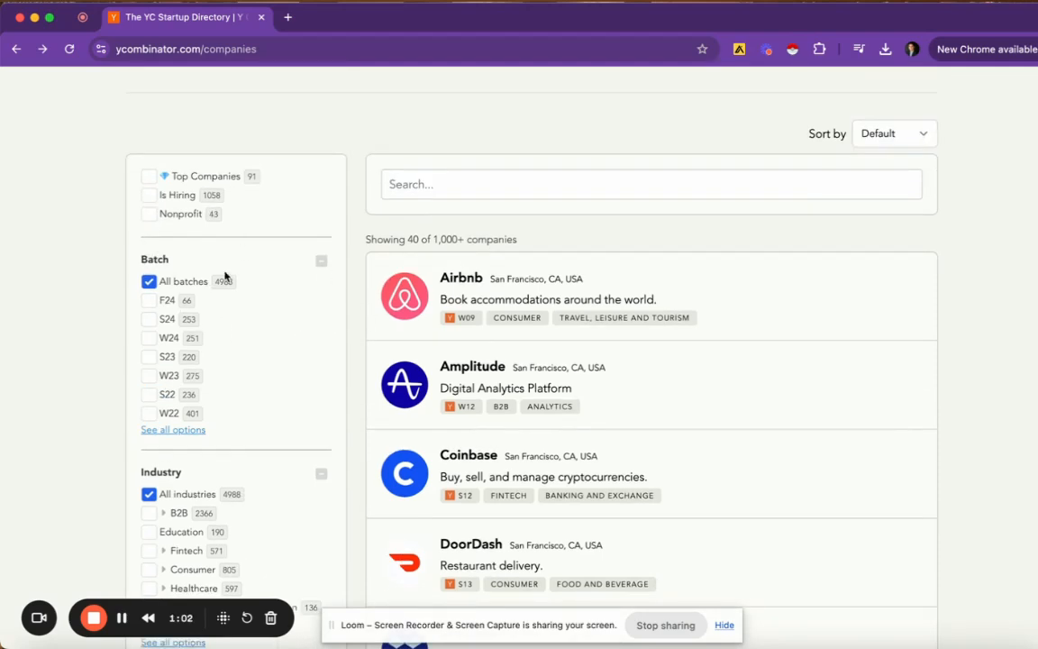
{"action": "mouse_move", "coordinate": [237, 299]}
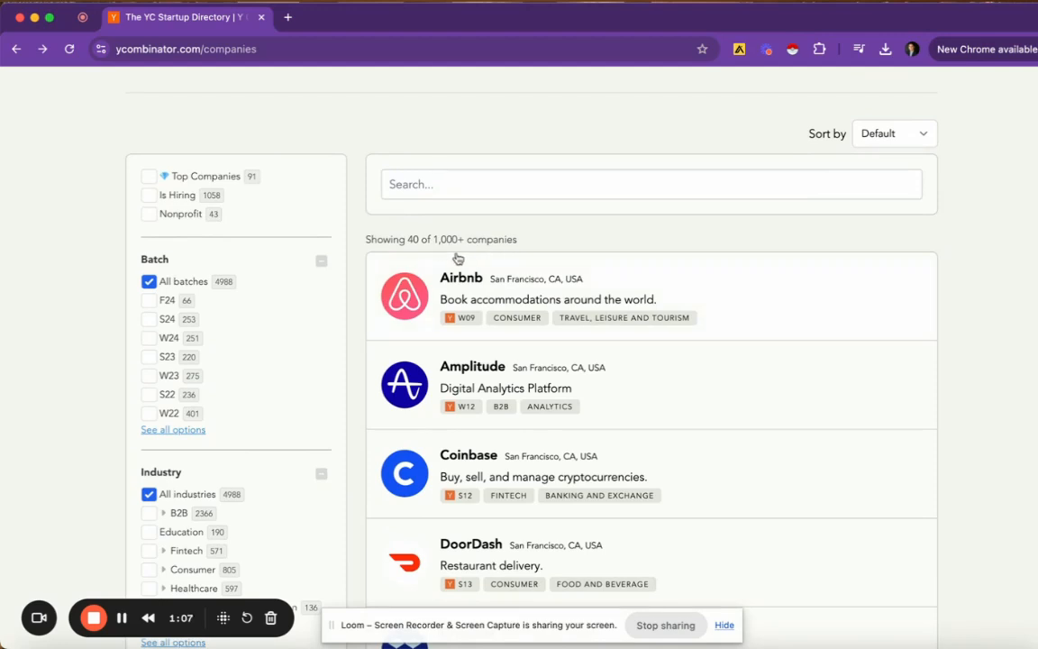
{"action": "mouse_move", "coordinate": [448, 255]}
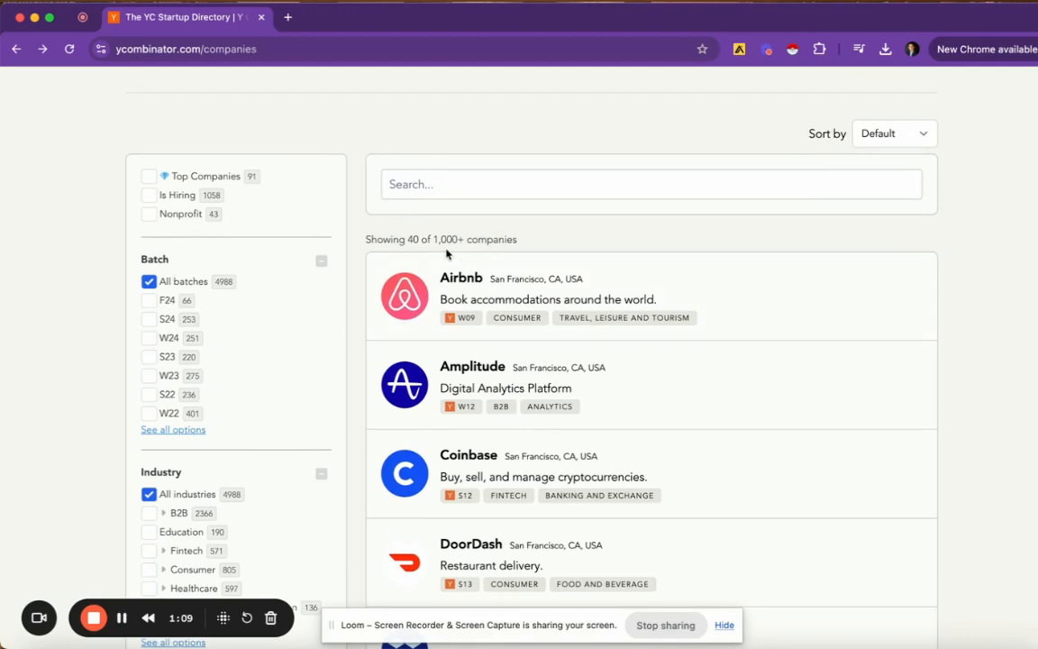
{"action": "mouse_move", "coordinate": [210, 382]}
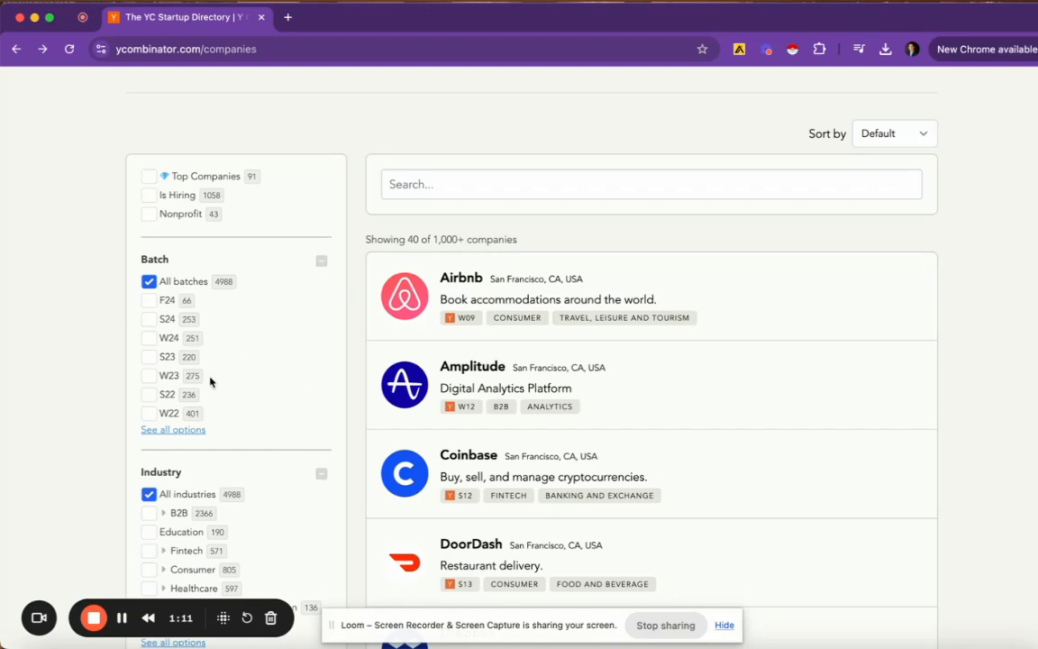
Add the F24, W24 and W23 batches to the Batch filter.
{"action": "scroll", "scroll_direction": "down", "scroll_amount": 3}
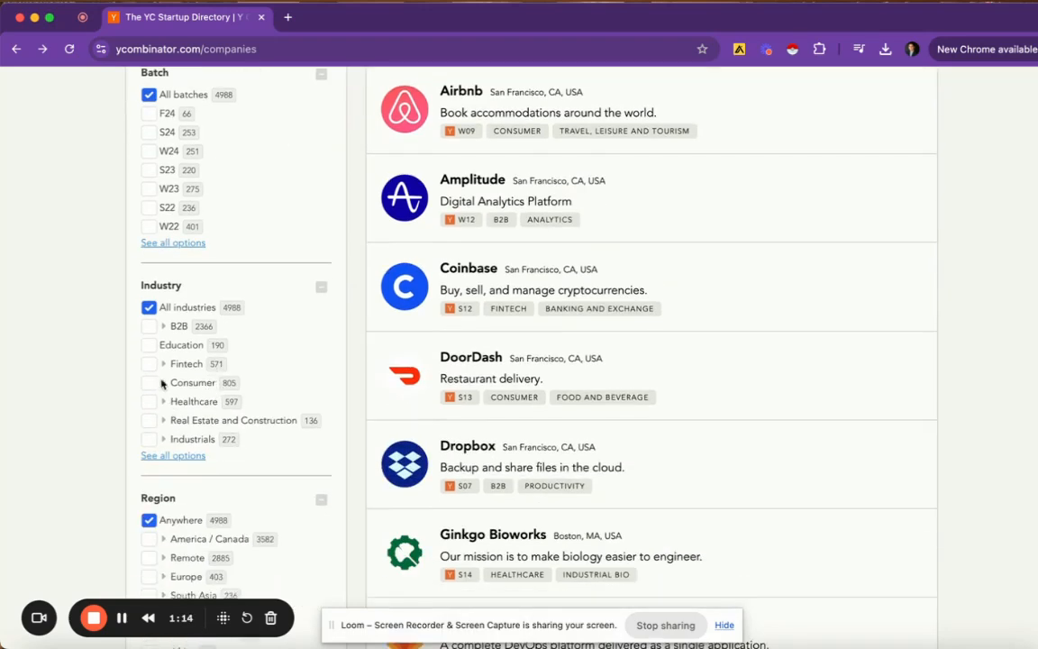
{"action": "scroll", "scroll_direction": "down", "scroll_amount": 3}
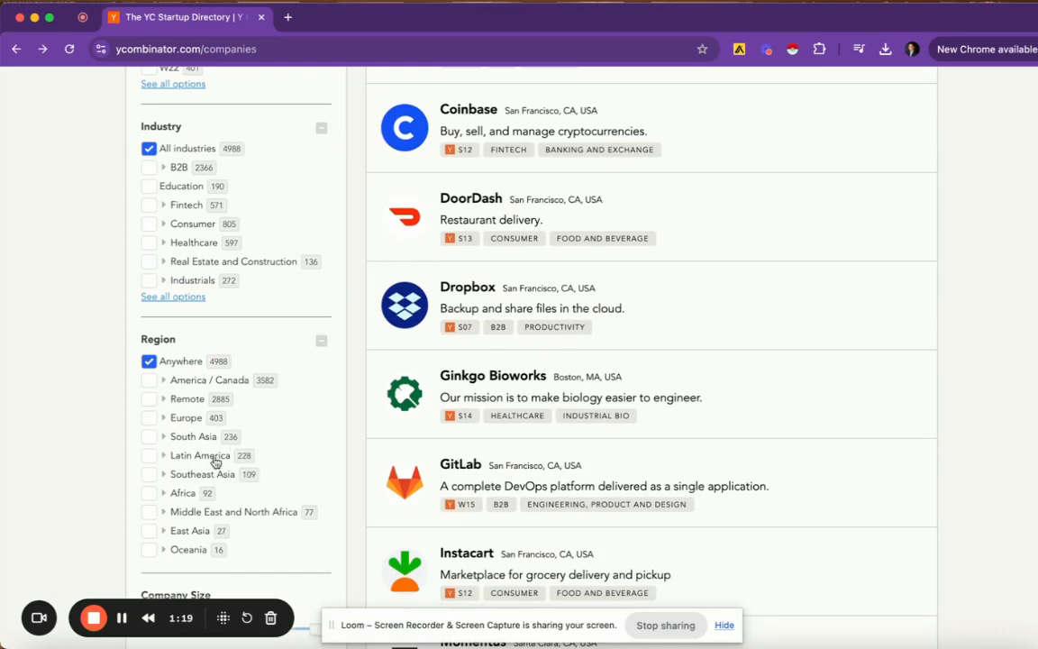
{"action": "scroll", "scroll_direction": "down", "scroll_amount": 3}
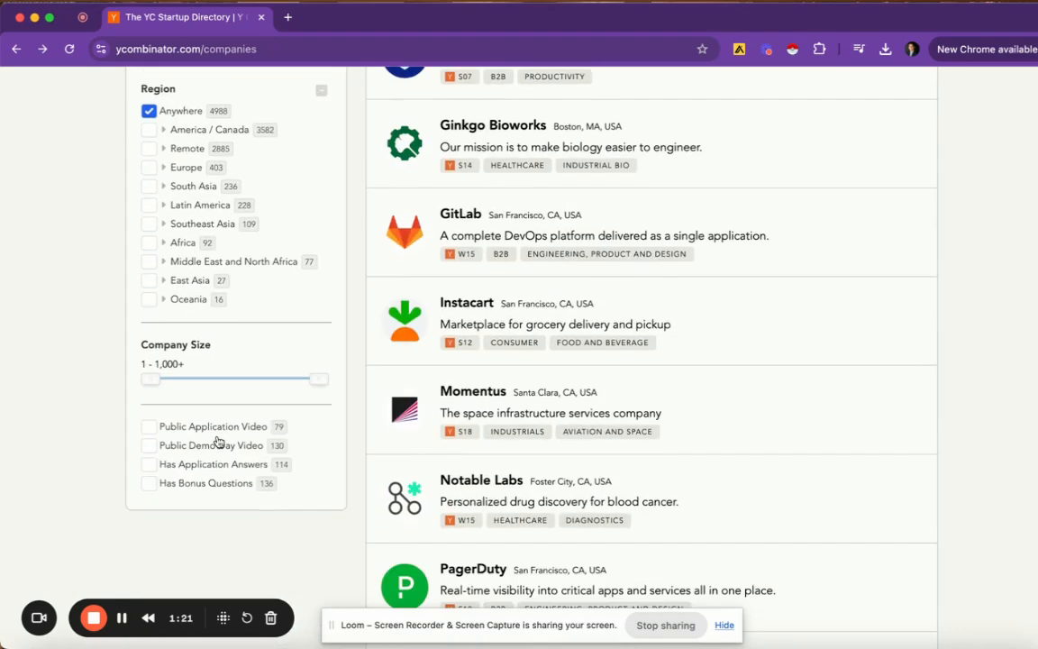
{"action": "scroll", "scroll_direction": "up", "scroll_amount": 3}
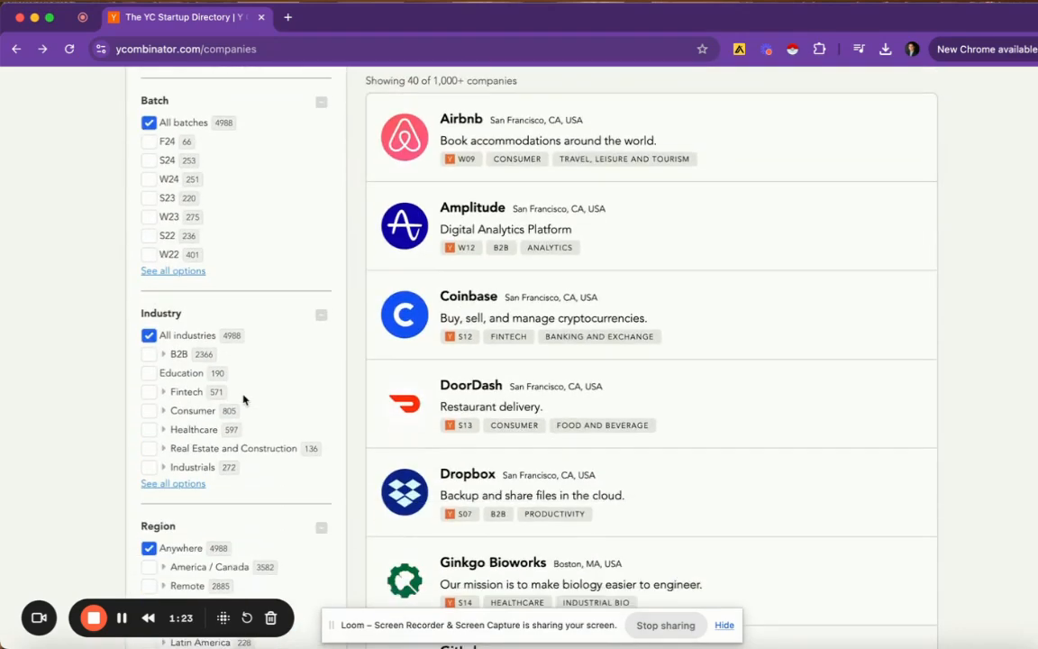
{"action": "scroll", "scroll_direction": "up", "scroll_amount": 3}
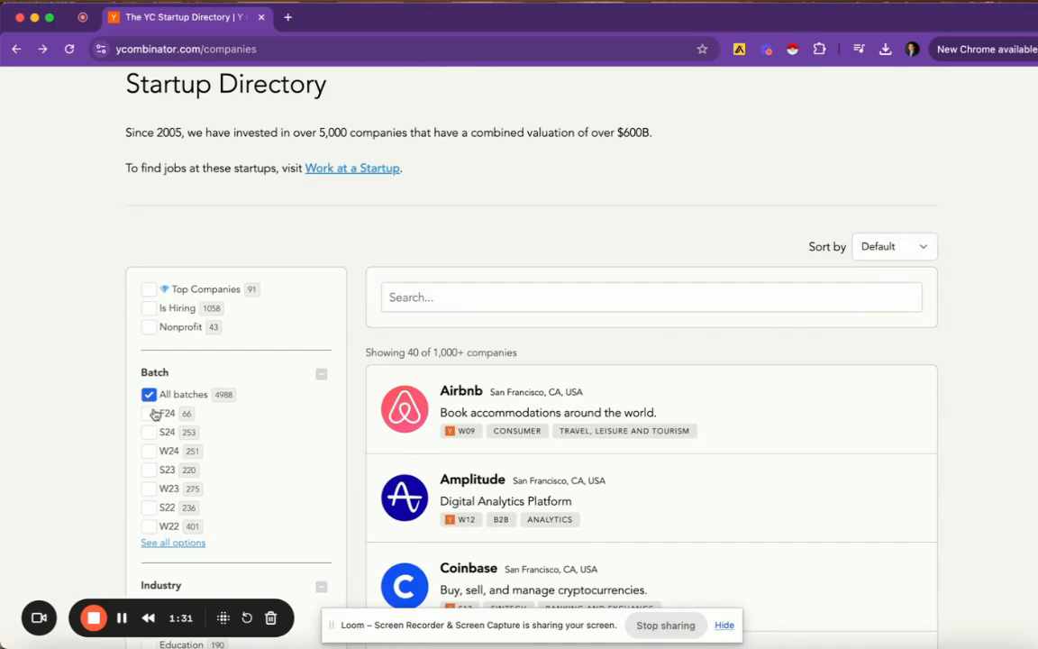
{"action": "left_click", "coordinate": [149, 430]}
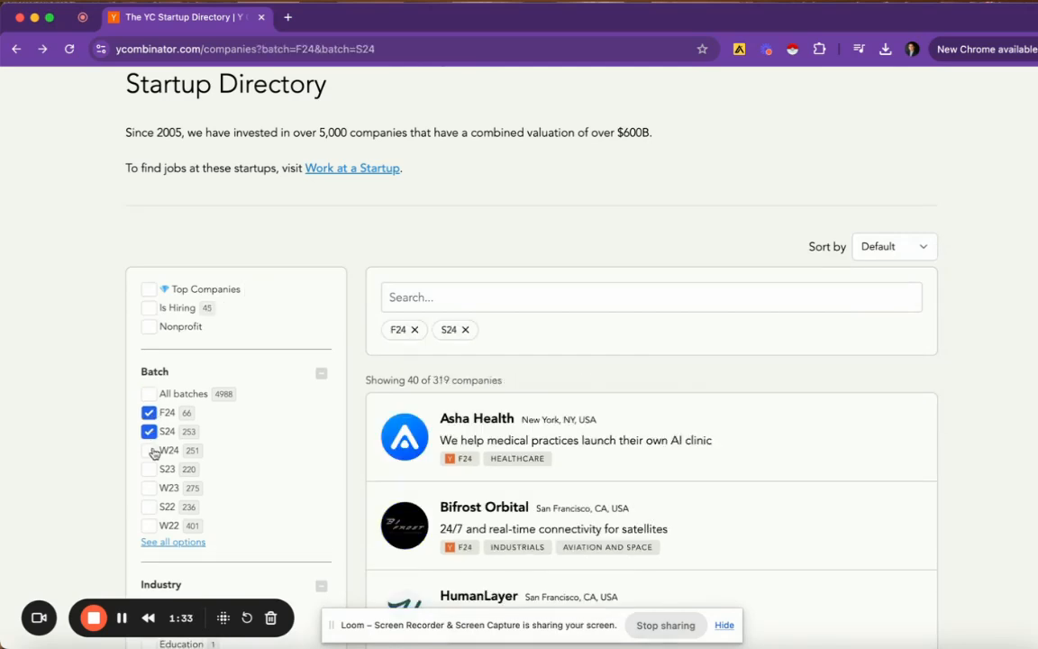
{"action": "left_click", "coordinate": [149, 468]}
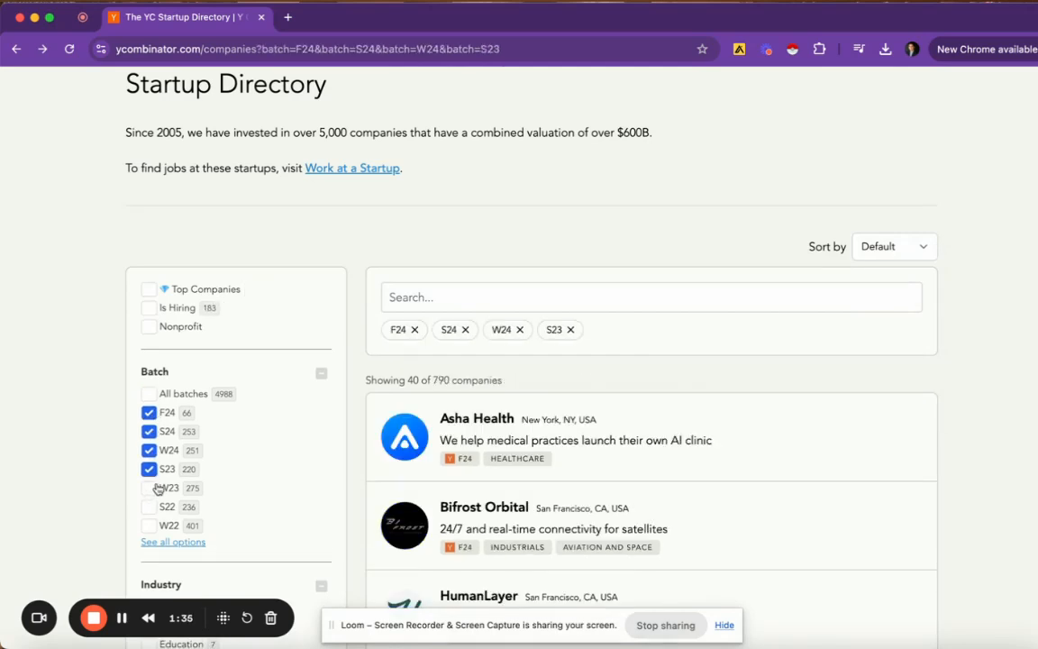
{"action": "left_click", "coordinate": [149, 488]}
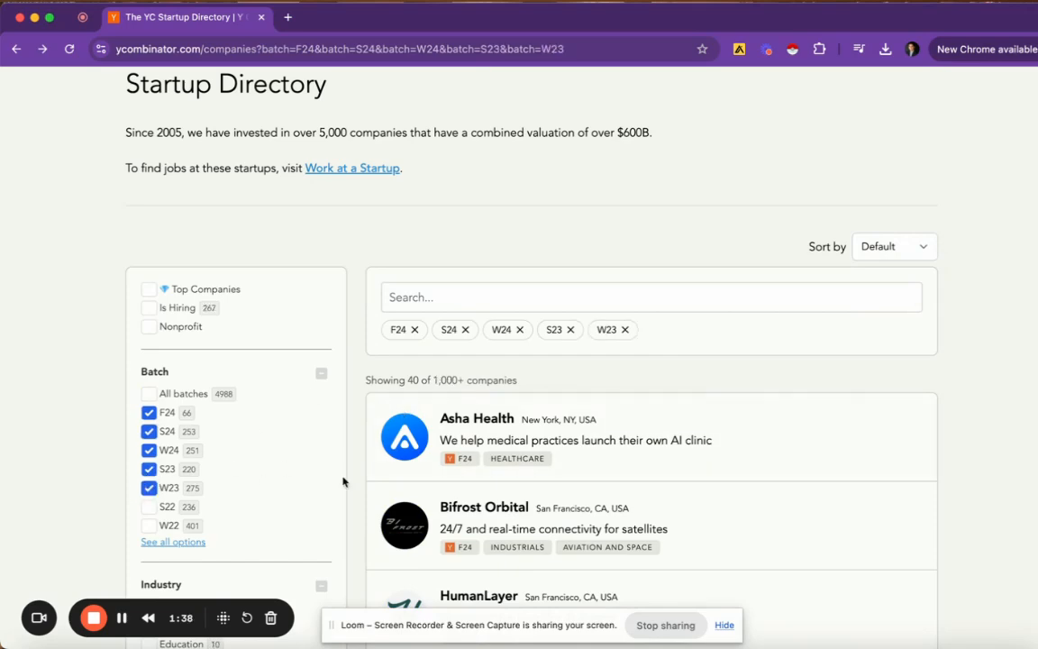
{"action": "scroll", "scroll_direction": "down", "scroll_amount": 3}
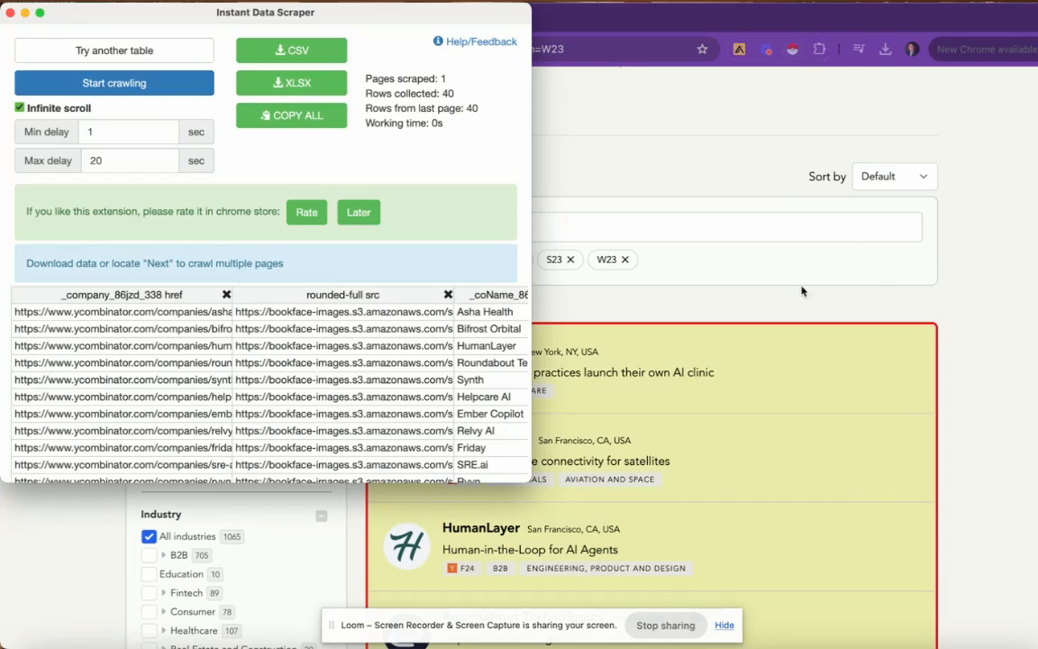
Start Instant Data Scraper crawling the filtered directory's remaining company pages.
{"action": "scroll", "scroll_direction": "down", "scroll_amount": 3}
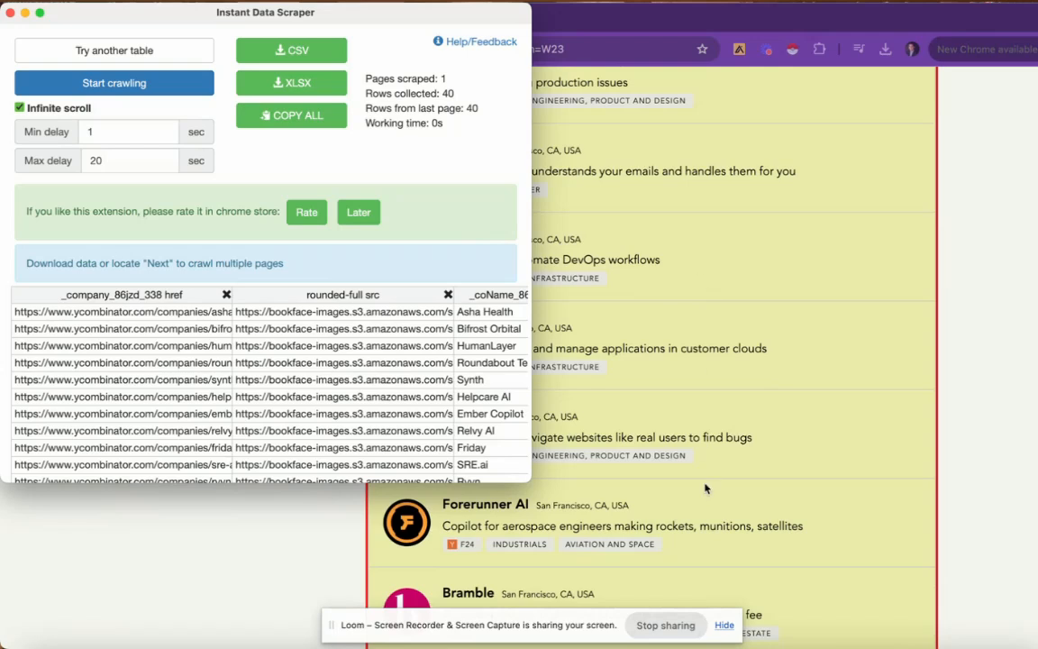
{"action": "mouse_move", "coordinate": [800, 502]}
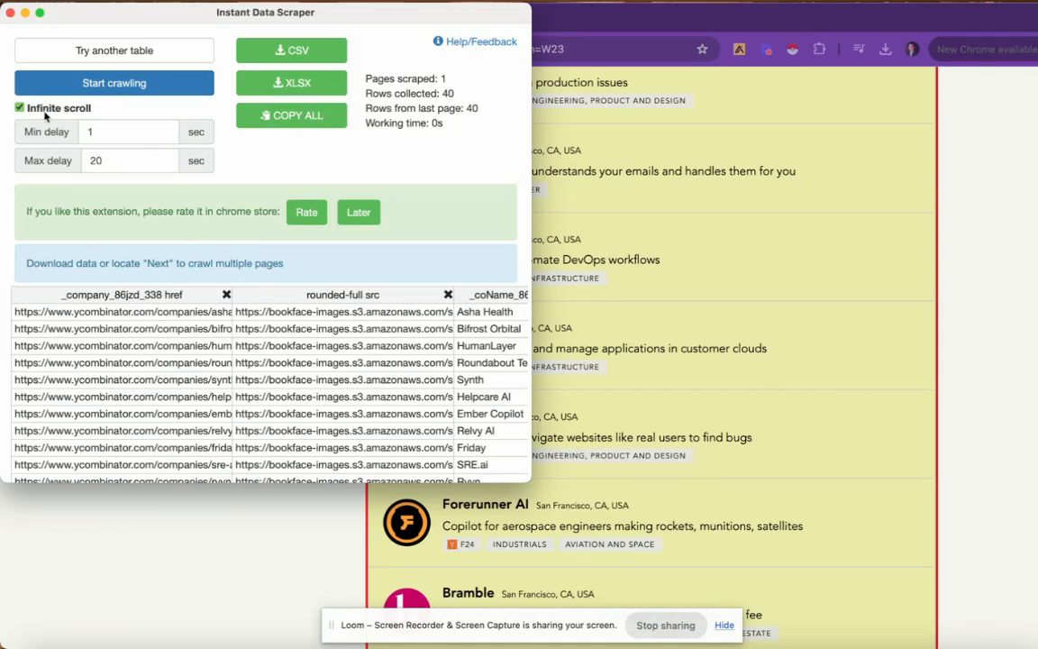
{"action": "mouse_move", "coordinate": [622, 338]}
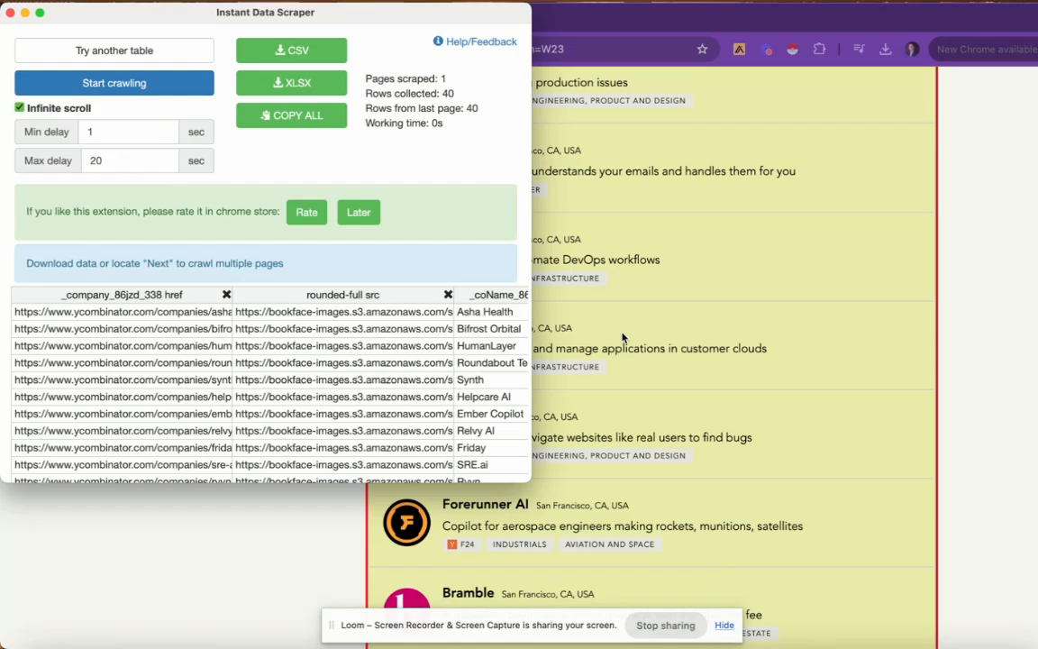
{"action": "scroll", "scroll_direction": "down", "scroll_amount": 3}
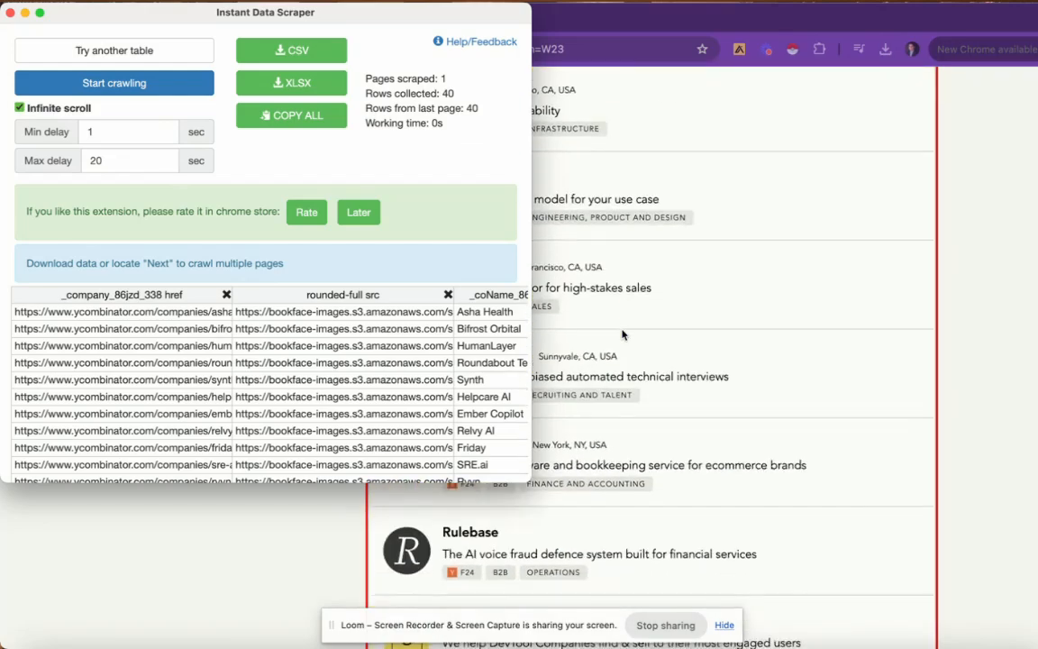
{"action": "scroll", "scroll_direction": "down", "scroll_amount": 3}
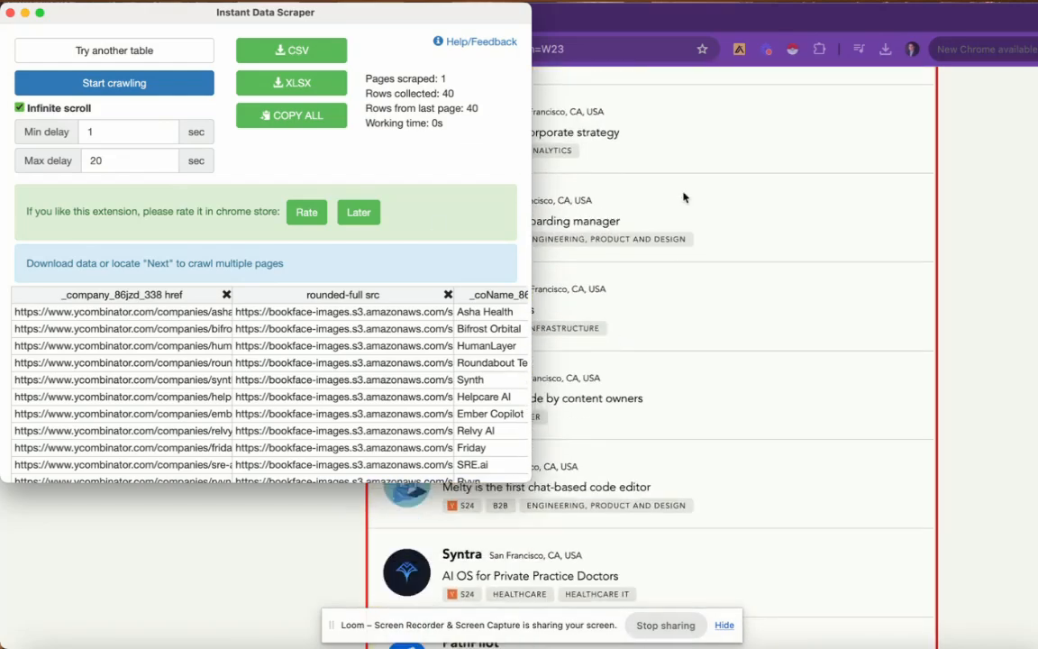
{"action": "left_click", "coordinate": [114, 82]}
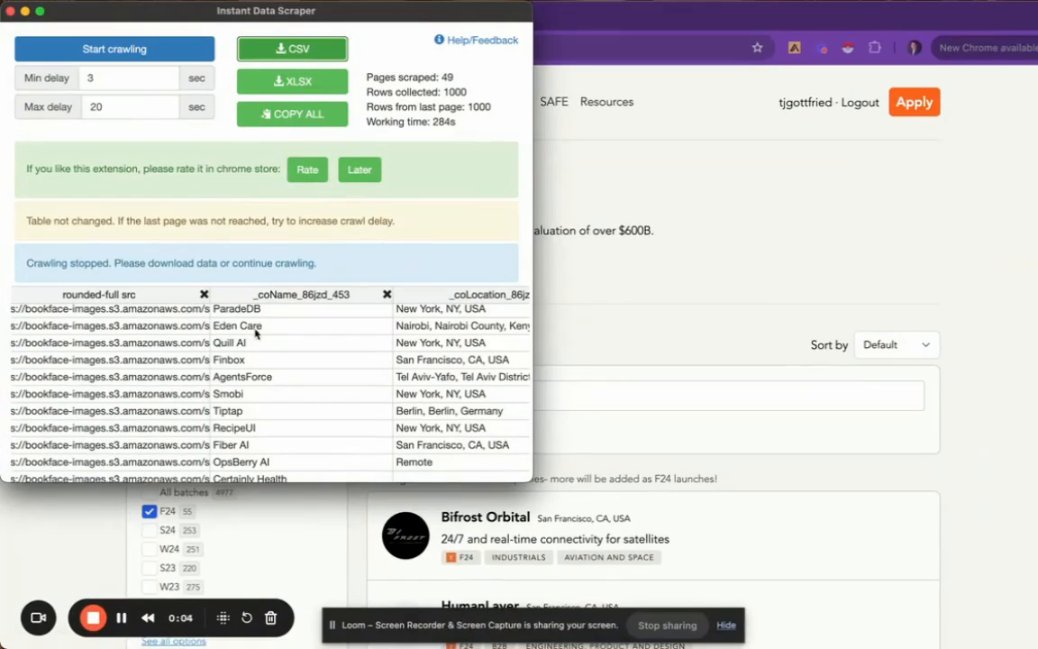
{"action": "mouse_move", "coordinate": [717, 482]}
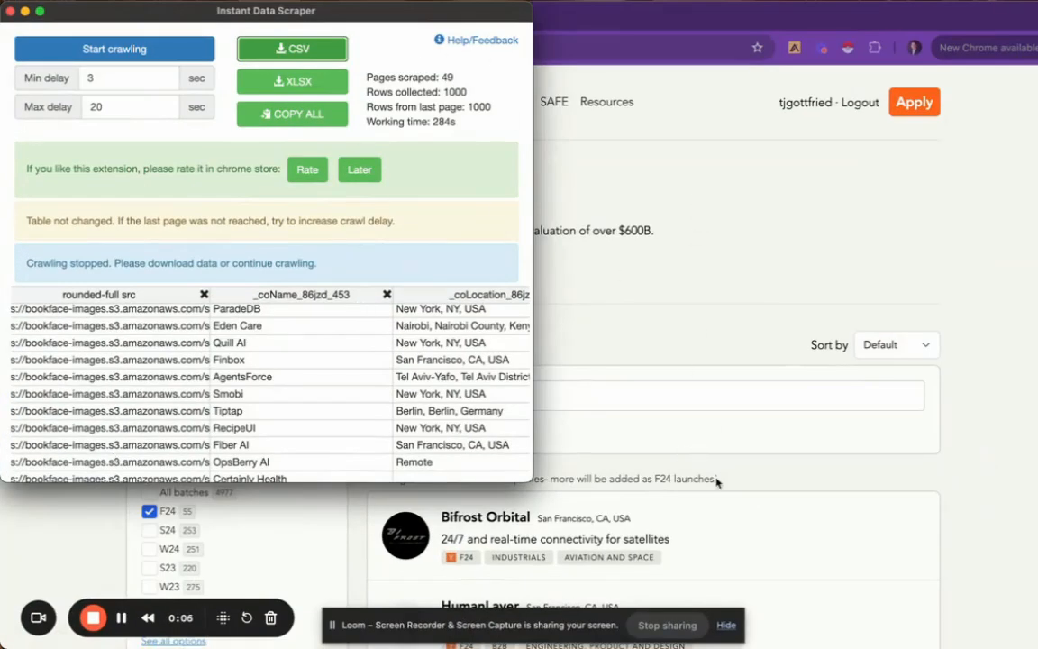
Scroll through the 1,000 collected company rows after the crawl stops.
{"action": "scroll", "scroll_direction": "down", "scroll_amount": 3}
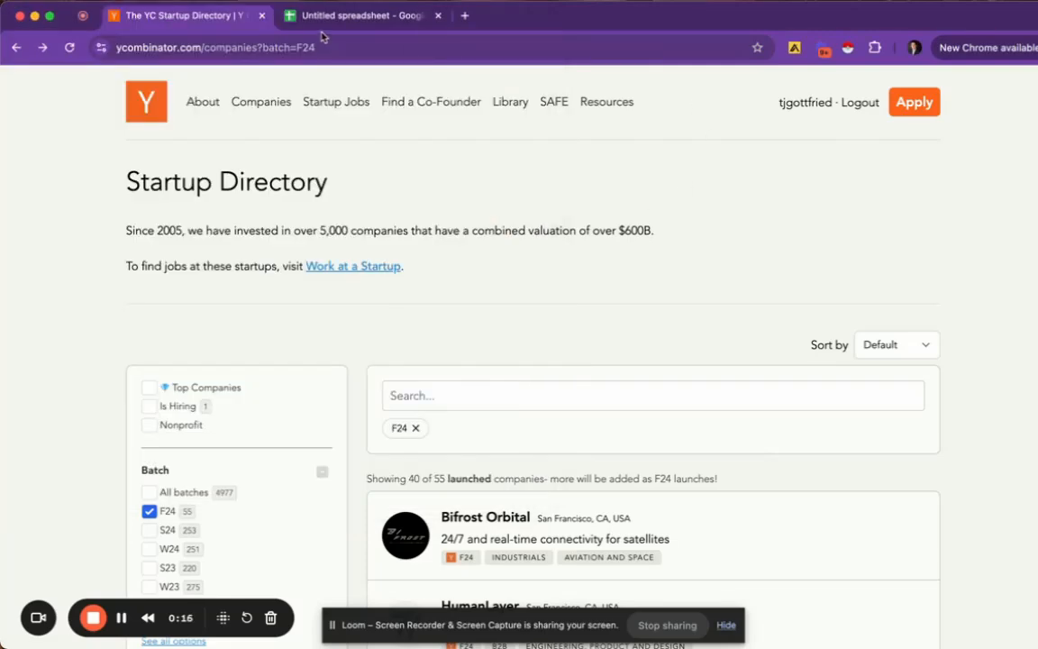
Switch to the untitled Google Sheets spreadsheet for the scraped company data.
{"action": "left_click", "coordinate": [360, 16]}
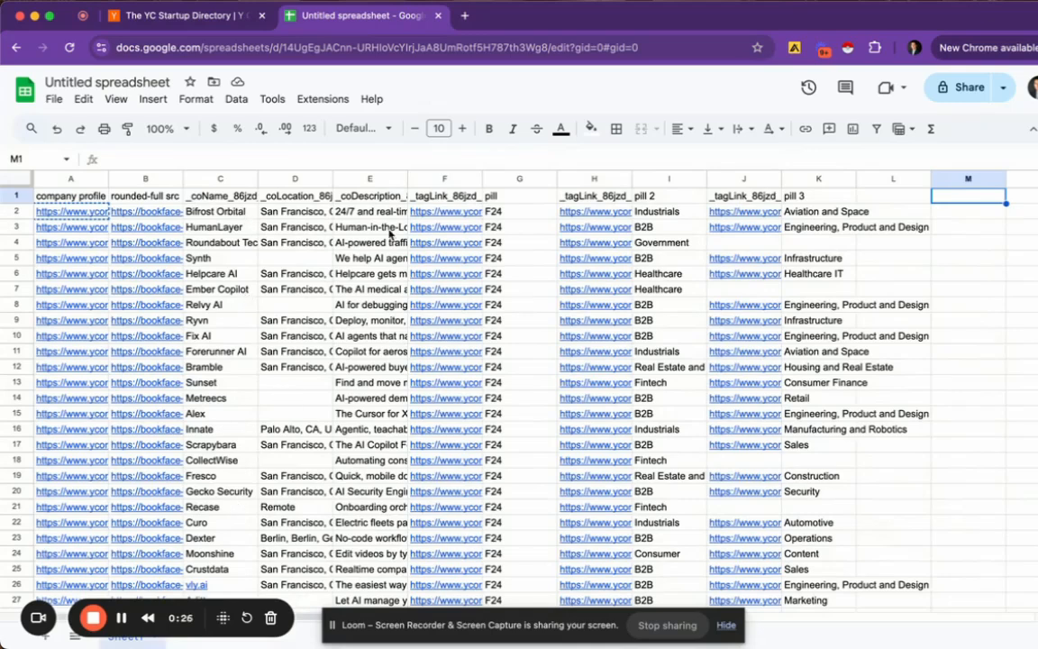
{"action": "mouse_move", "coordinate": [709, 295]}
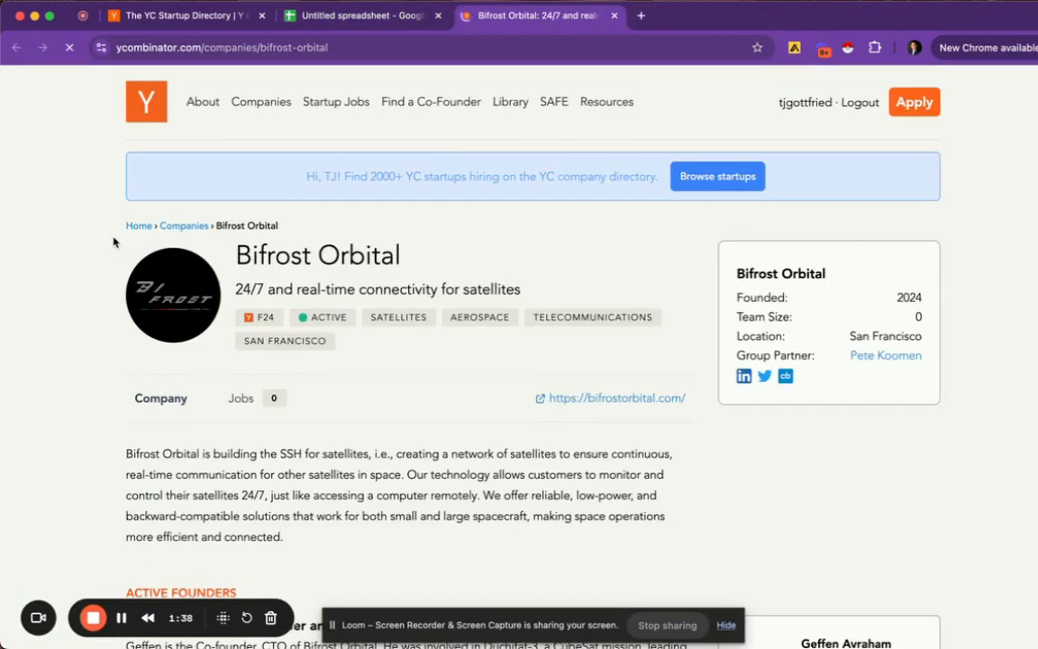
{"action": "scroll", "scroll_direction": "down", "scroll_amount": 3}
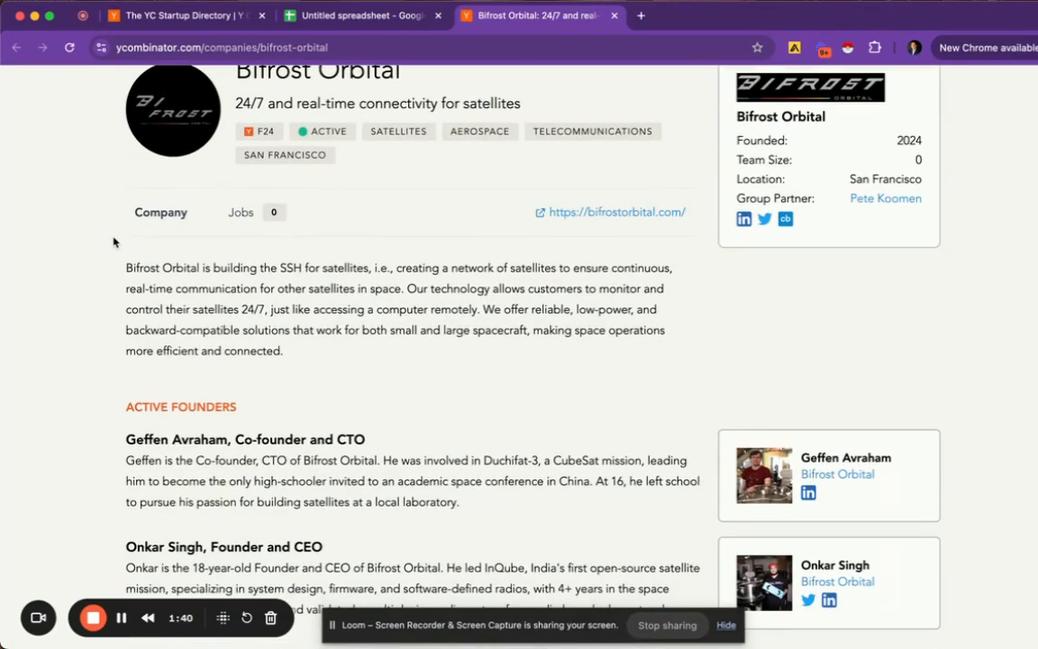
{"action": "scroll", "scroll_direction": "up", "scroll_amount": 3}
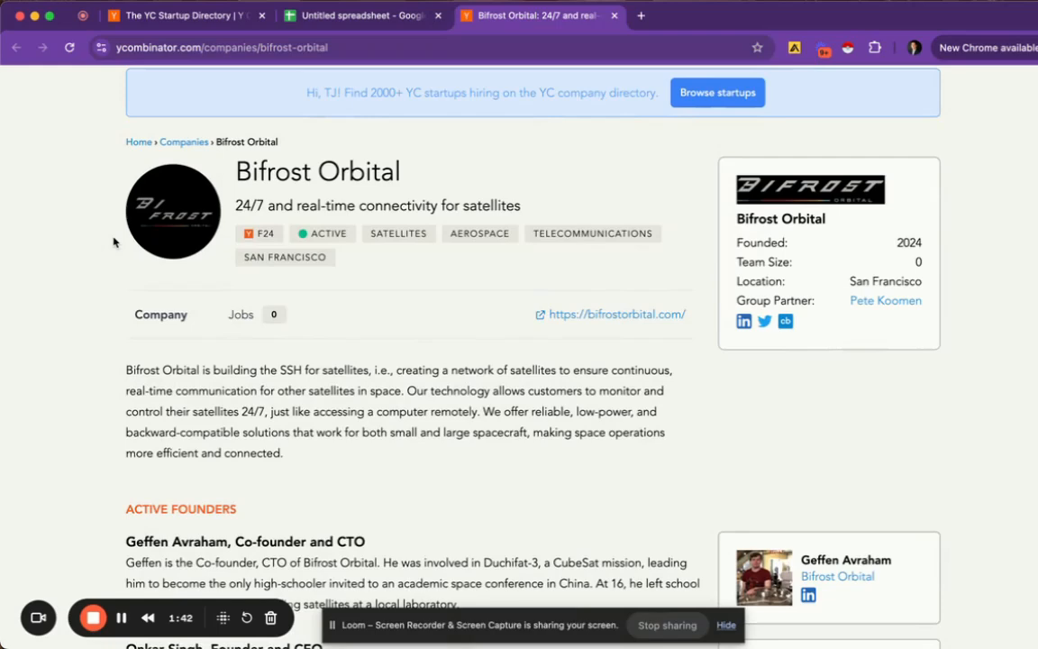
{"action": "scroll", "scroll_direction": "down", "scroll_amount": 3}
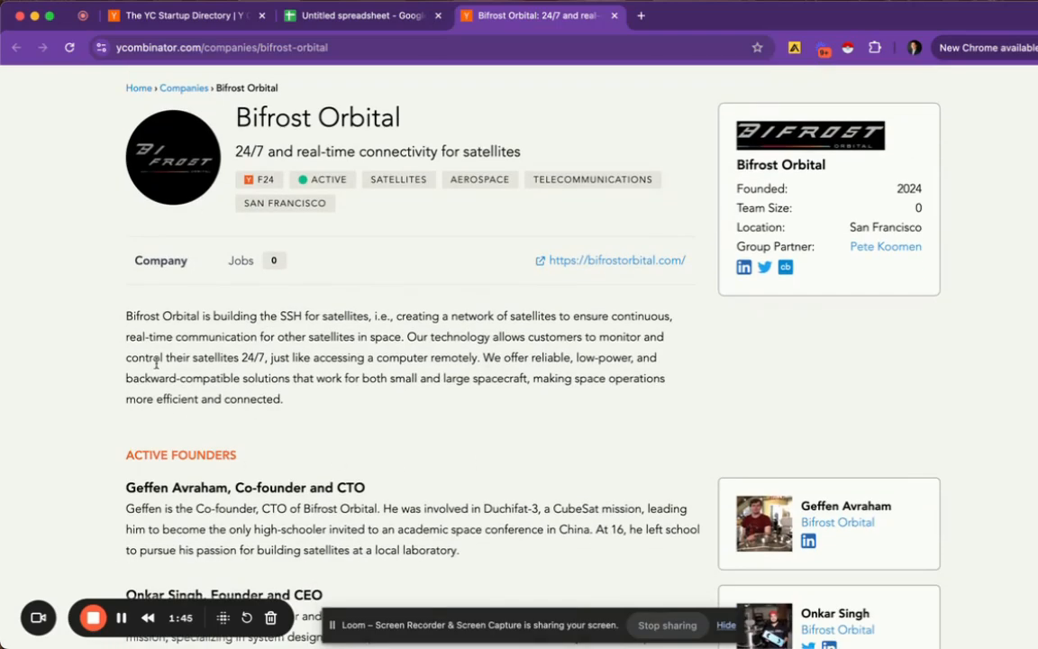
{"action": "scroll", "scroll_direction": "down", "scroll_amount": 3}
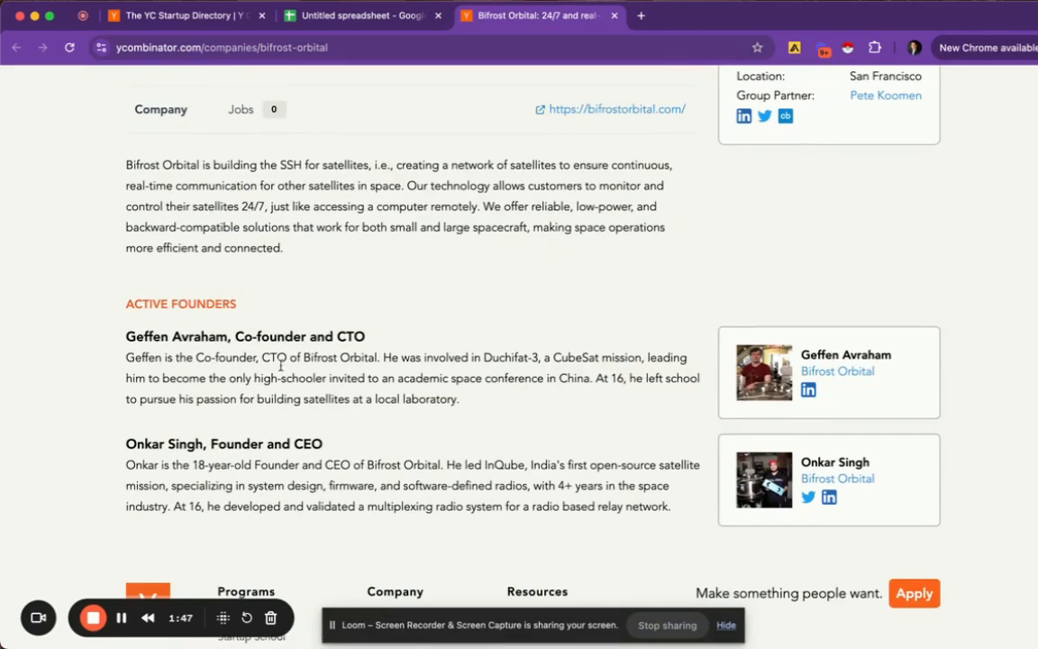
{"action": "scroll", "scroll_direction": "up", "scroll_amount": 3}
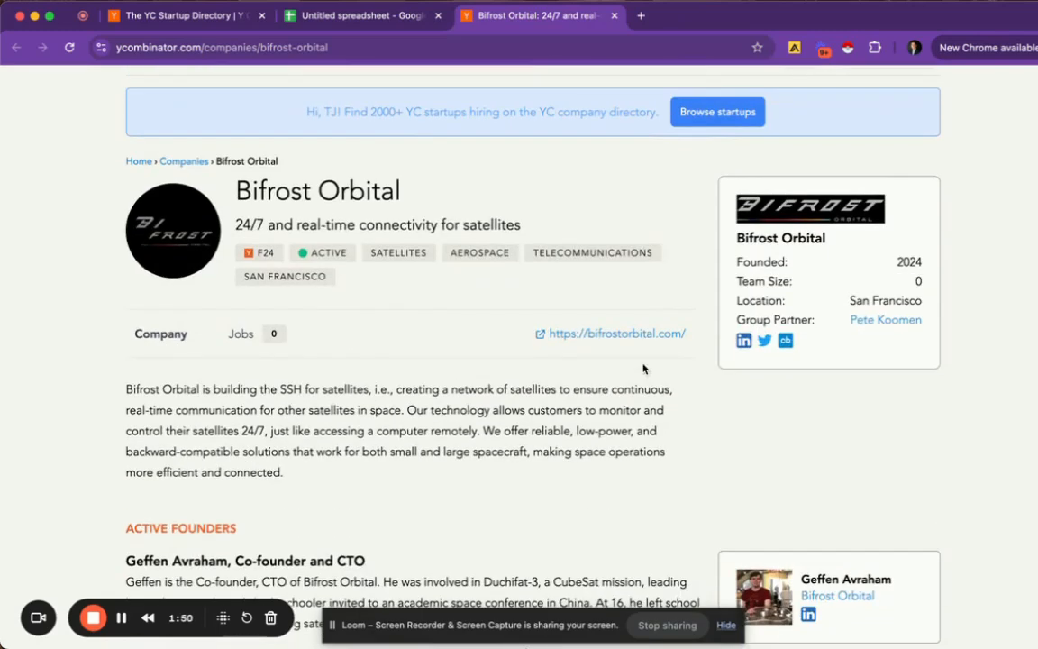
{"action": "mouse_move", "coordinate": [765, 341]}
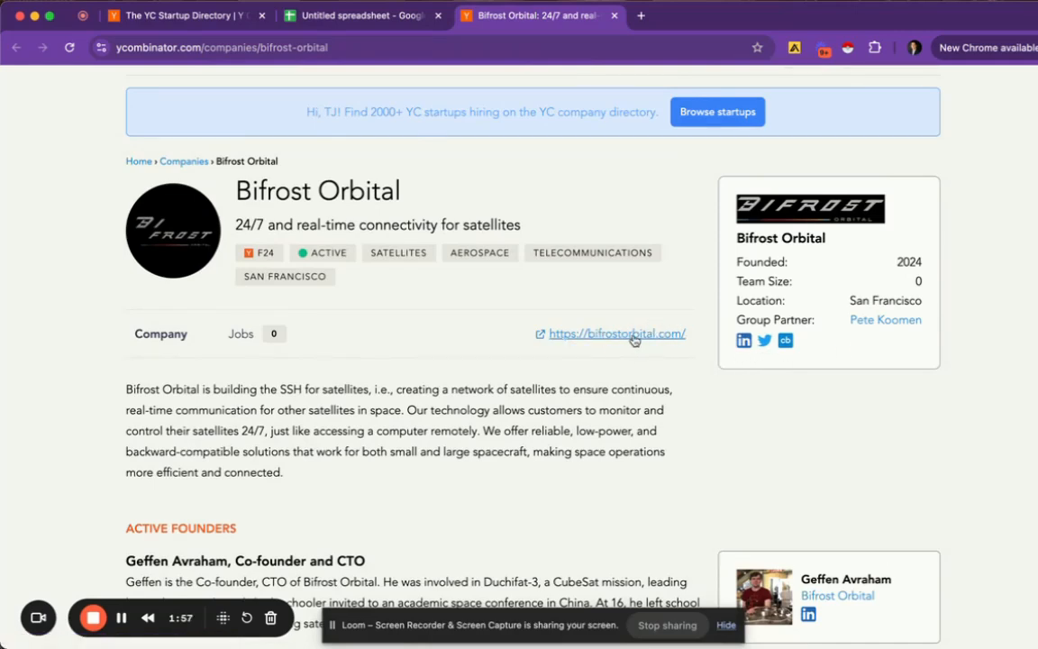
{"action": "mouse_move", "coordinate": [617, 333]}
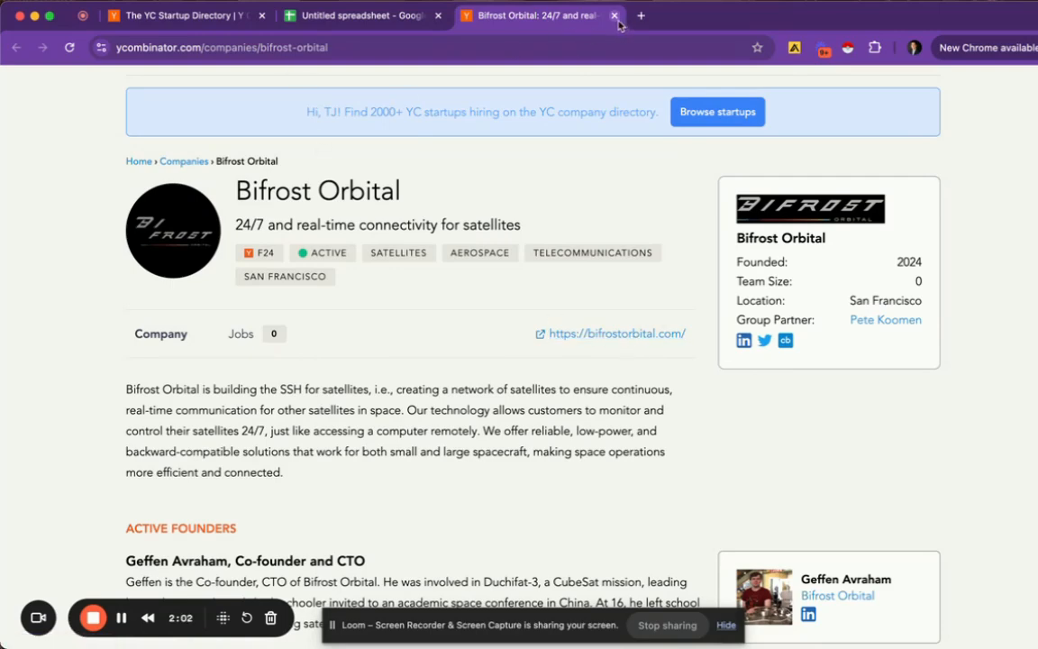
{"action": "mouse_move", "coordinate": [606, 34]}
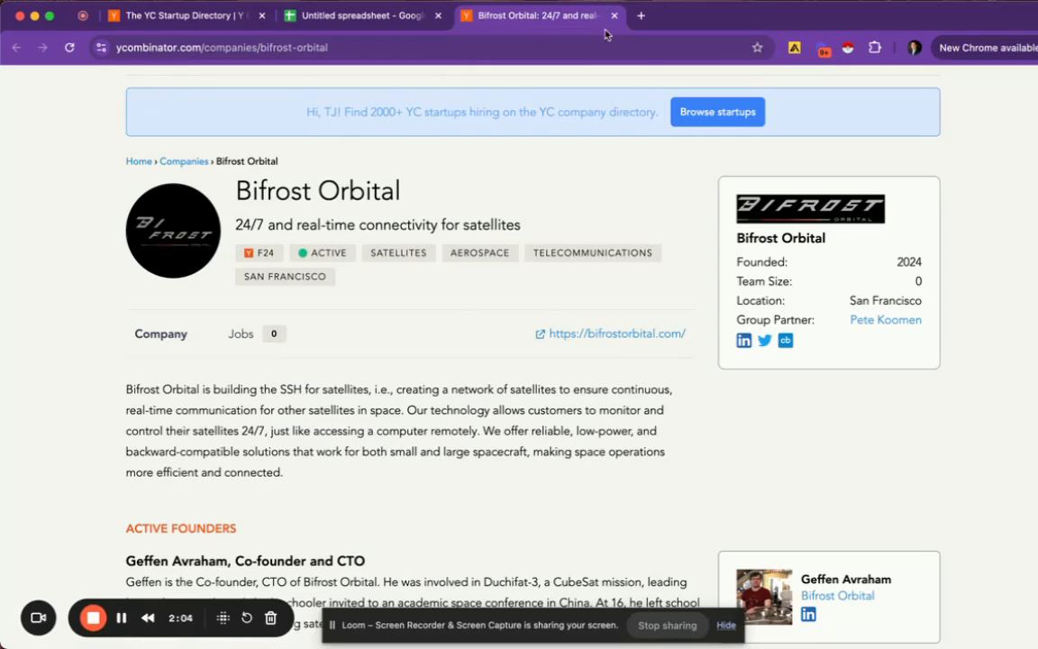
{"action": "left_click", "coordinate": [360, 16]}
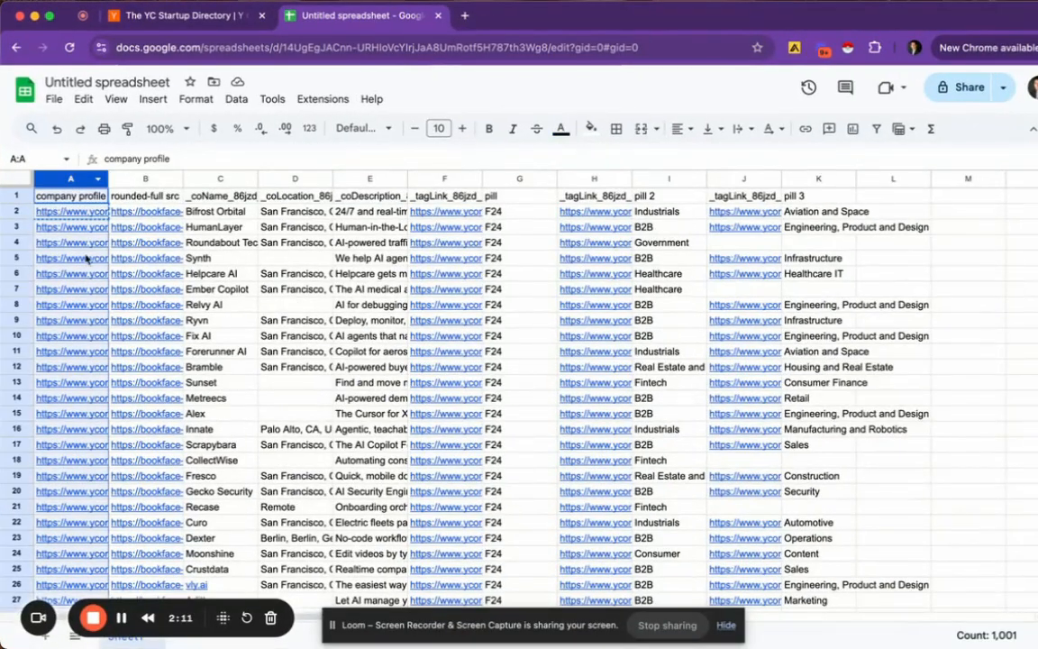
{"action": "mouse_move", "coordinate": [71, 211]}
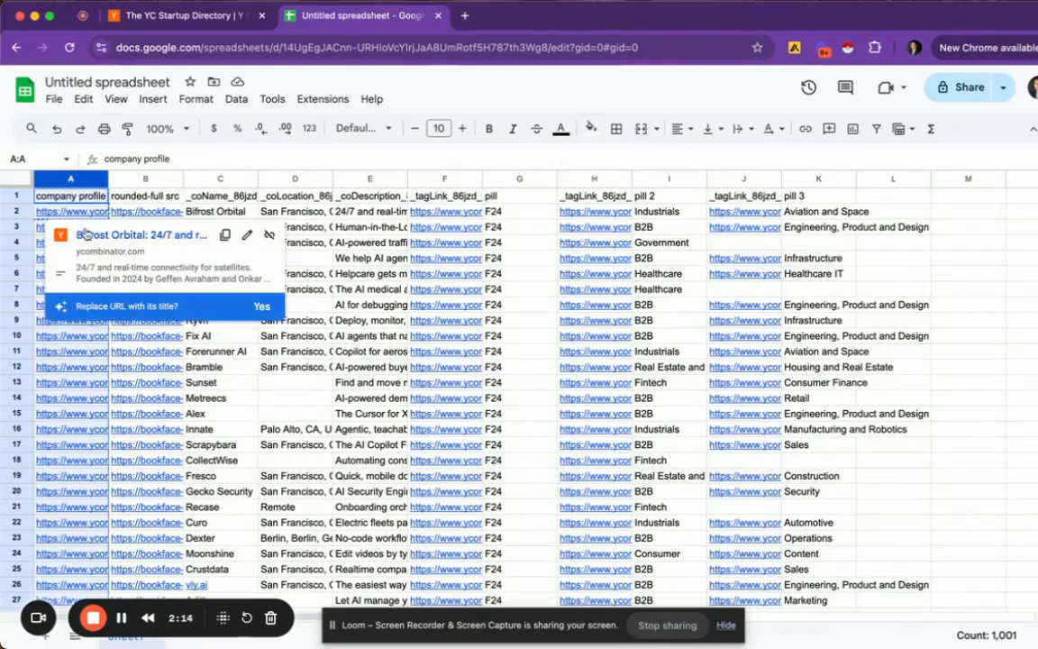
Copy column A's YC company profile links from the right-click menu.
{"action": "right_click", "coordinate": [70, 196]}
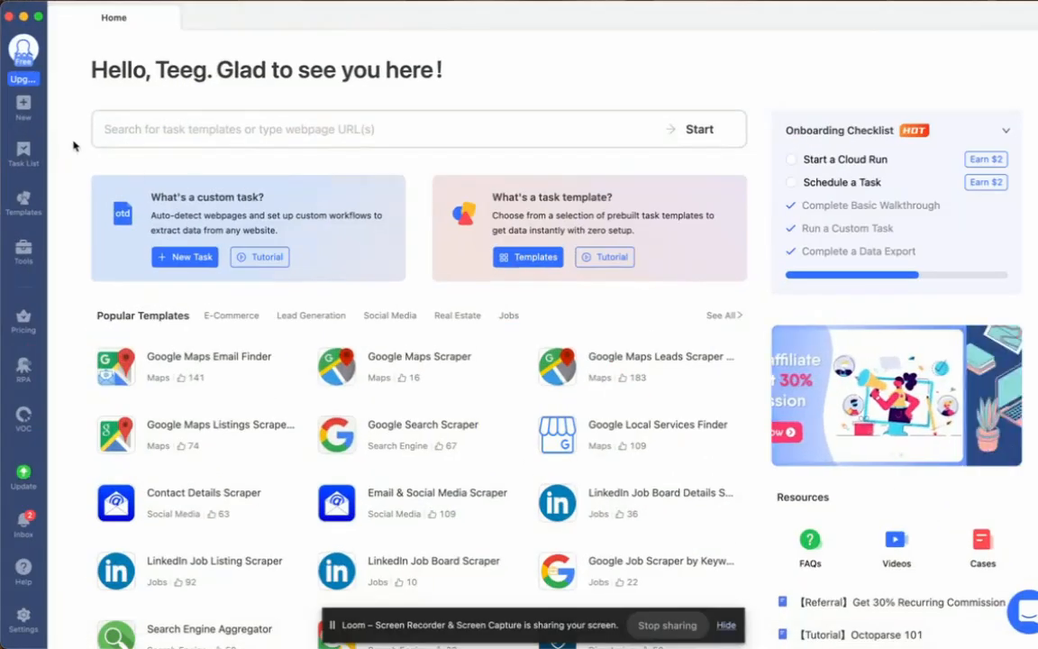
Create a new Octoparse custom task and save the pasted YC profile URLs.
{"action": "left_click", "coordinate": [22, 106]}
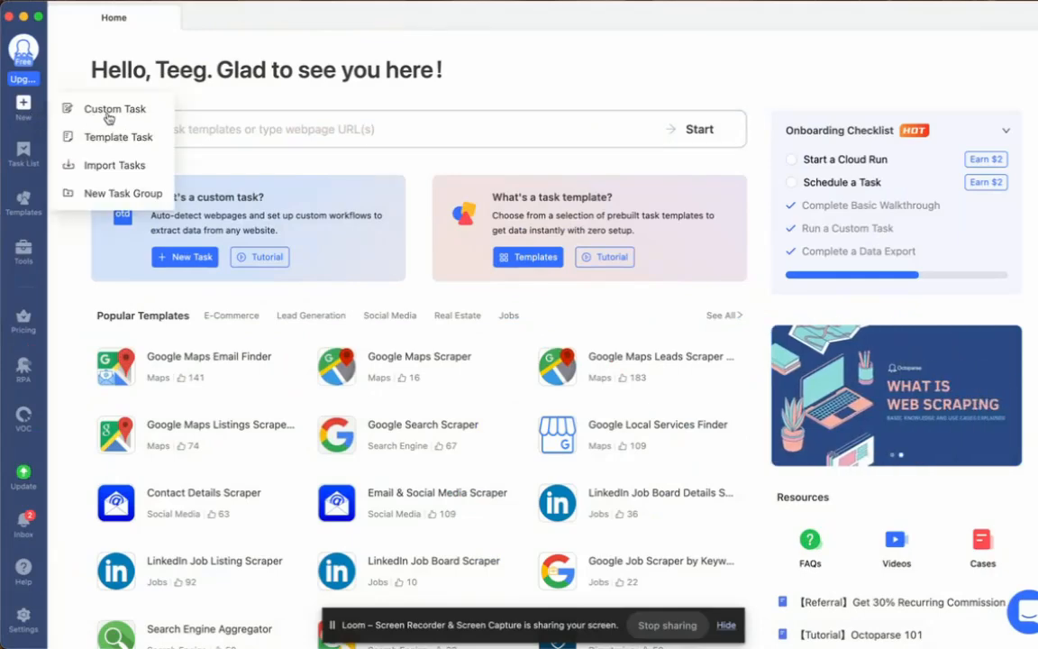
{"action": "left_click", "coordinate": [113, 108]}
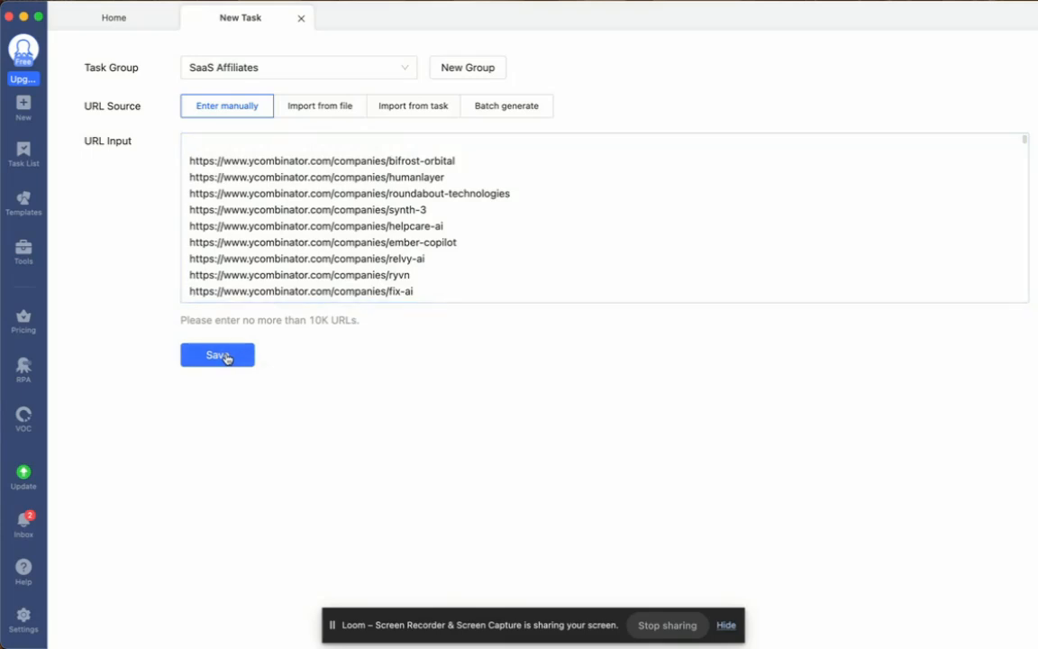
{"action": "left_click", "coordinate": [218, 354]}
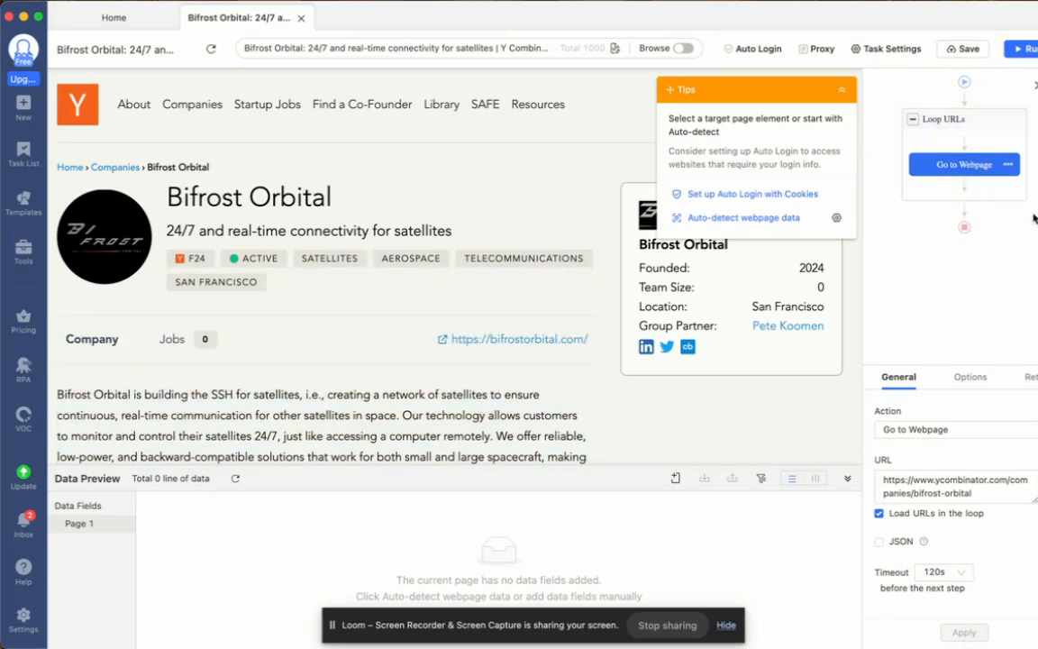
{"action": "mouse_move", "coordinate": [699, 197]}
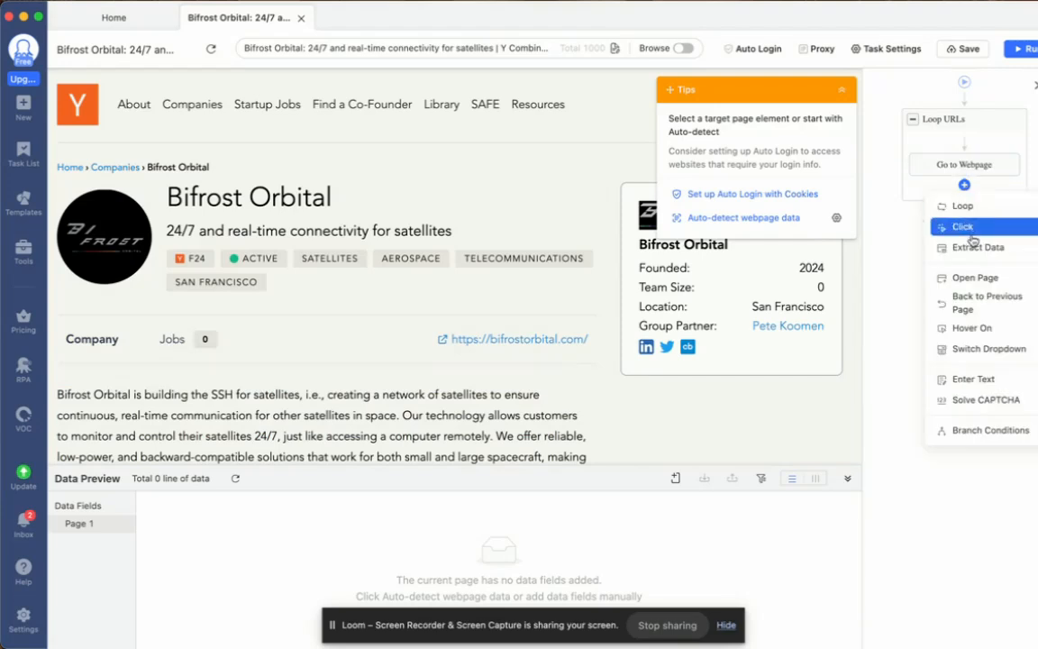
{"action": "mouse_move", "coordinate": [978, 247]}
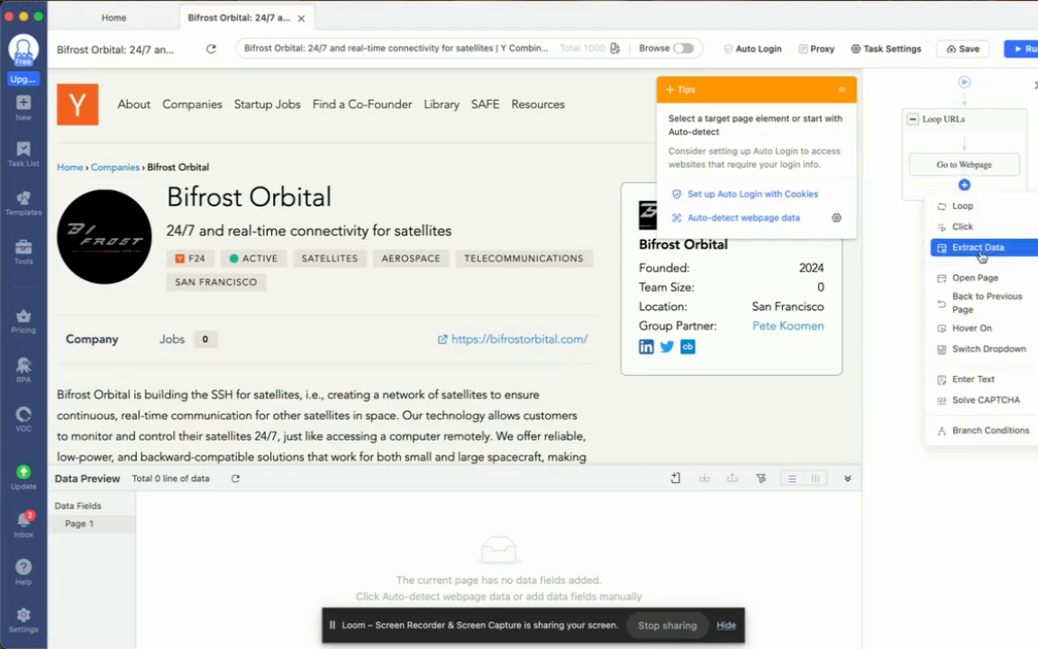
Add an Extract Data step for Bifrost Orbital's website link and dismiss the task-limit warning.
{"action": "left_click", "coordinate": [977, 246]}
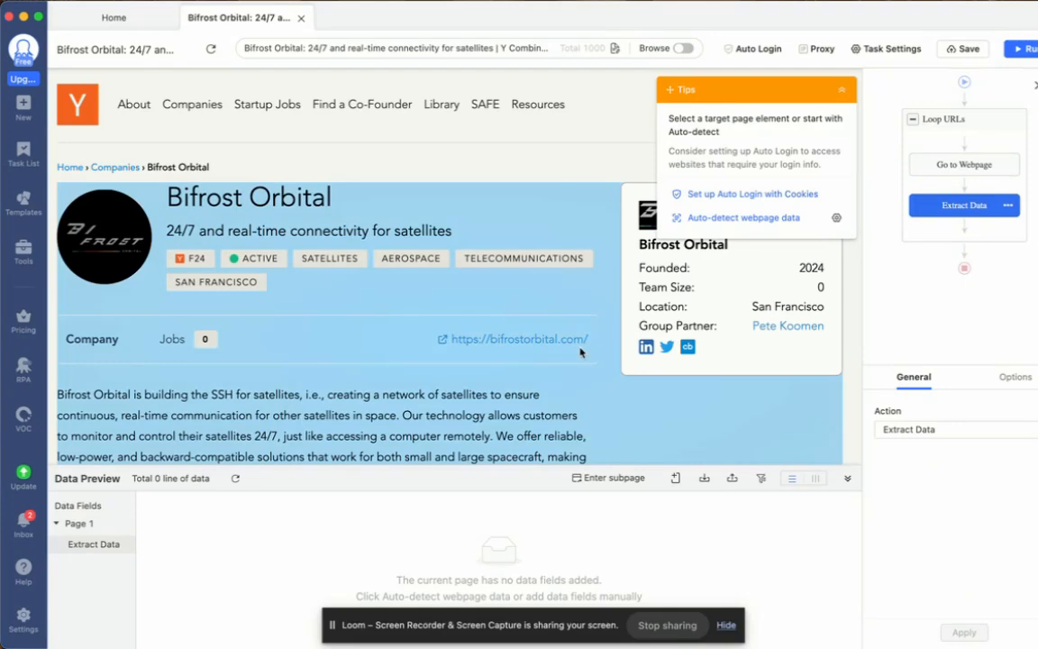
{"action": "mouse_move", "coordinate": [518, 344]}
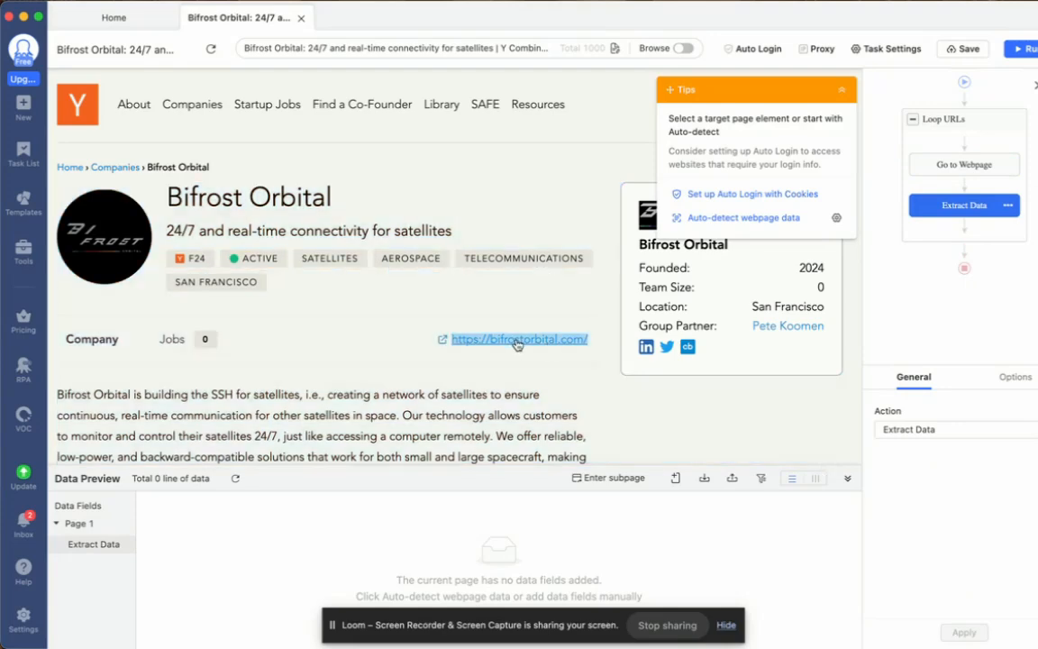
{"action": "left_click", "coordinate": [519, 339]}
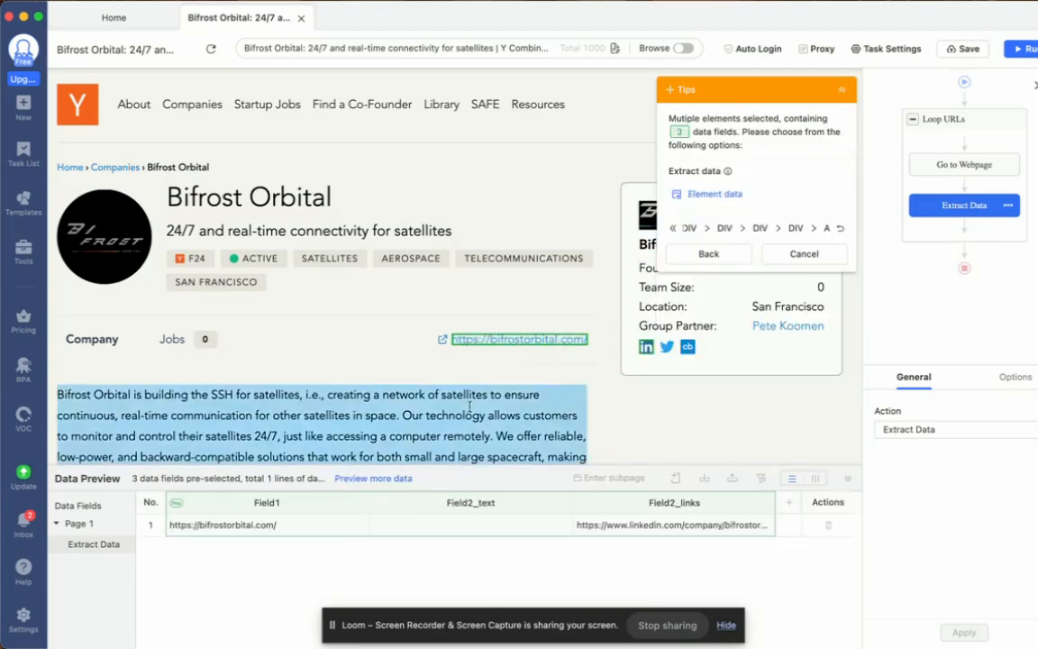
{"action": "scroll", "scroll_direction": "down", "scroll_amount": 3}
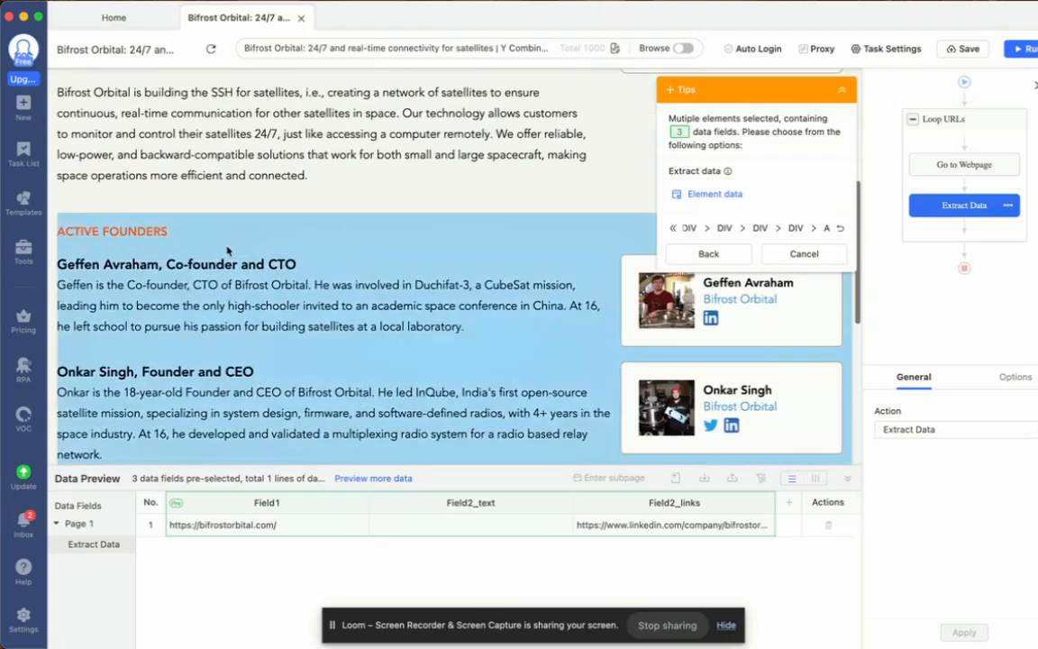
{"action": "scroll", "scroll_direction": "up", "scroll_amount": 3}
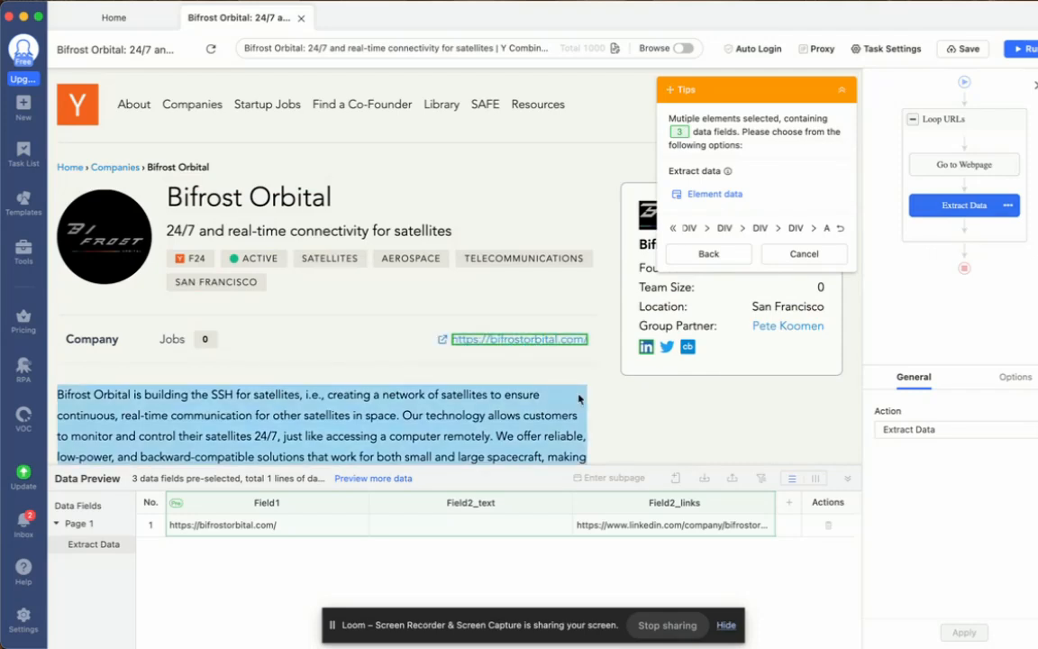
{"action": "mouse_move", "coordinate": [873, 200]}
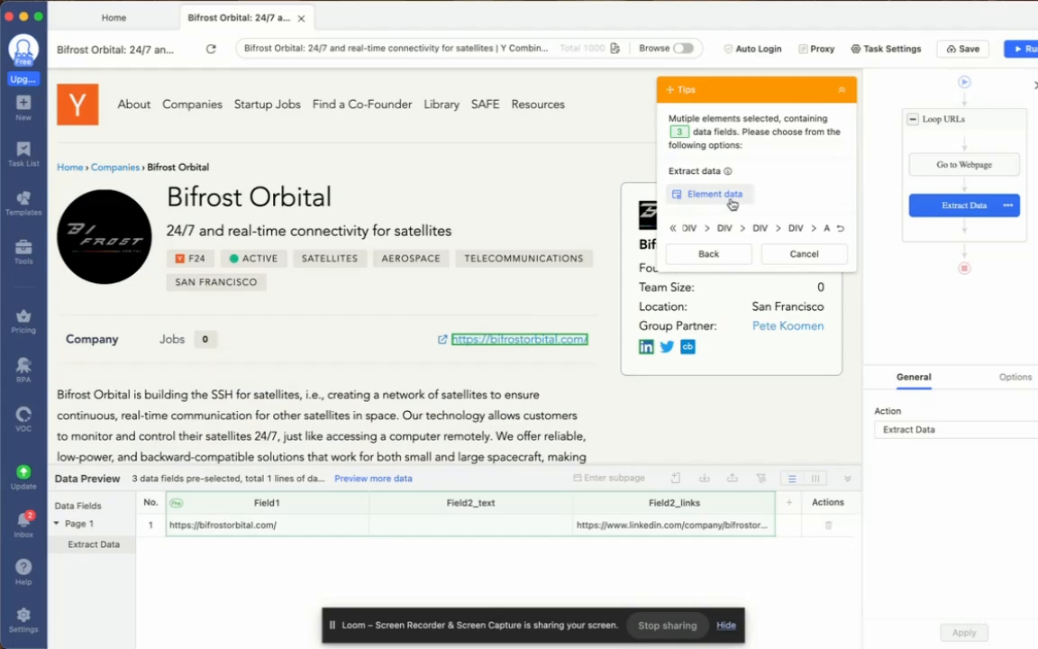
{"action": "left_click", "coordinate": [711, 194]}
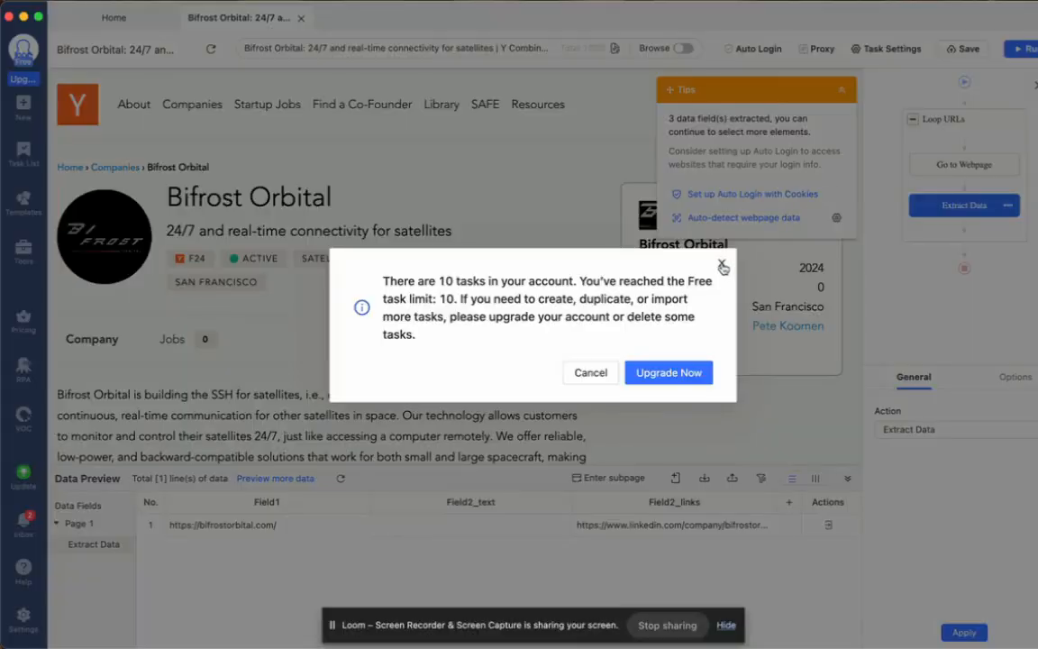
{"action": "left_click", "coordinate": [722, 267]}
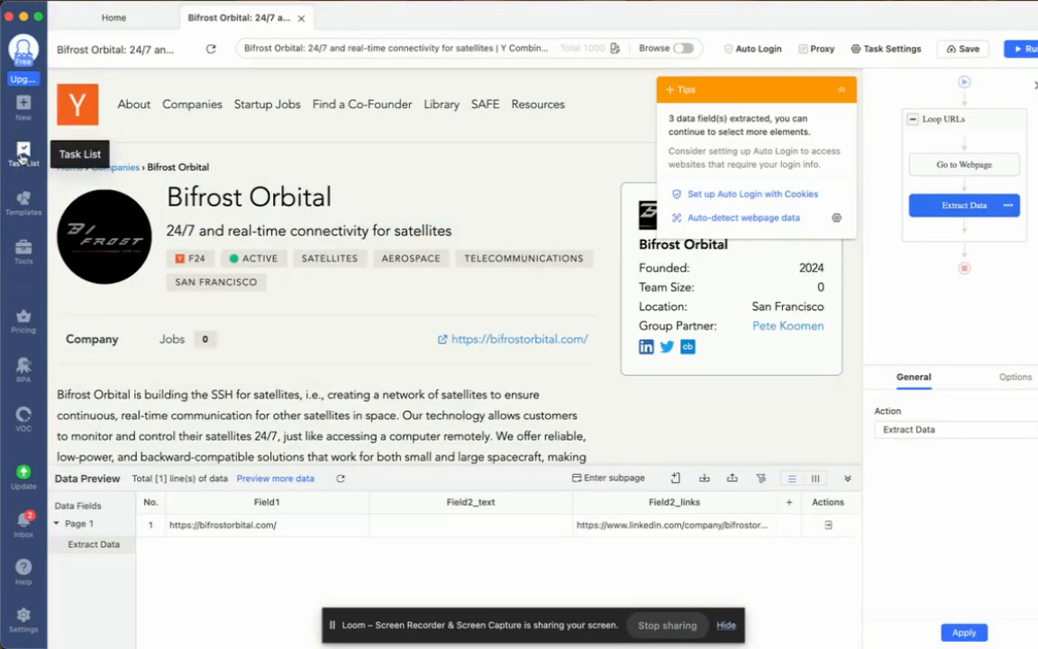
Delete the old Apollo task and return to the Bifrost Orbital task.
{"action": "left_click", "coordinate": [23, 154]}
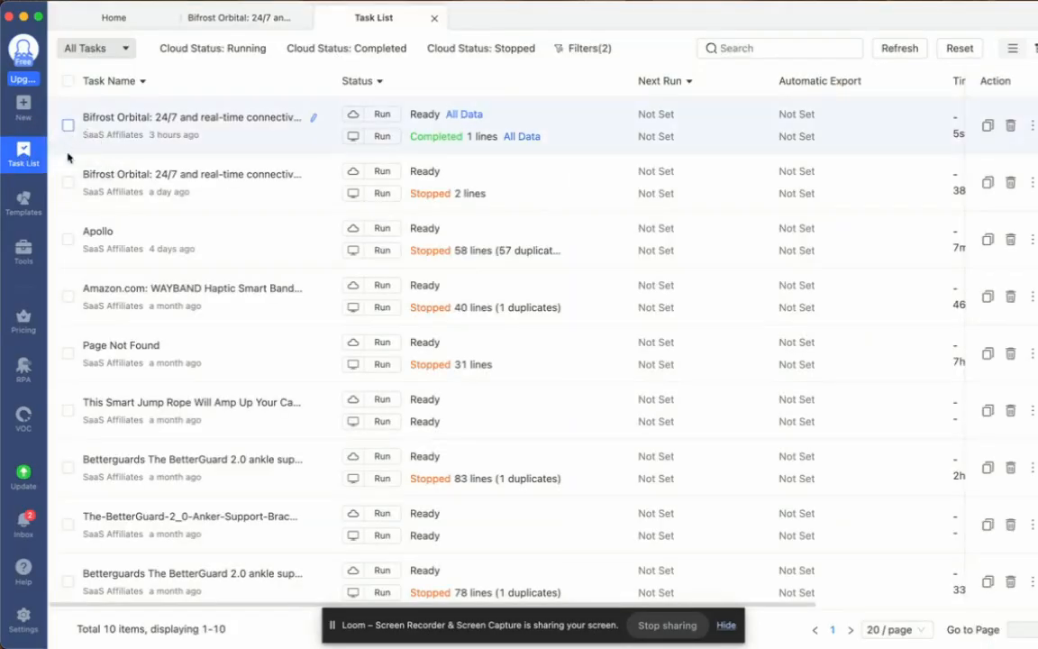
{"action": "left_click", "coordinate": [68, 239]}
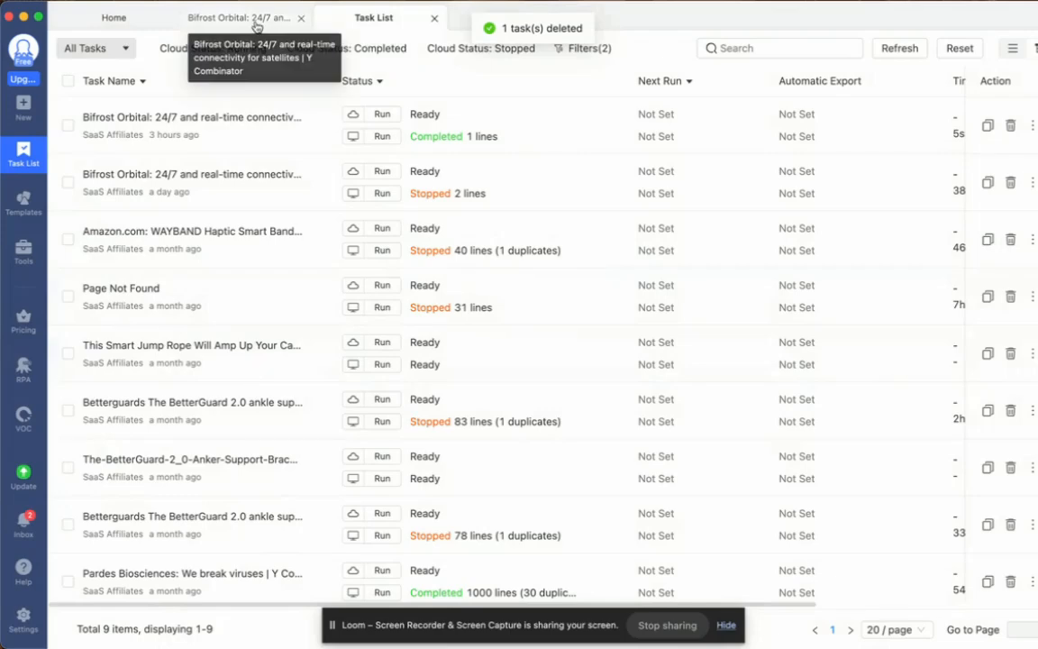
{"action": "left_click", "coordinate": [234, 17]}
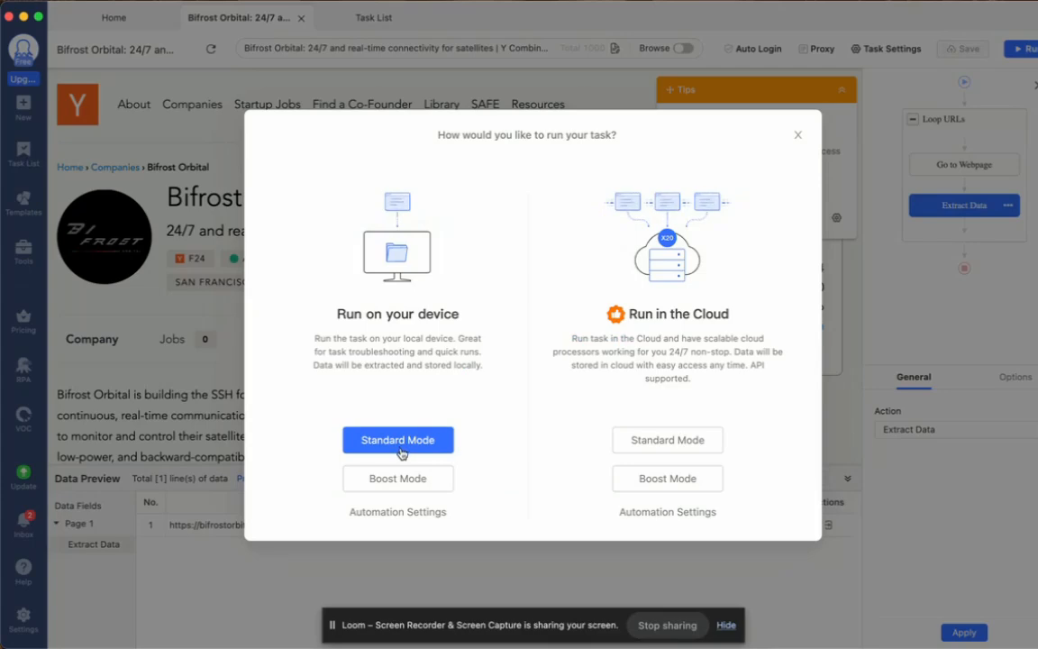
Run the Bifrost Orbital task in Standard Mode on this device.
{"action": "left_click", "coordinate": [398, 440]}
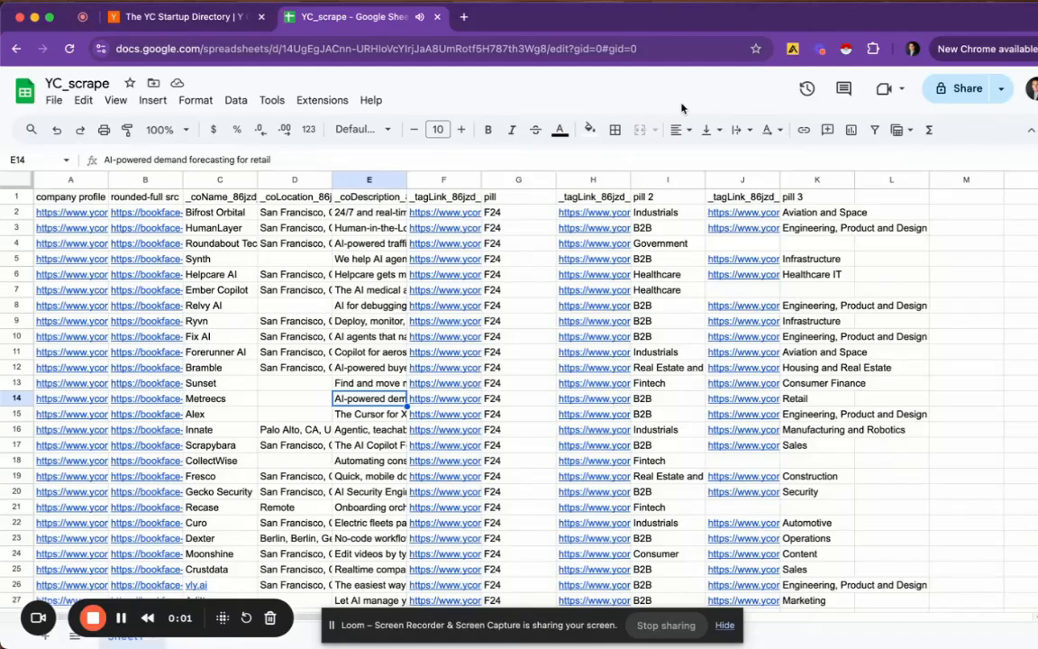
Export all 1,000 scraped rows as yc_scrape_batch1.csv to Downloads.
{"action": "left_click", "coordinate": [237, 18]}
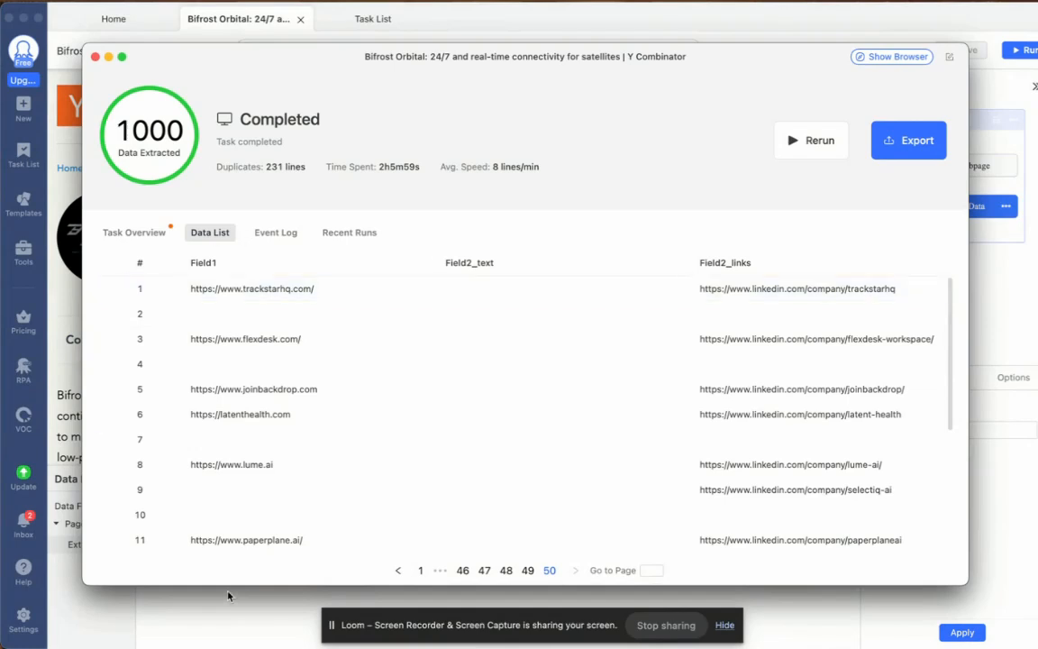
{"action": "mouse_move", "coordinate": [784, 464]}
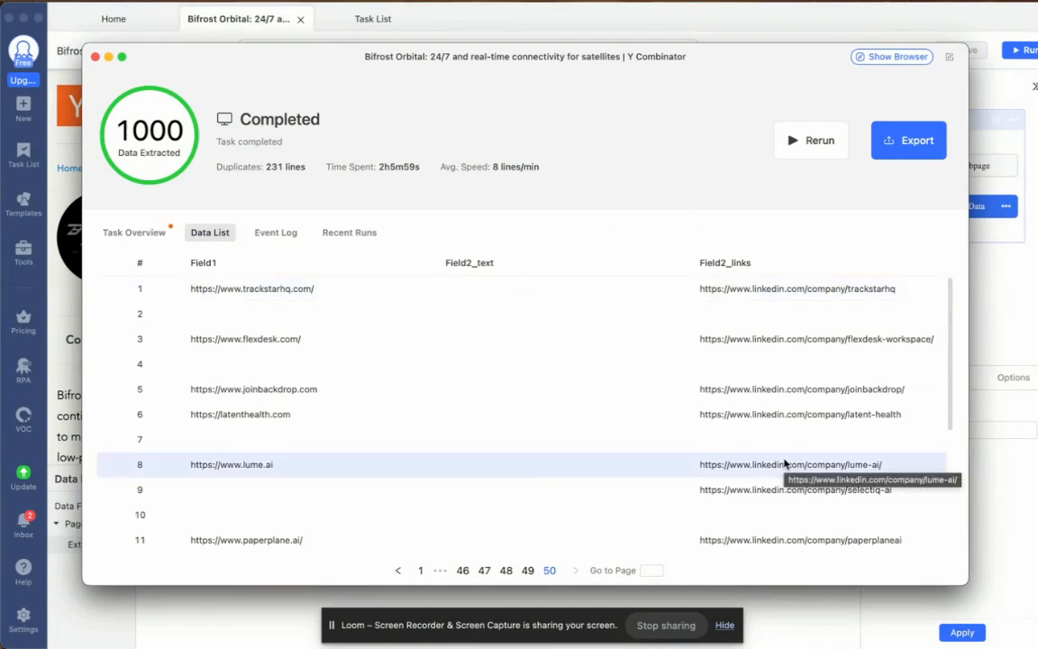
{"action": "mouse_move", "coordinate": [694, 221]}
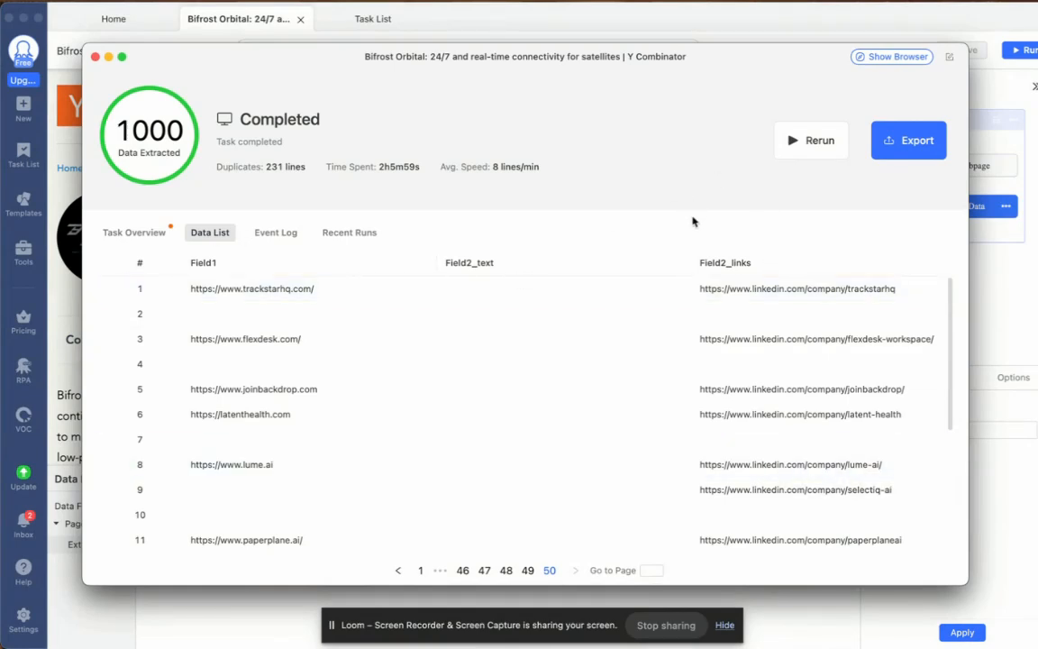
{"action": "mouse_move", "coordinate": [667, 210]}
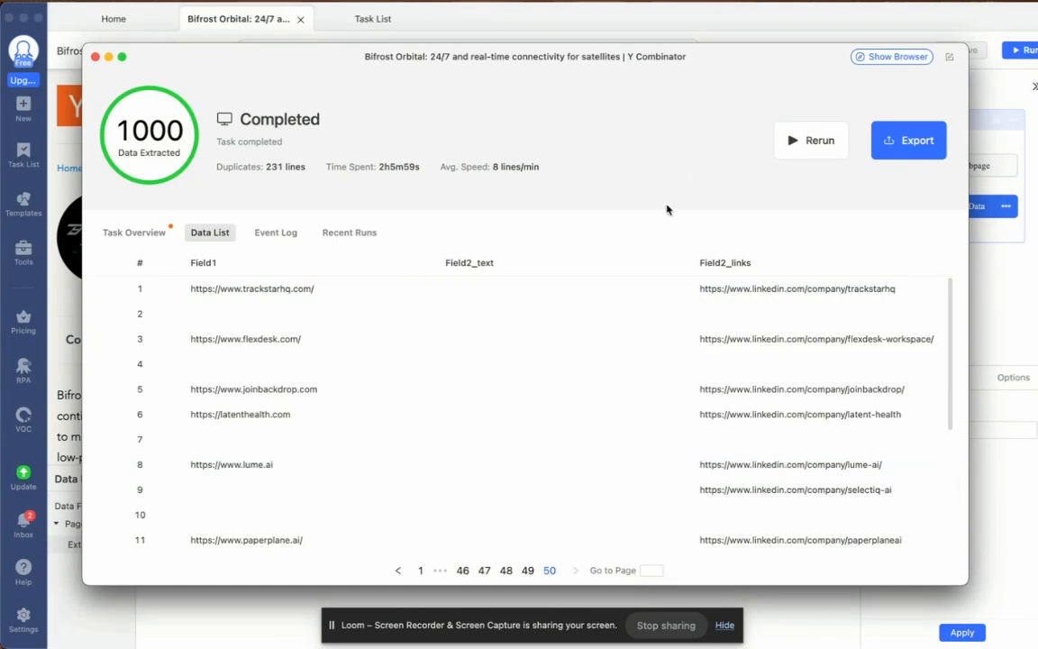
{"action": "left_click", "coordinate": [908, 140]}
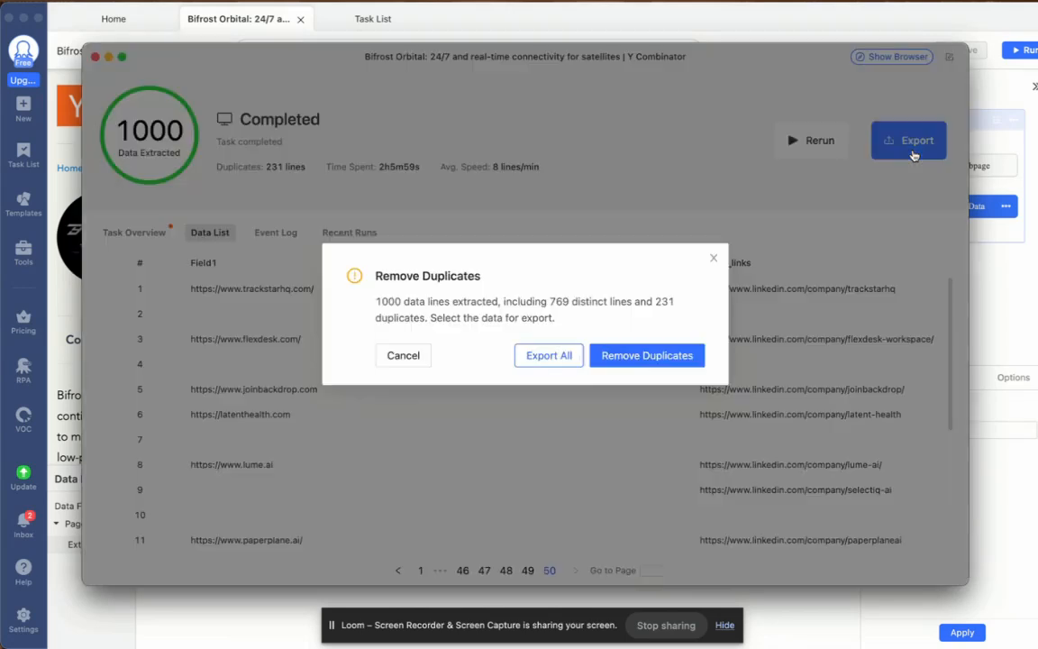
{"action": "mouse_move", "coordinate": [797, 377]}
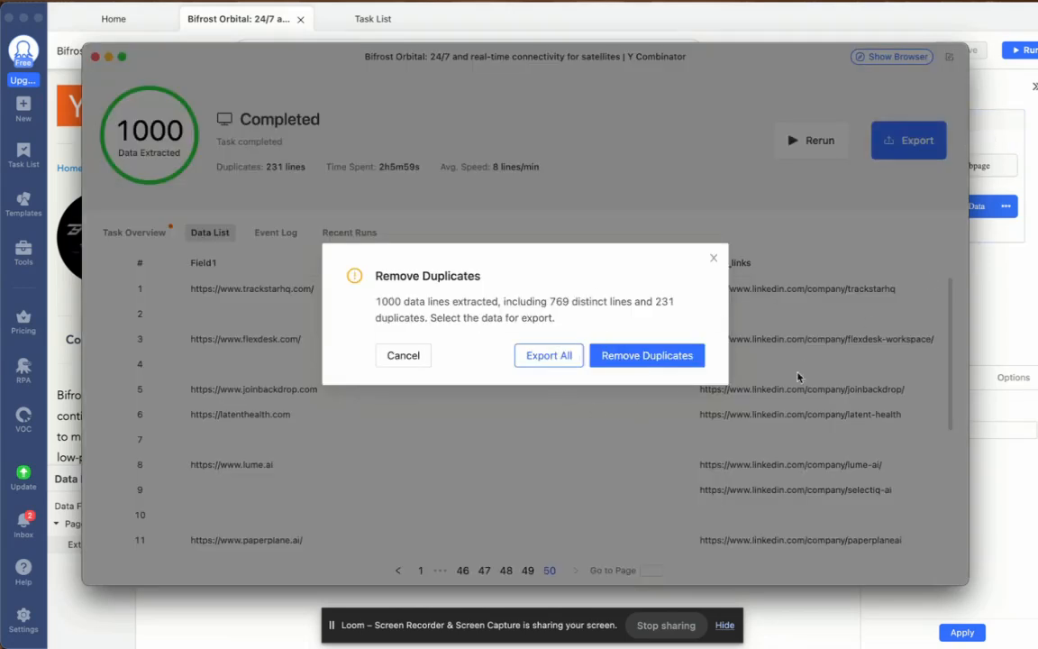
{"action": "mouse_move", "coordinate": [671, 282]}
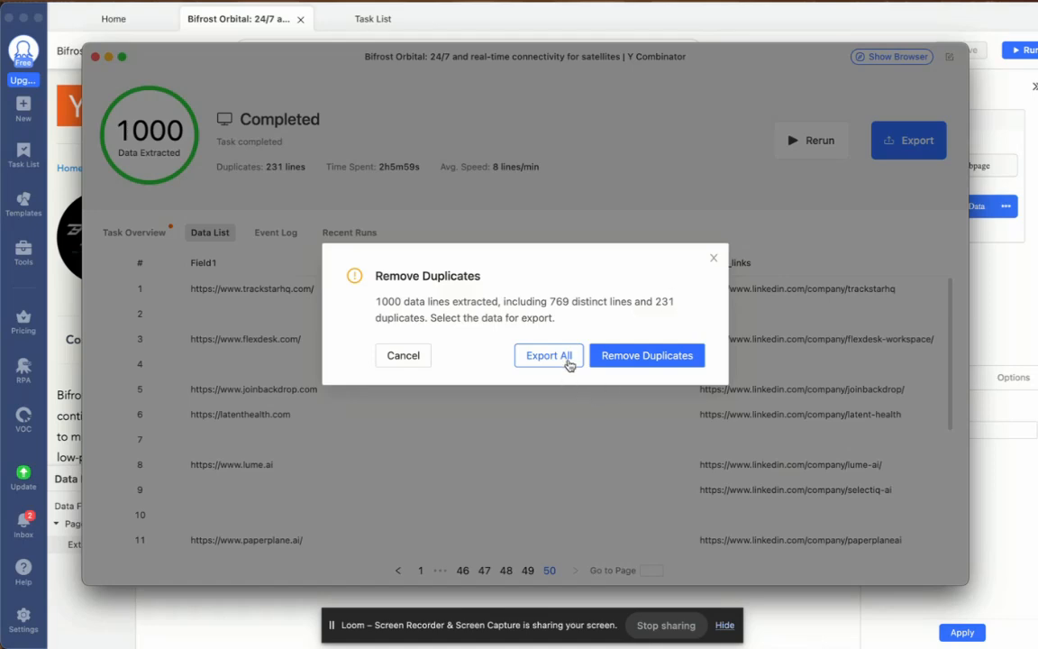
{"action": "left_click", "coordinate": [548, 355]}
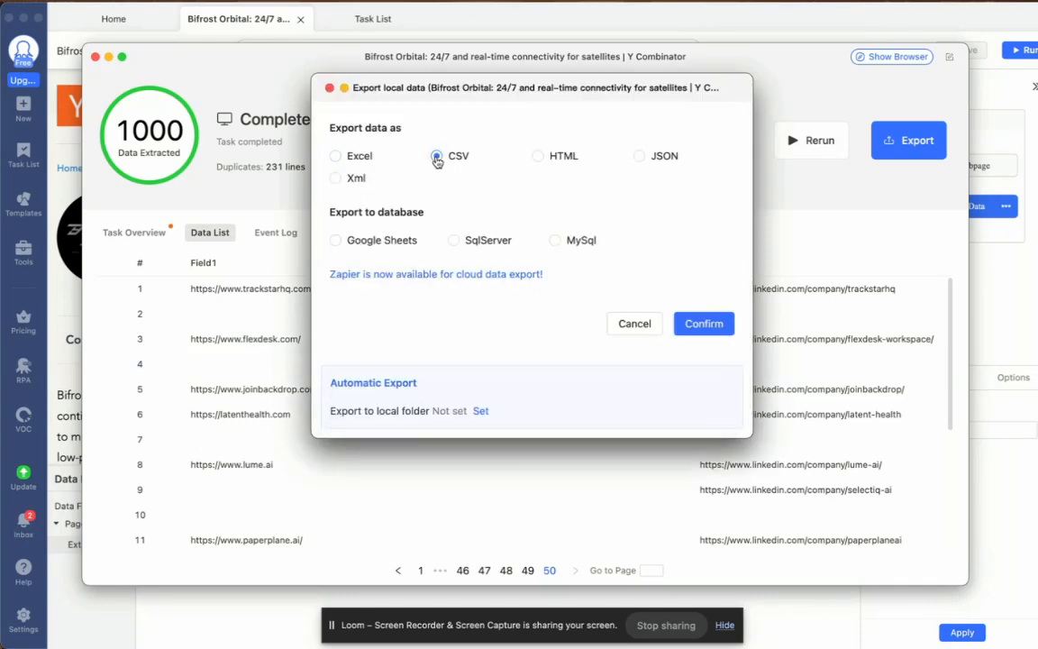
{"action": "left_click", "coordinate": [703, 322]}
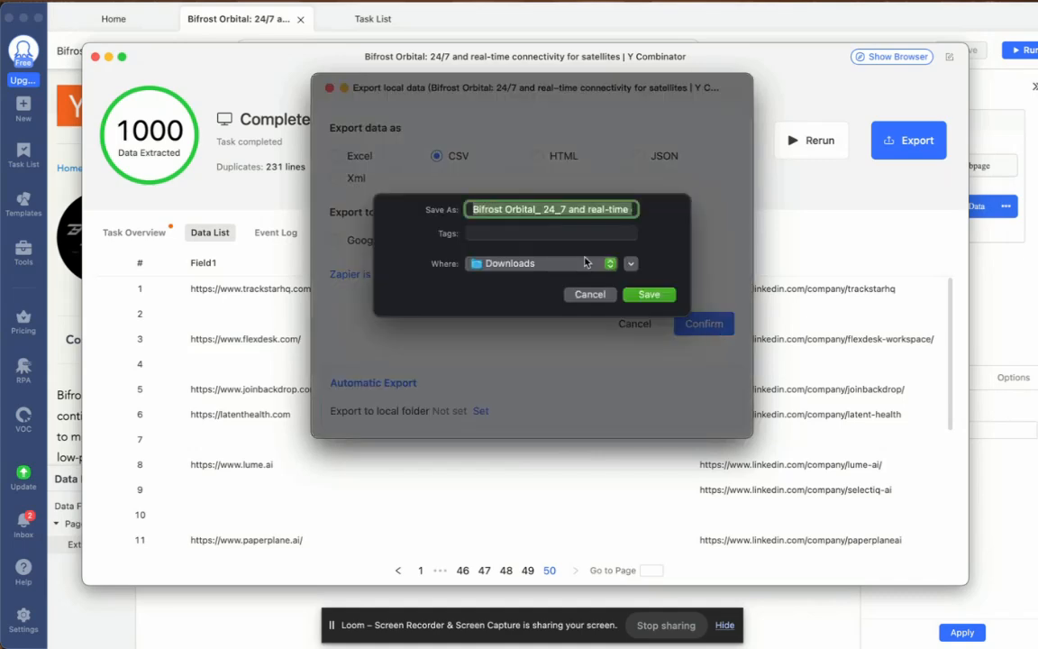
{"action": "type", "text": "yc_scrape_"}
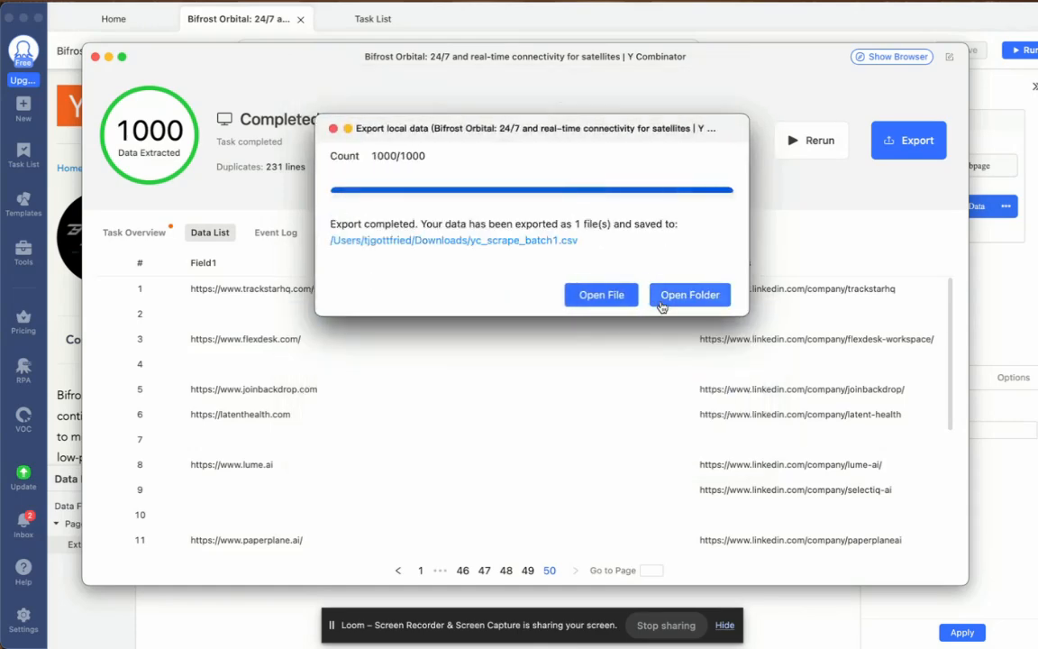
{"action": "left_click", "coordinate": [690, 295]}
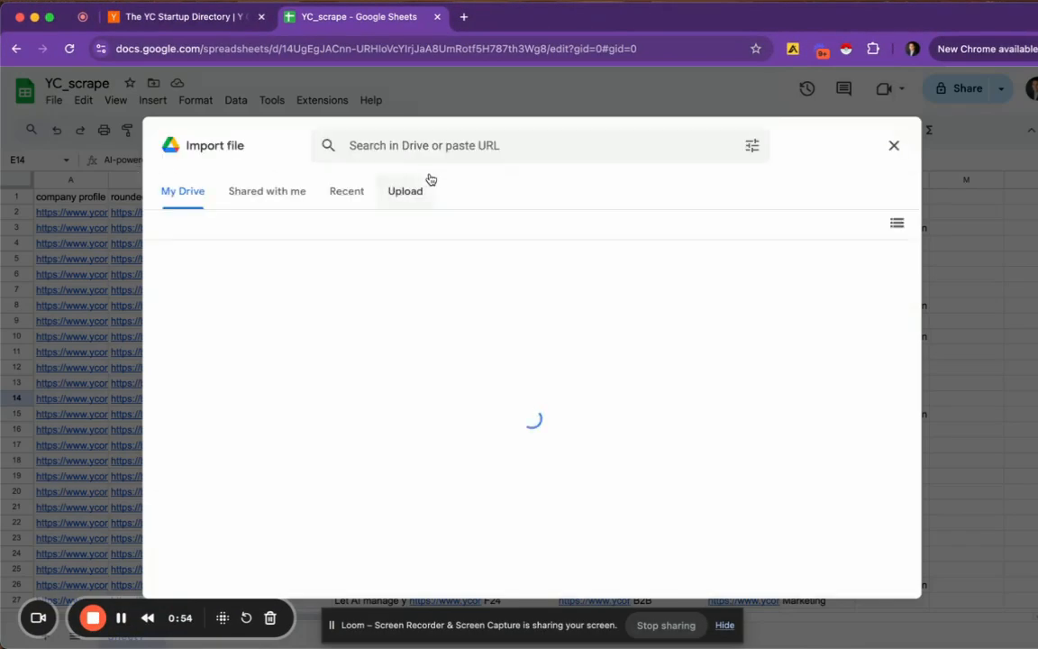
Import yc_scrape_batch1.csv as a new sheet, delete empty Field2_text, and select Field1 and Field2_links.
{"action": "left_click", "coordinate": [405, 191]}
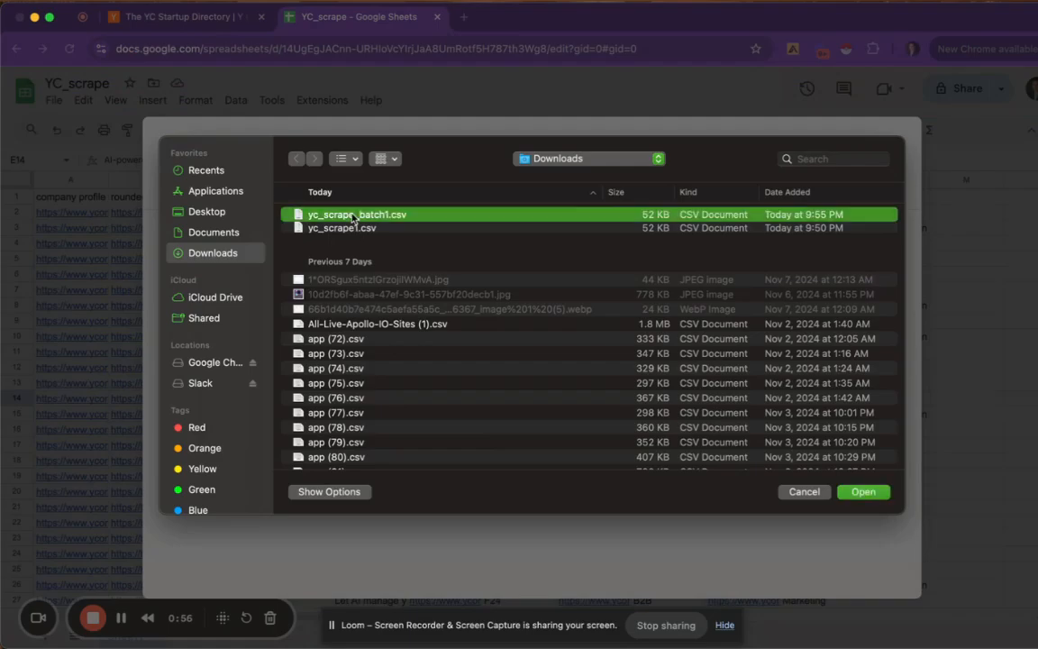
{"action": "left_click", "coordinate": [862, 491]}
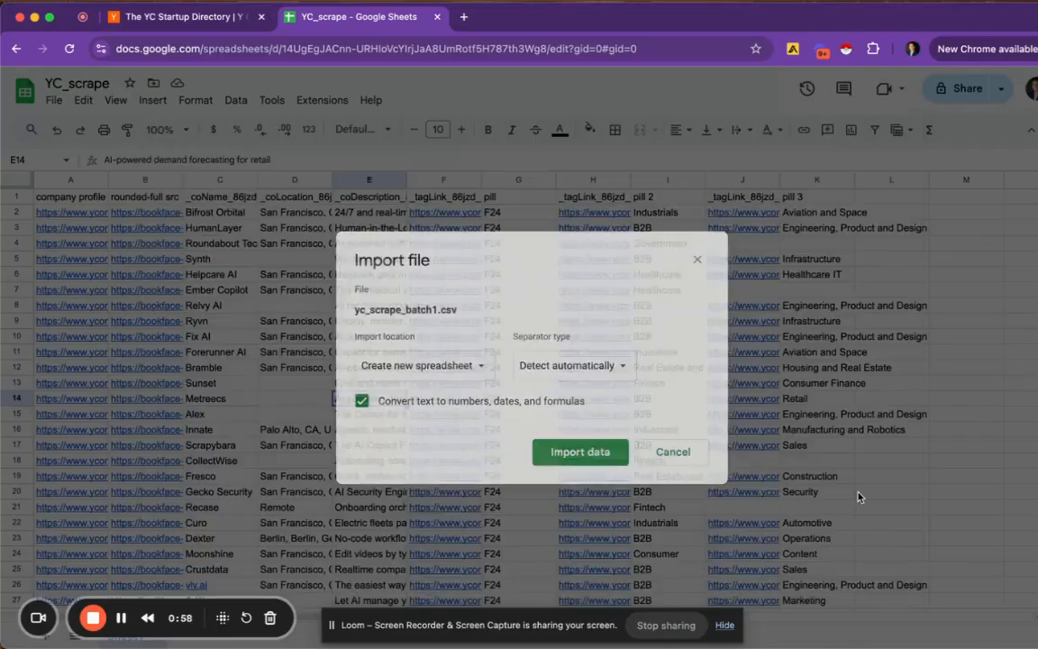
{"action": "left_click", "coordinate": [411, 365]}
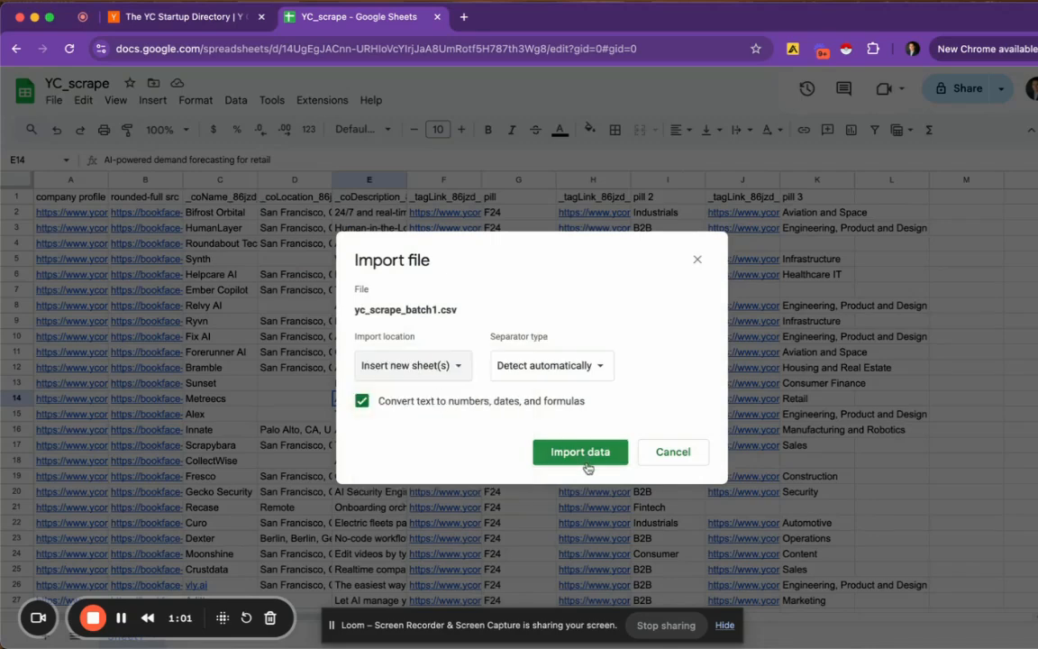
{"action": "left_click", "coordinate": [580, 452]}
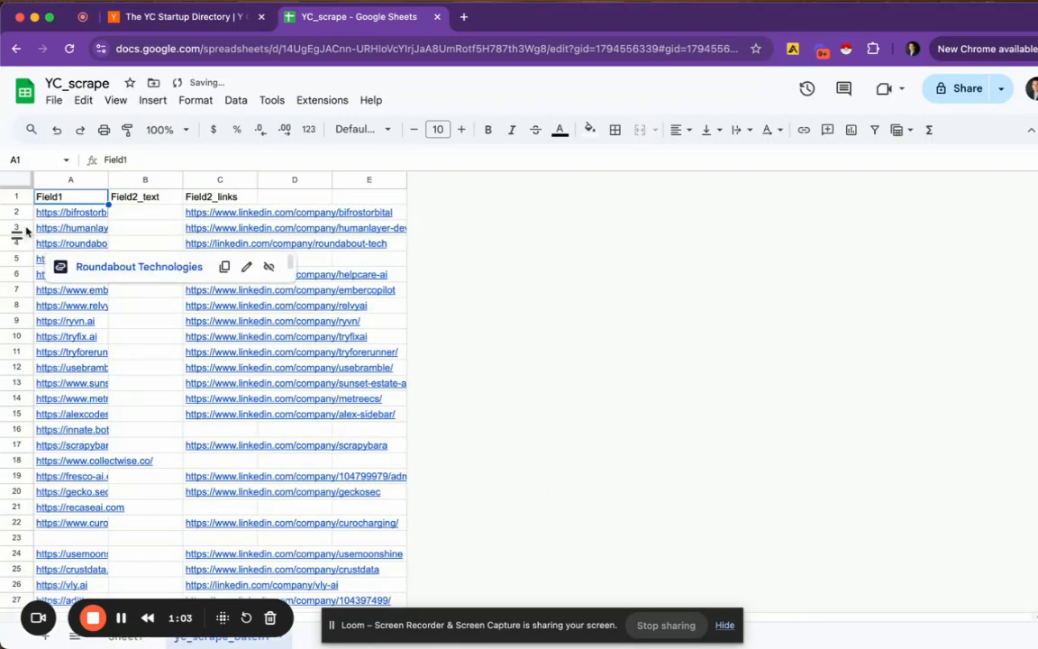
{"action": "left_click", "coordinate": [145, 180]}
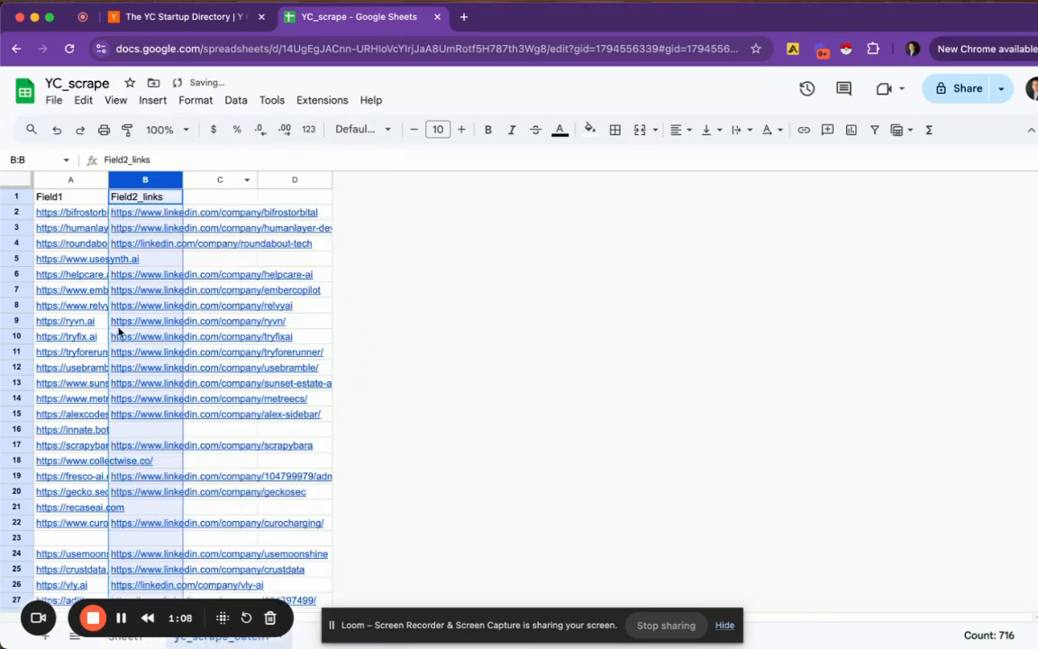
{"action": "left_click", "coordinate": [70, 179]}
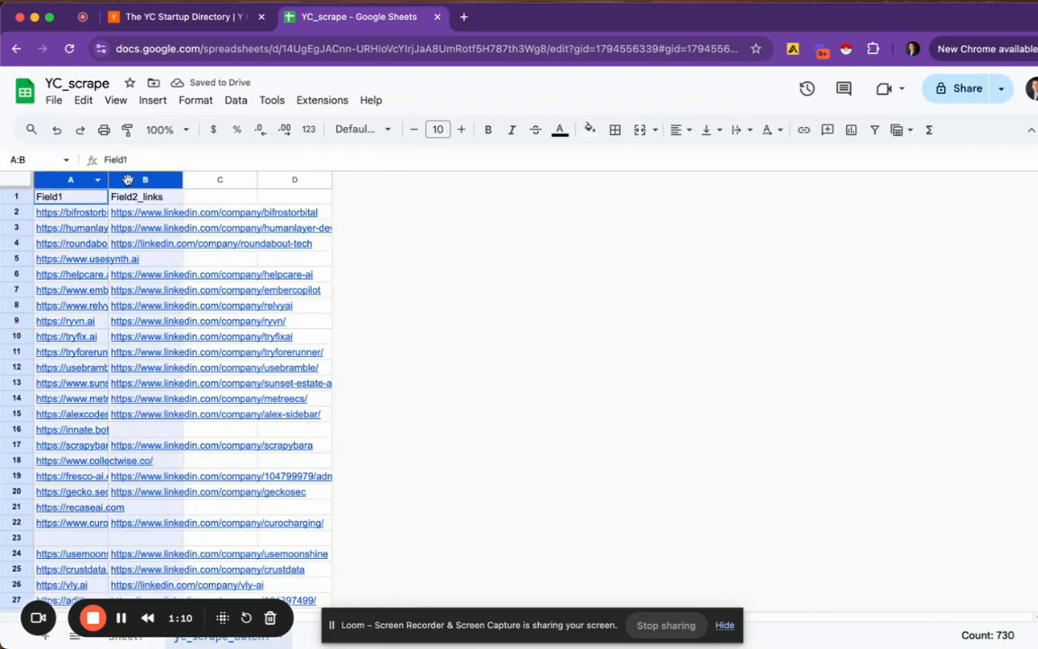
{"action": "mouse_move", "coordinate": [221, 227]}
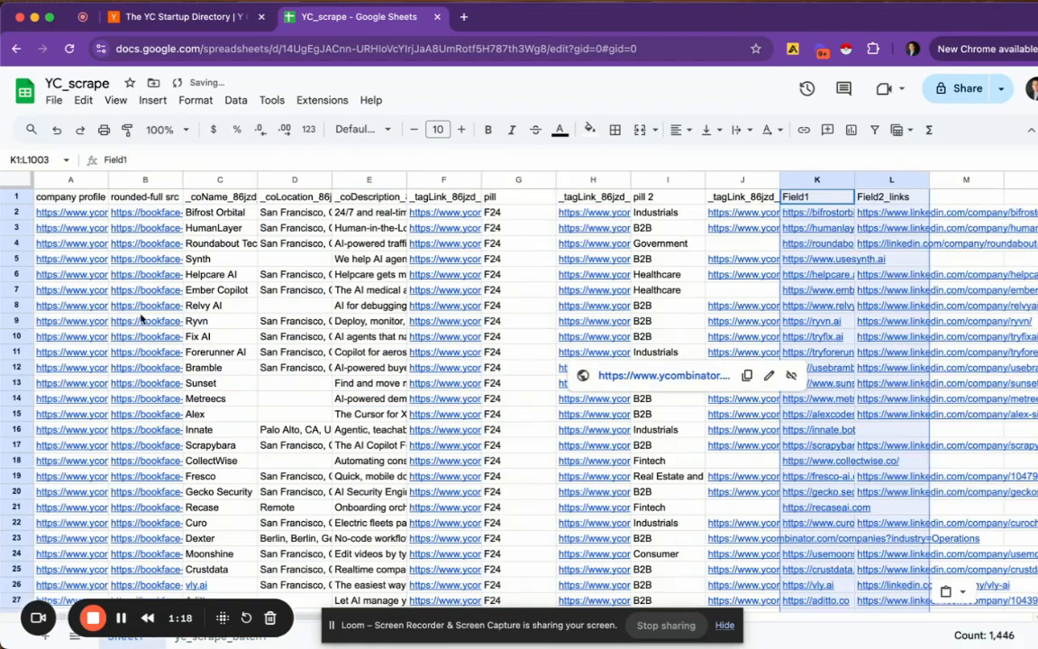
Check the pasted domain and LinkedIn rows on Sheet1 and select the Domain column.
{"action": "scroll", "scroll_direction": "down", "scroll_amount": 3}
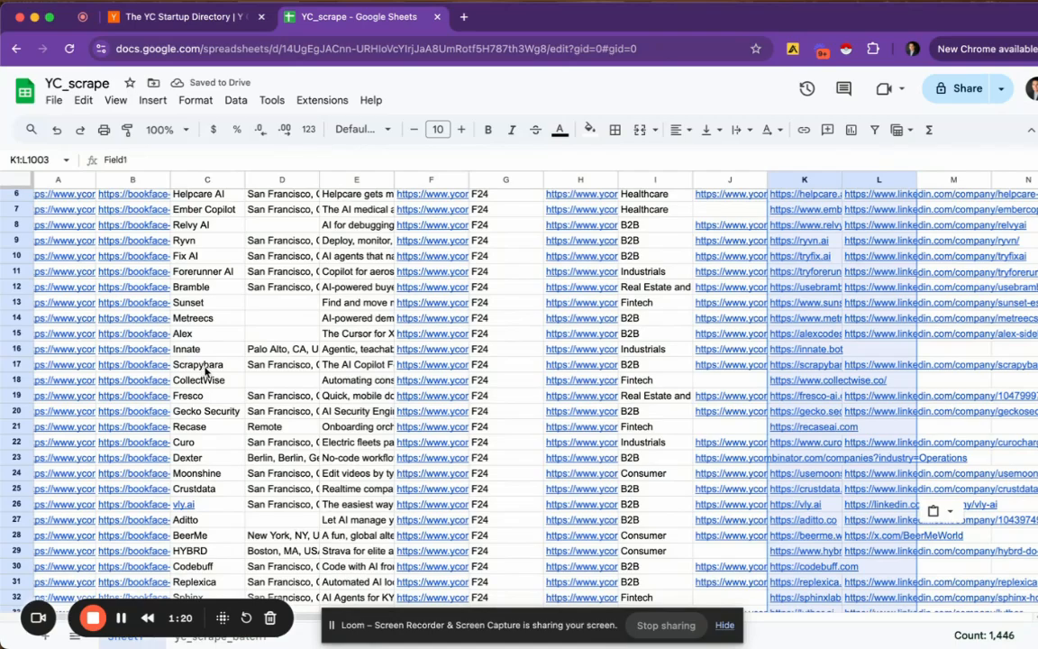
{"action": "scroll", "scroll_direction": "down", "scroll_amount": 3}
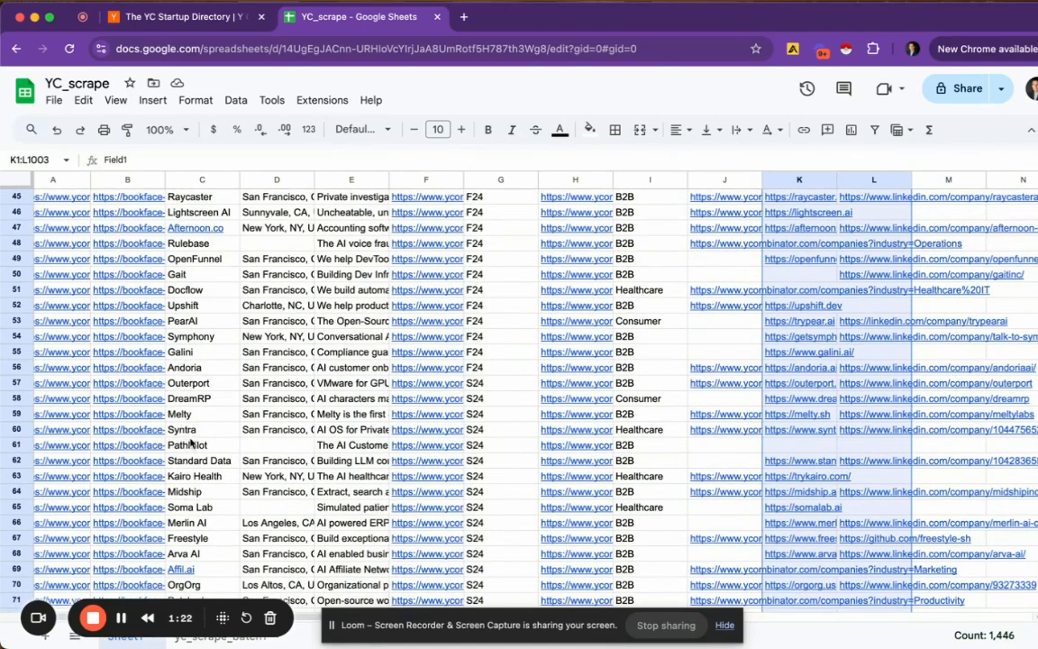
{"action": "scroll", "scroll_direction": "down", "scroll_amount": 3}
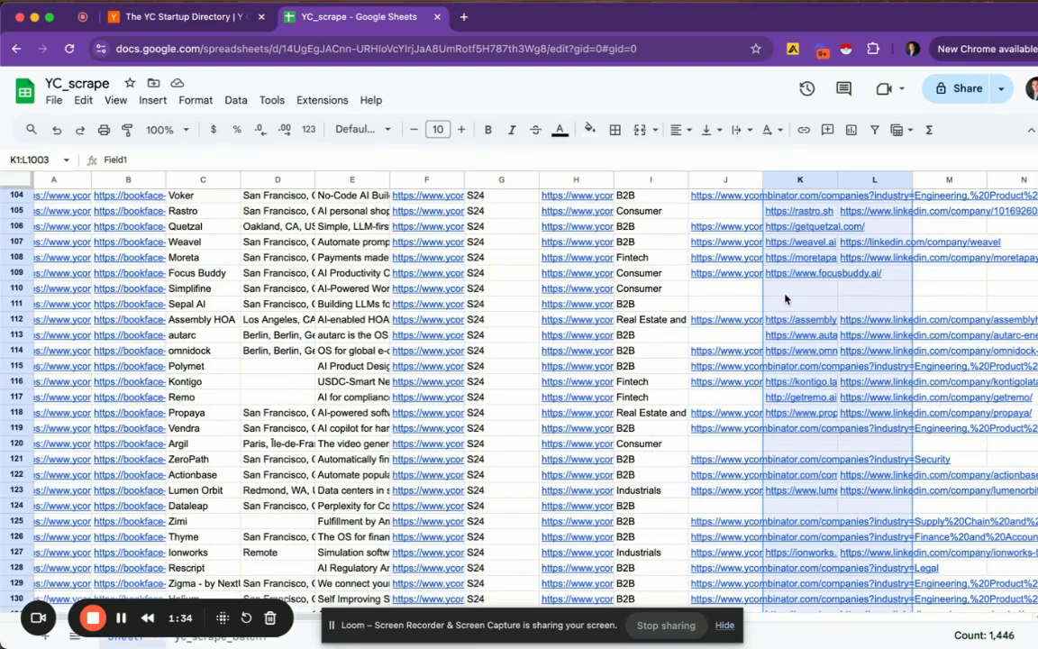
{"action": "scroll", "scroll_direction": "up", "scroll_amount": 3}
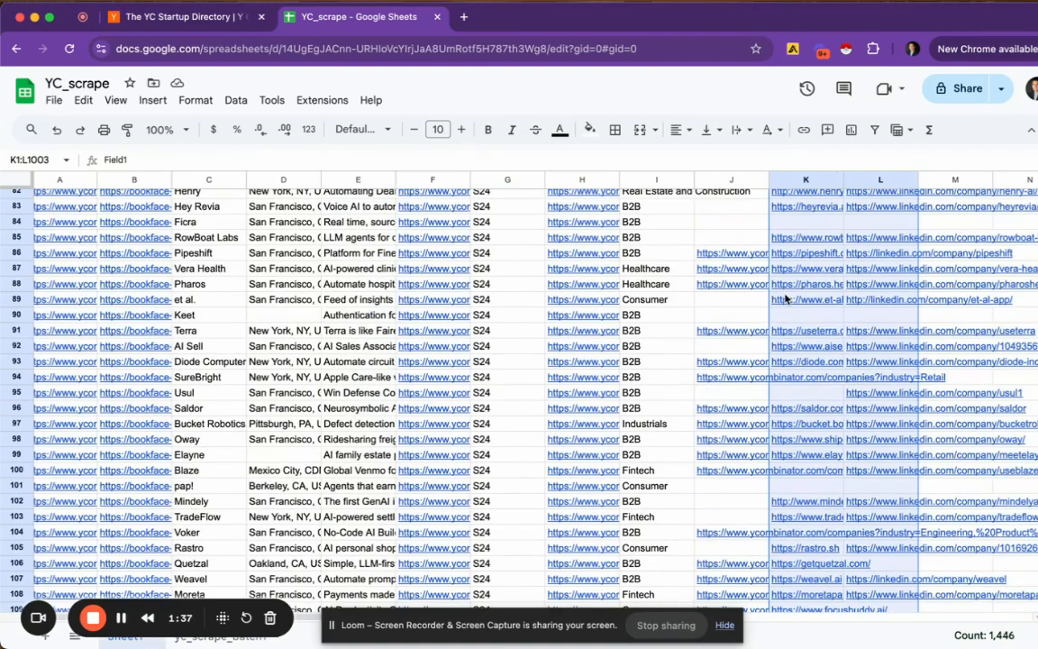
{"action": "scroll", "scroll_direction": "up", "scroll_amount": 3}
{"action": "type", "text": "Domain"}
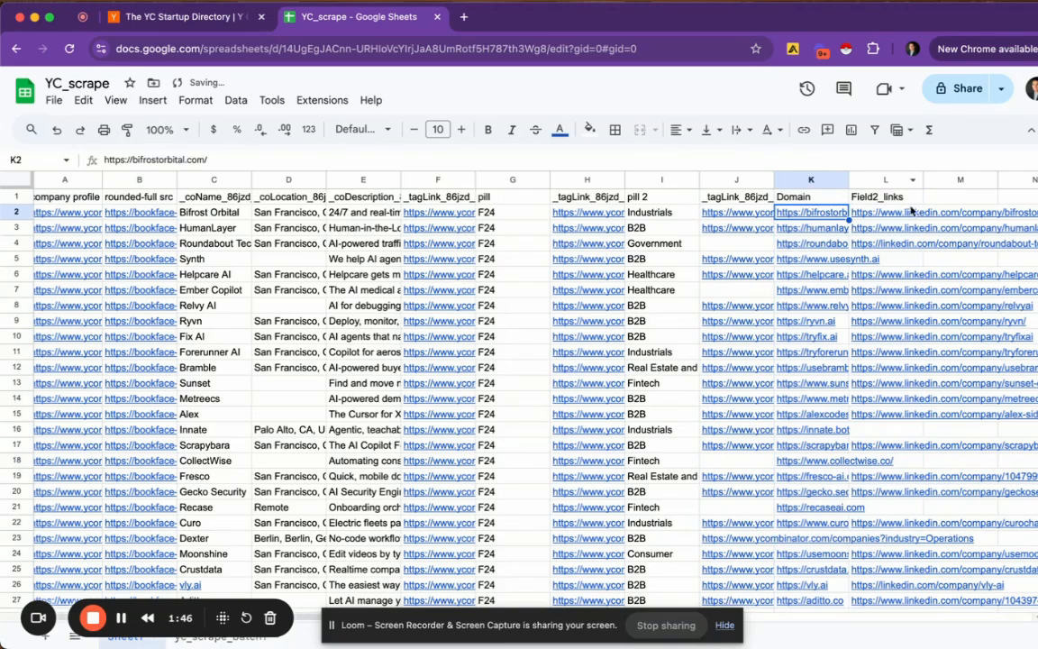
{"action": "left_click", "coordinate": [810, 180]}
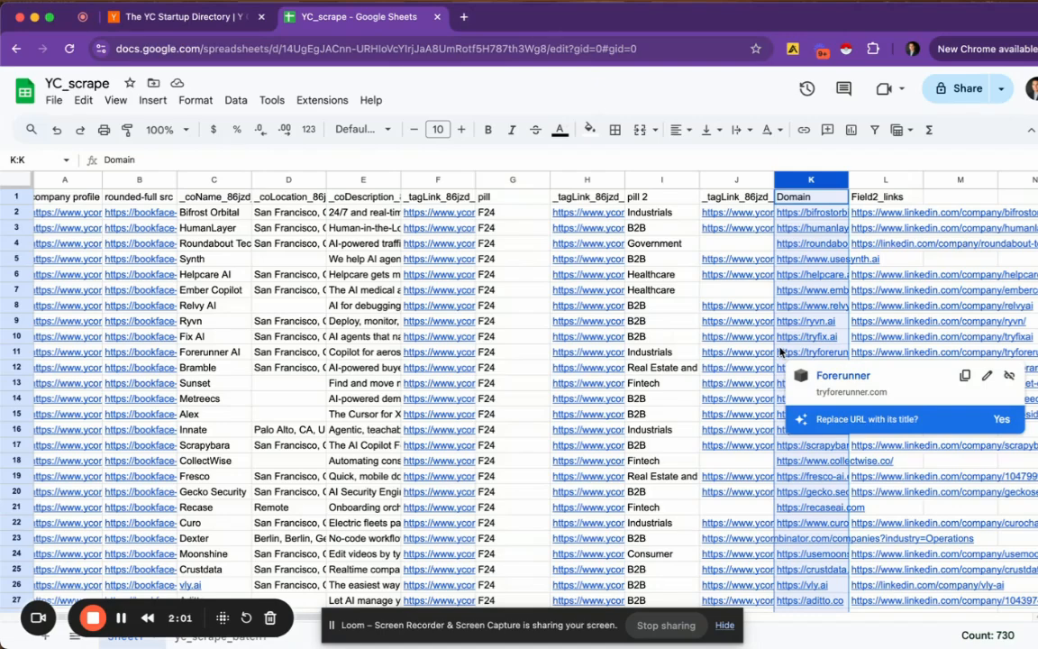
{"action": "left_click", "coordinate": [639, 17]}
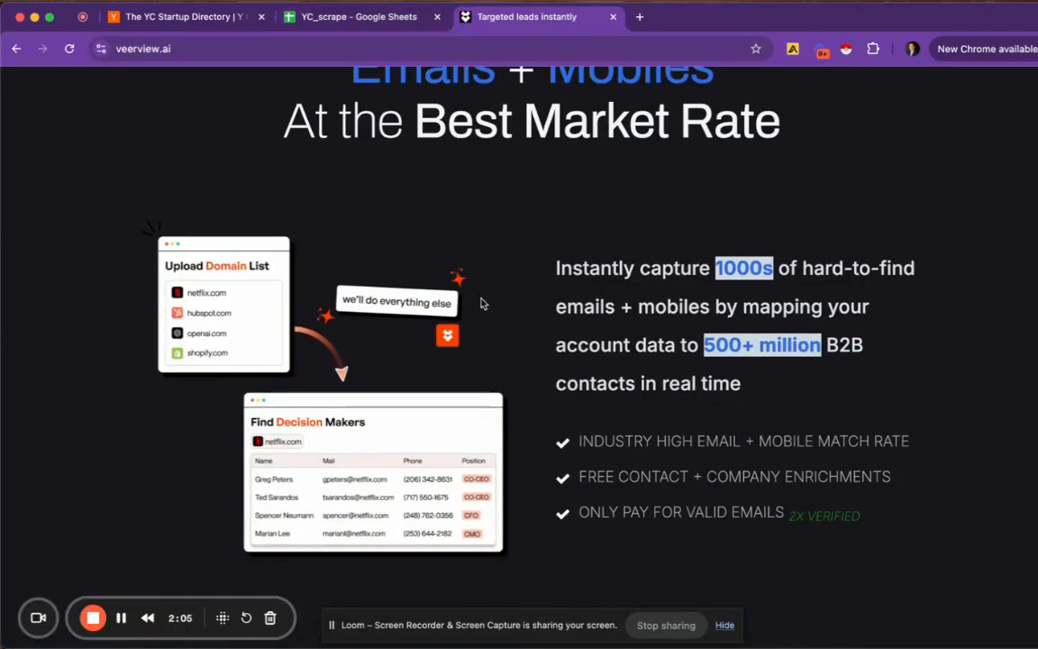
{"action": "mouse_move", "coordinate": [214, 371]}
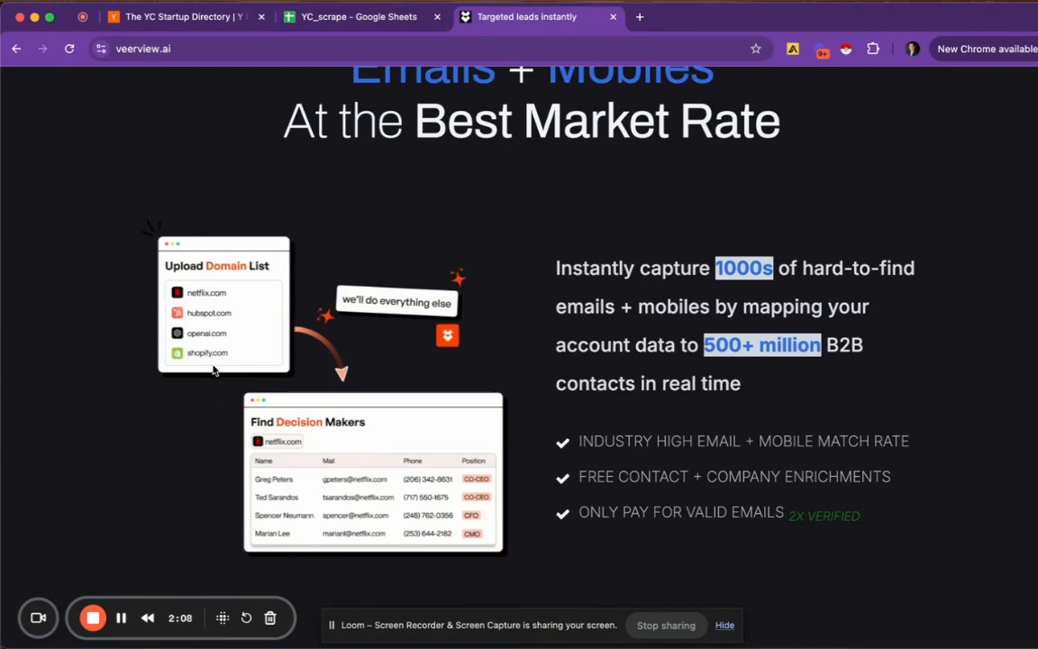
{"action": "mouse_move", "coordinate": [300, 462]}
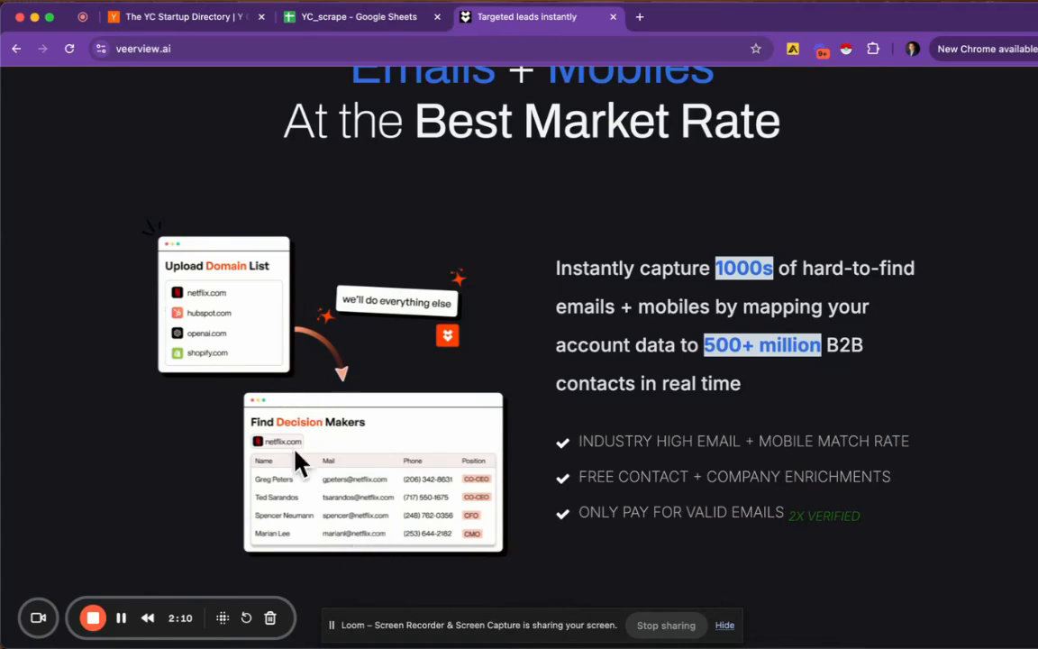
{"action": "mouse_move", "coordinate": [313, 240]}
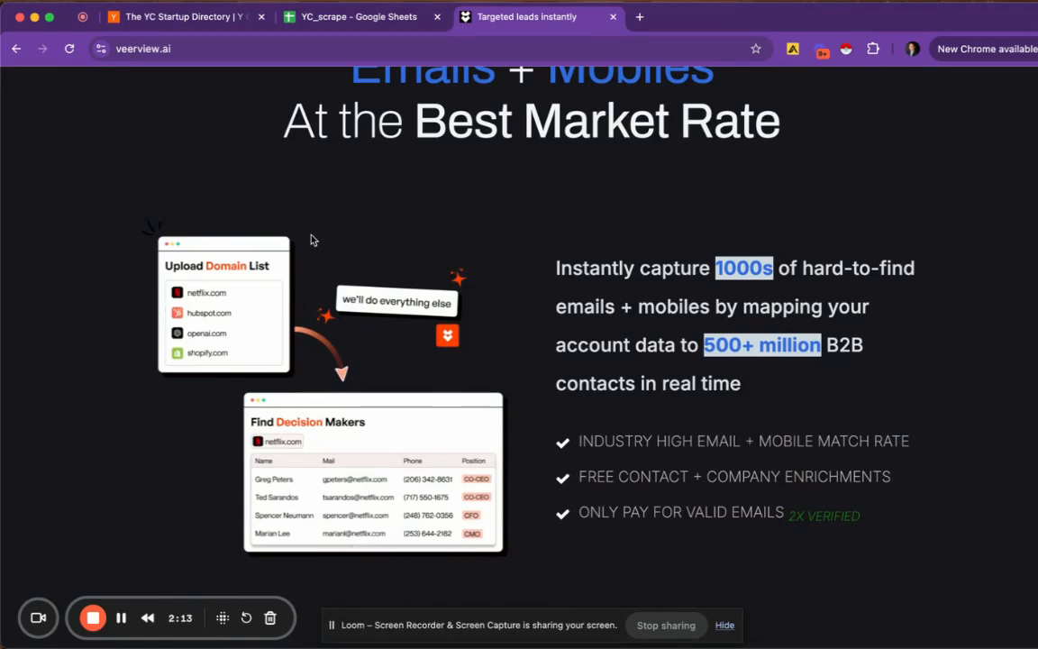
{"action": "mouse_move", "coordinate": [628, 441]}
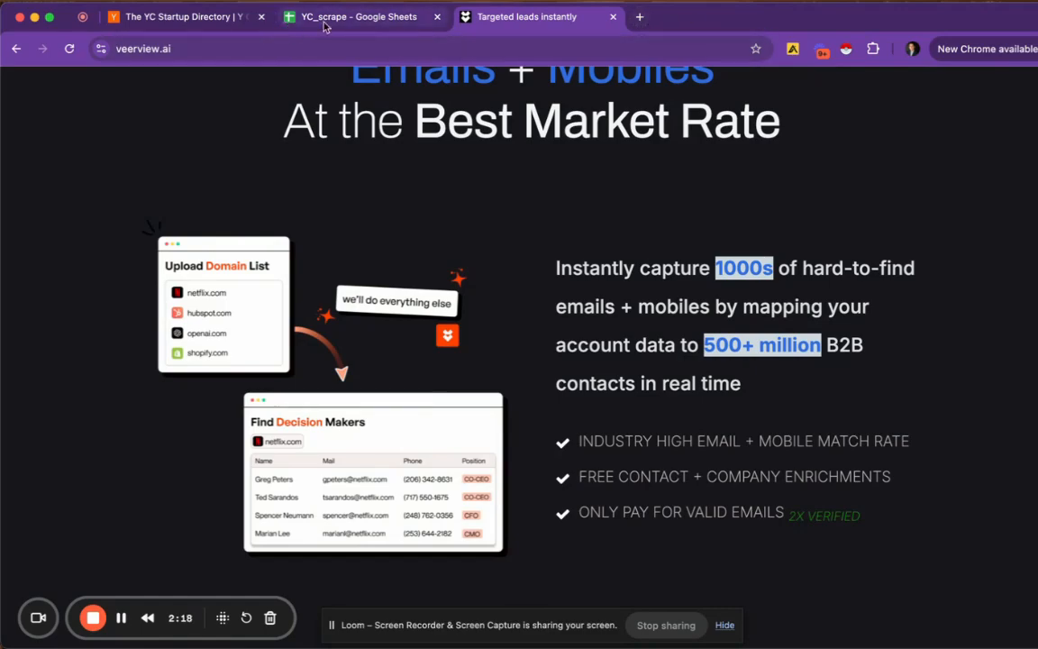
Review Veerview's domain-to-decision-maker pitch, then return to the YC_scrape sheet.
{"action": "left_click", "coordinate": [357, 16]}
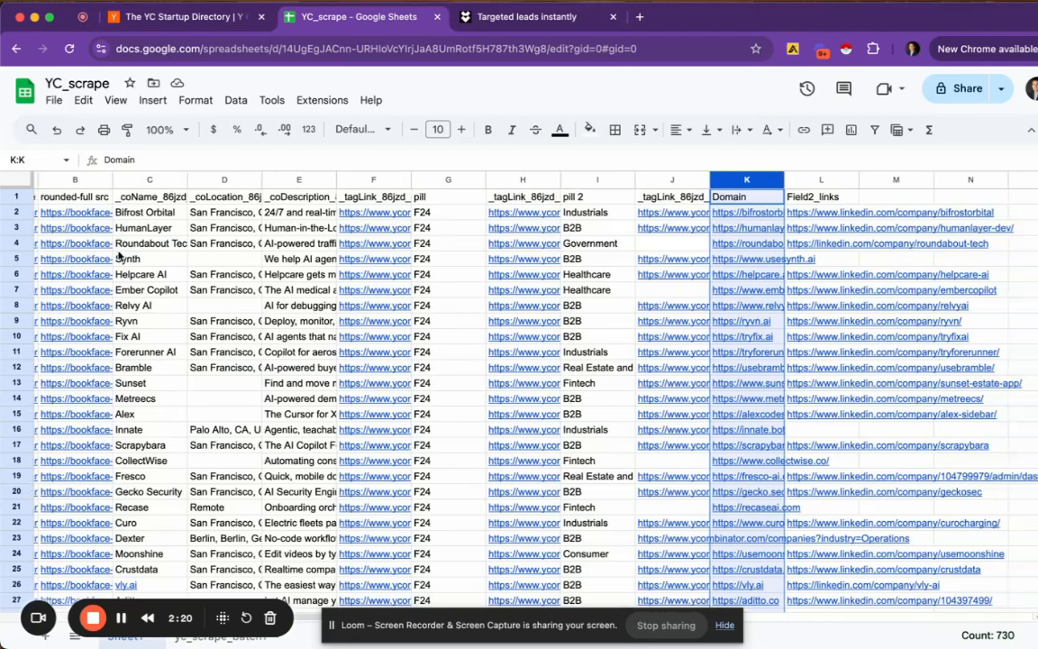
{"action": "mouse_move", "coordinate": [747, 255]}
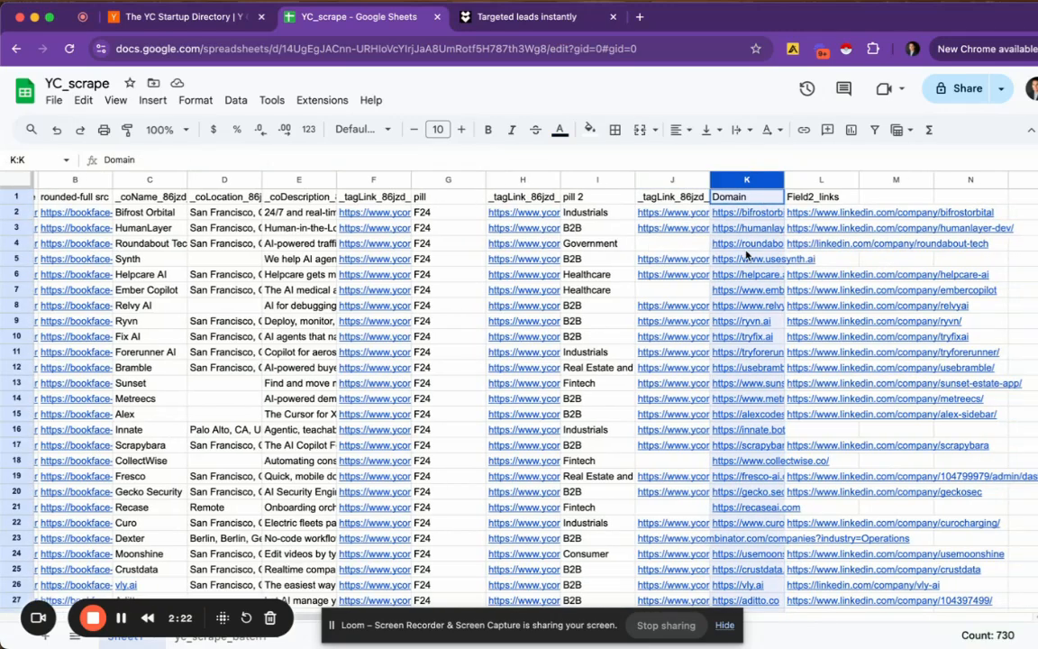
Download the YC_scrape sheet as a Comma Separated Values (.csv) file.
{"action": "left_click", "coordinate": [747, 337]}
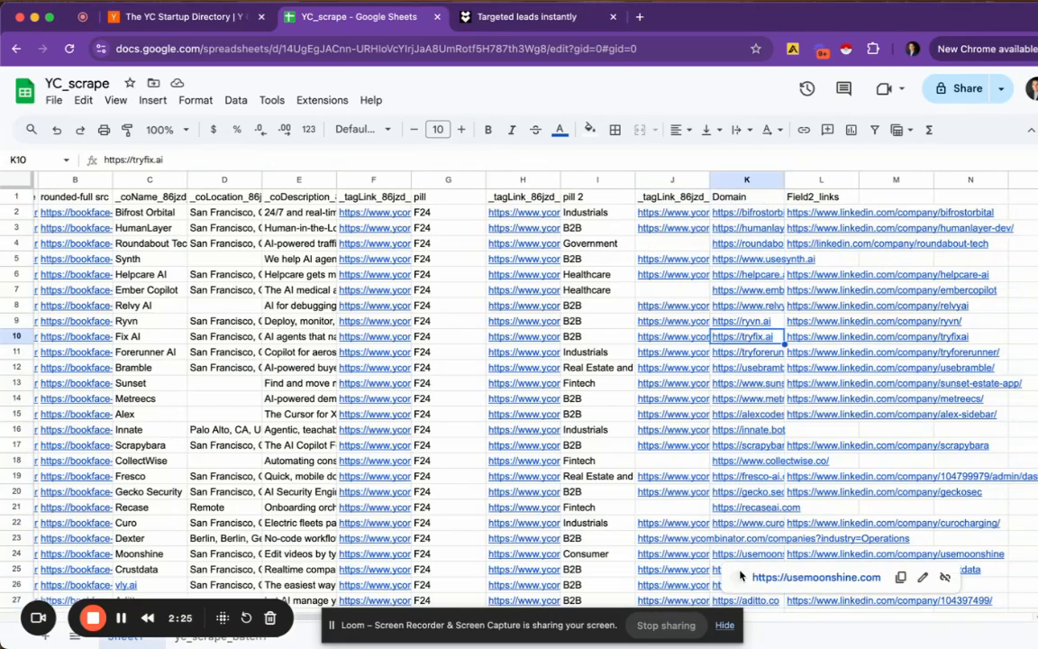
{"action": "left_click", "coordinate": [746, 197]}
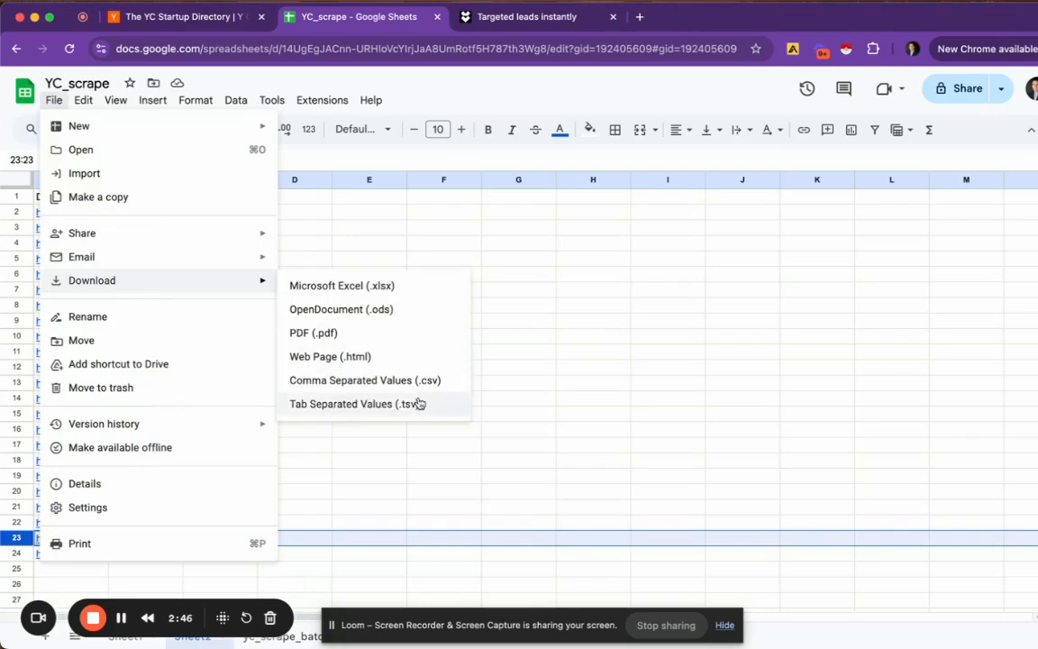
{"action": "left_click", "coordinate": [364, 379]}
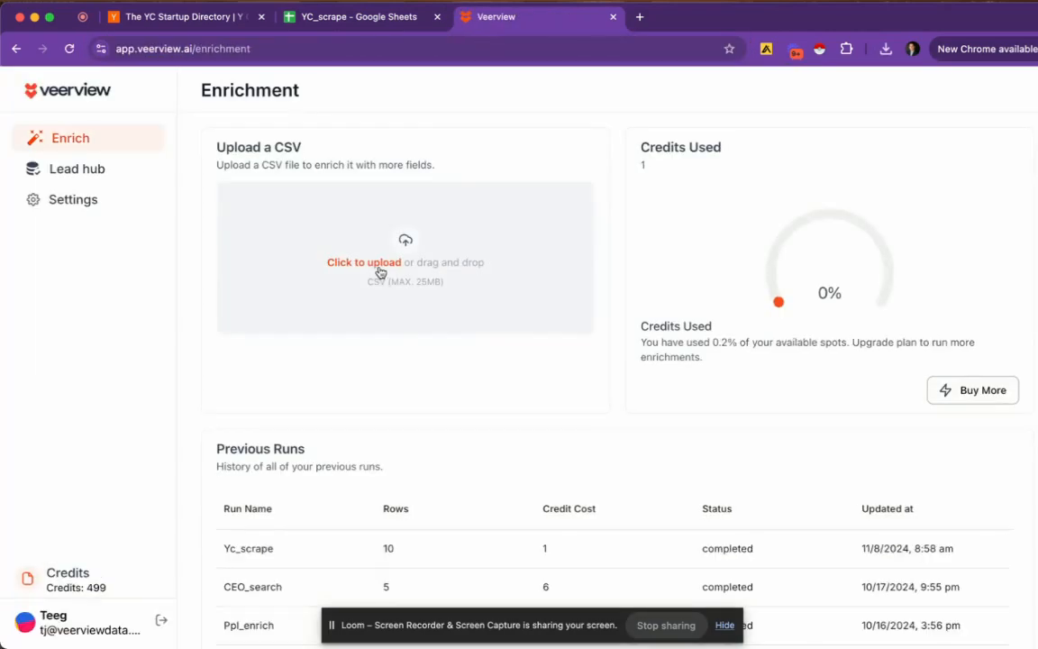
Upload the exported company CSV and name the enrichment ycscrape_enrich.
{"action": "left_click", "coordinate": [405, 261]}
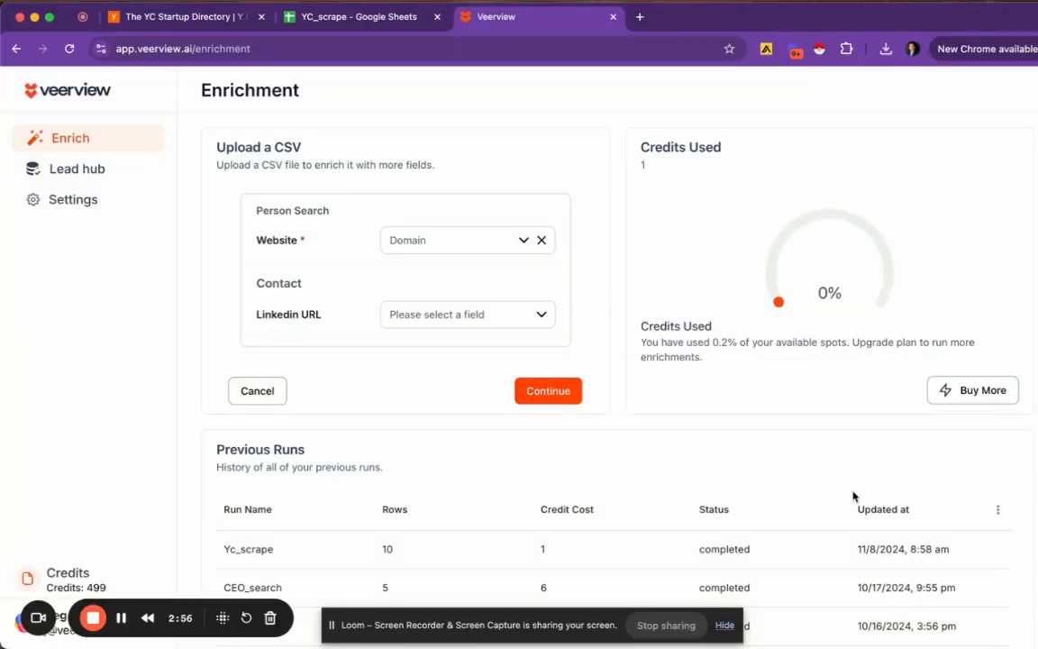
{"action": "left_click", "coordinate": [548, 390]}
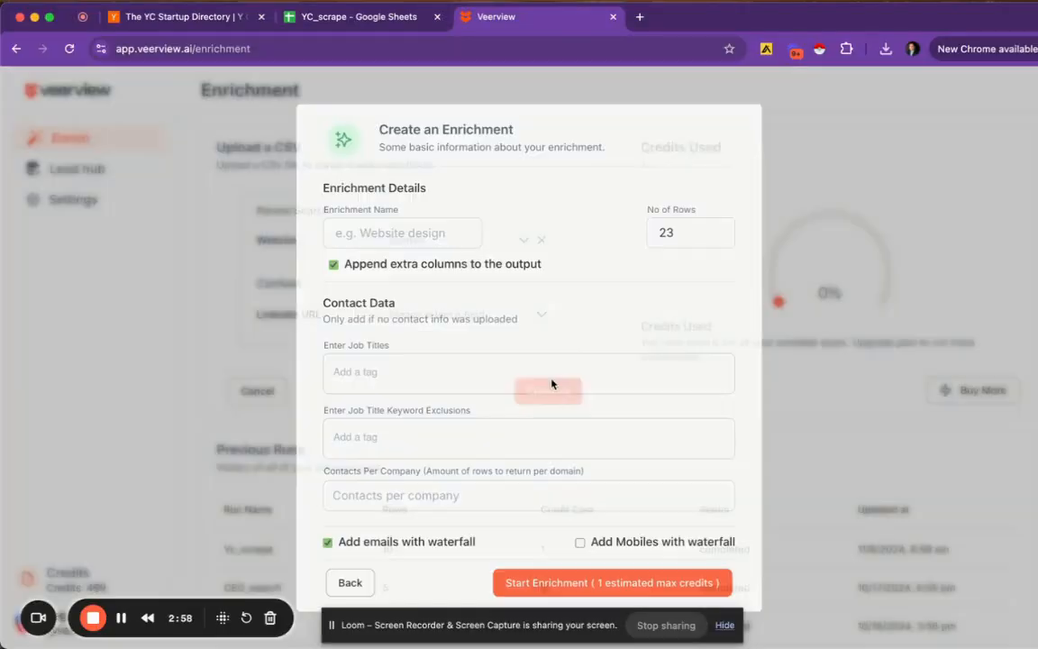
{"action": "type", "text": "scrape"}
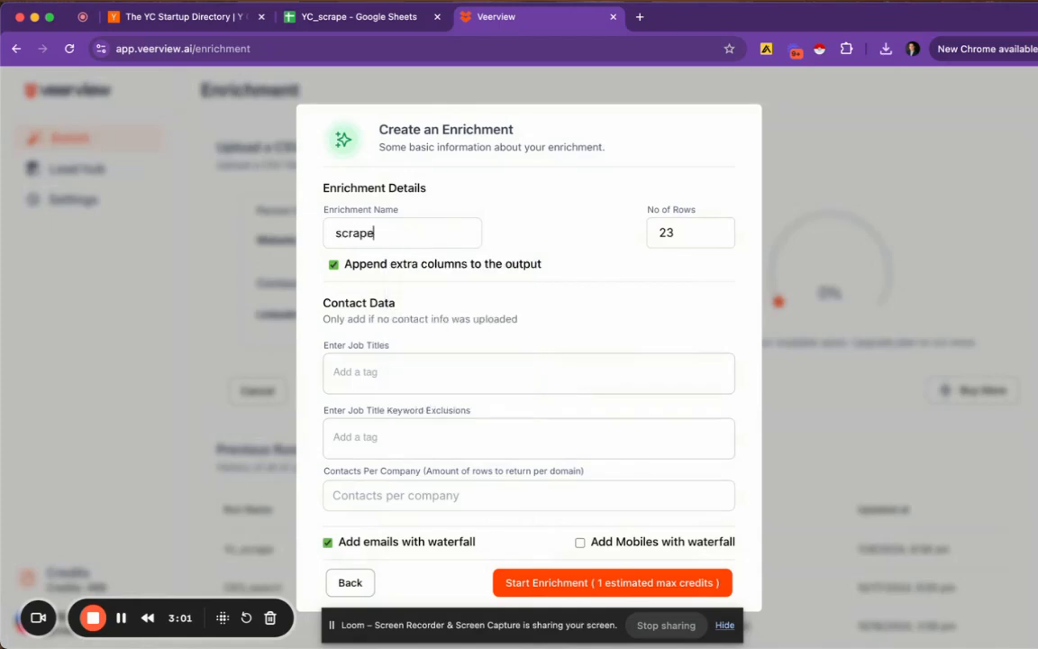
{"action": "type", "text": "_enrich"}
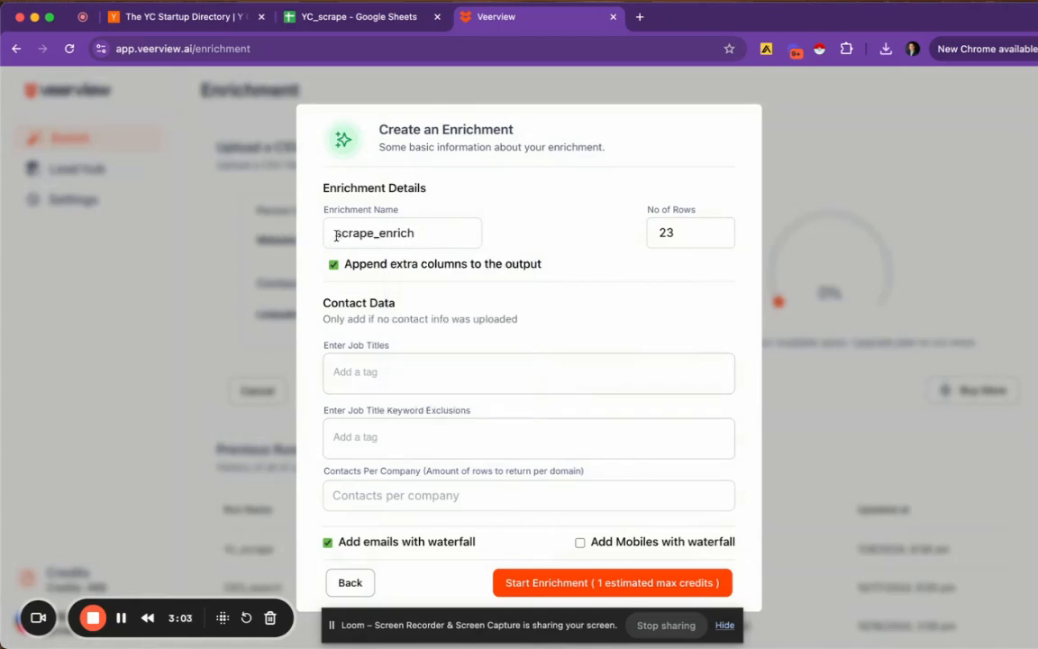
{"action": "type", "text": "yc"}
{"action": "left_click", "coordinate": [529, 373]}
{"action": "type", "text": "cmo founder"}
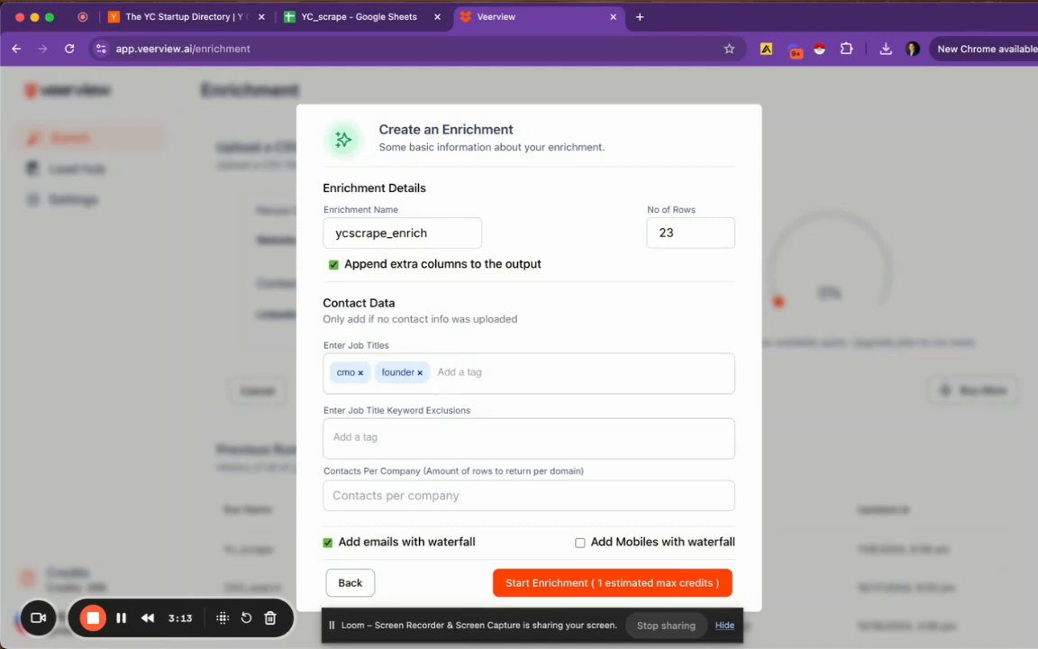
Target cmo, founder and ceo titles, exclude assistant, 5 contacts per company, and start.
{"action": "type", "text": "ceo"}
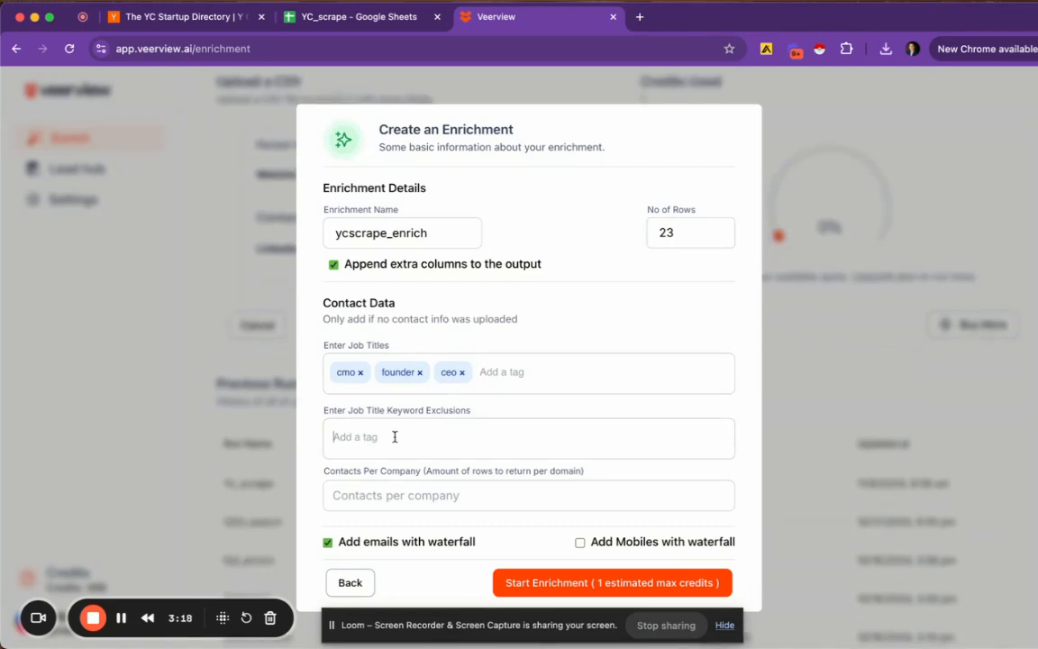
{"action": "type", "text": "assistant"}
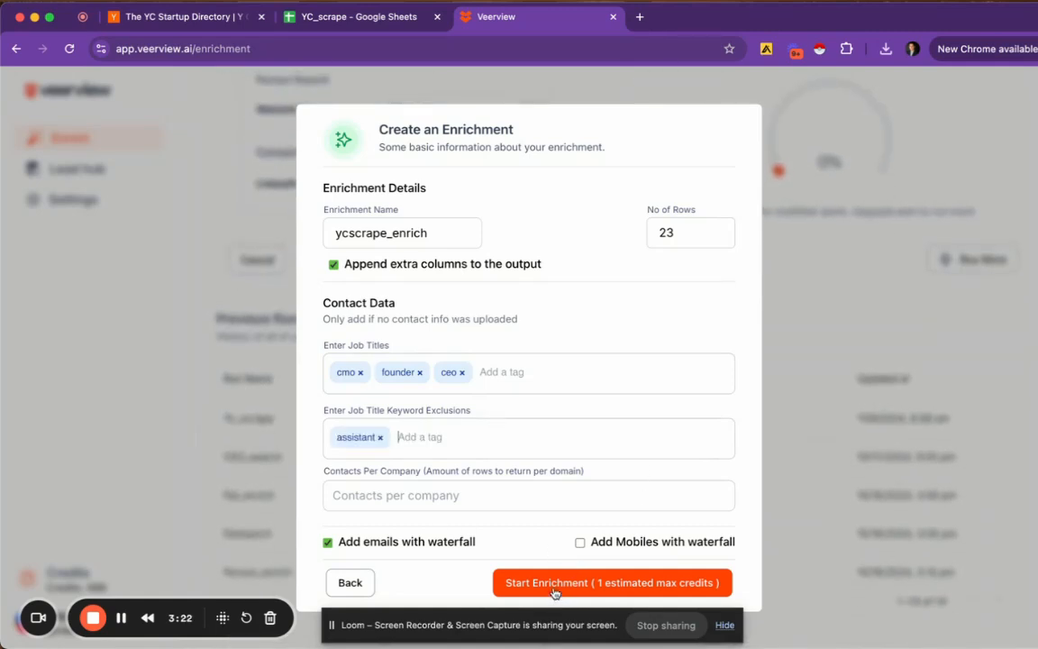
{"action": "mouse_move", "coordinate": [415, 351]}
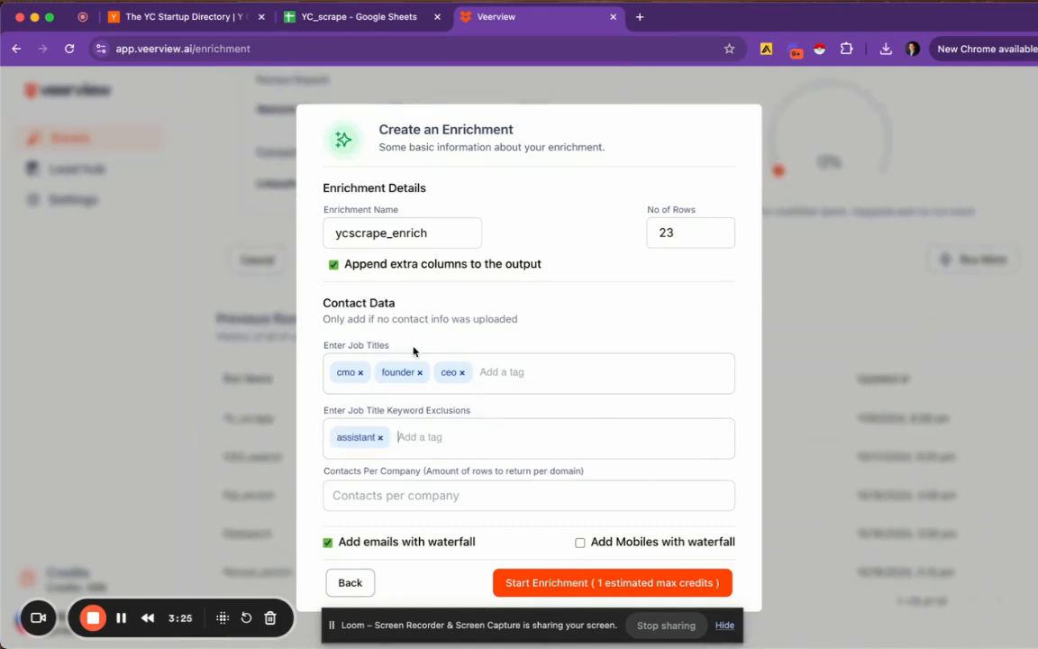
{"action": "mouse_move", "coordinate": [556, 582]}
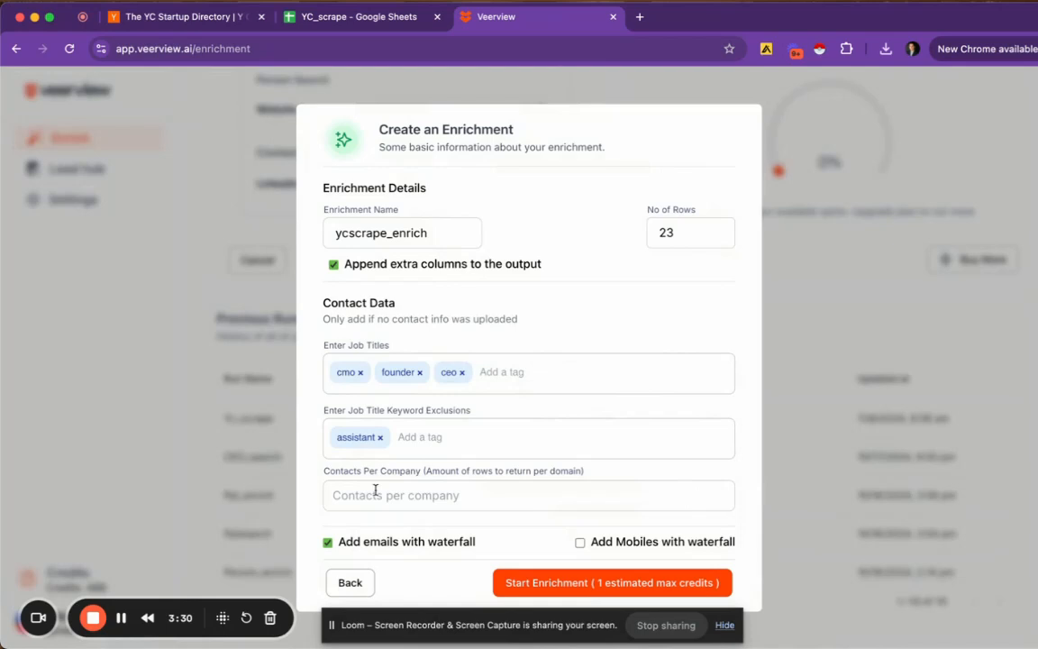
{"action": "type", "text": "5"}
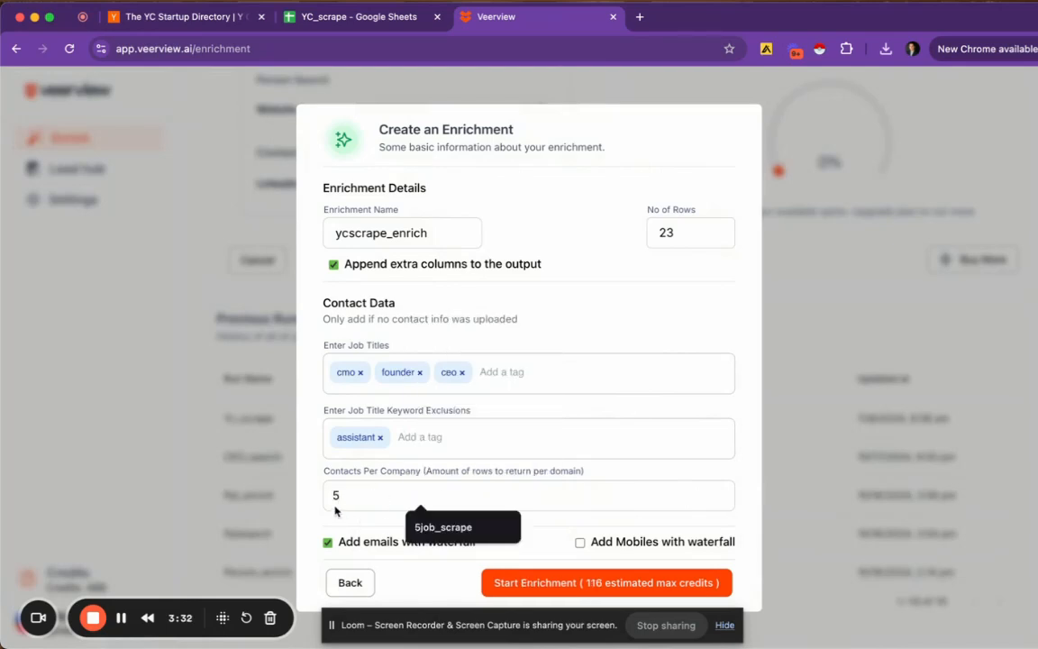
{"action": "left_click", "coordinate": [605, 583]}
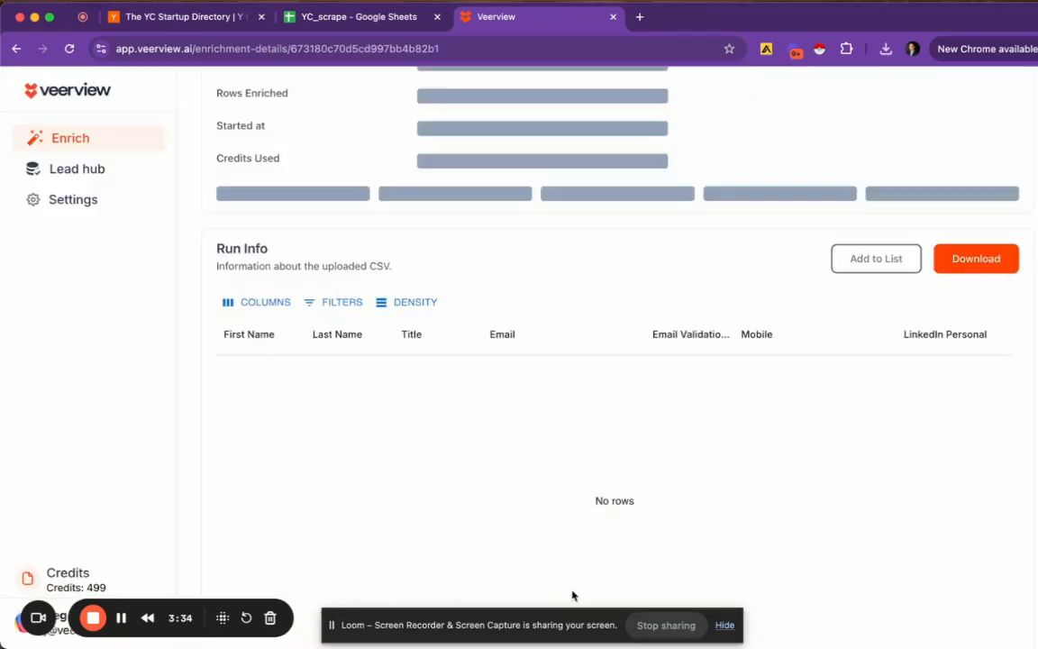
Reload the enrichment details page repeatedly to load more enriched contacts.
{"action": "left_click", "coordinate": [70, 49]}
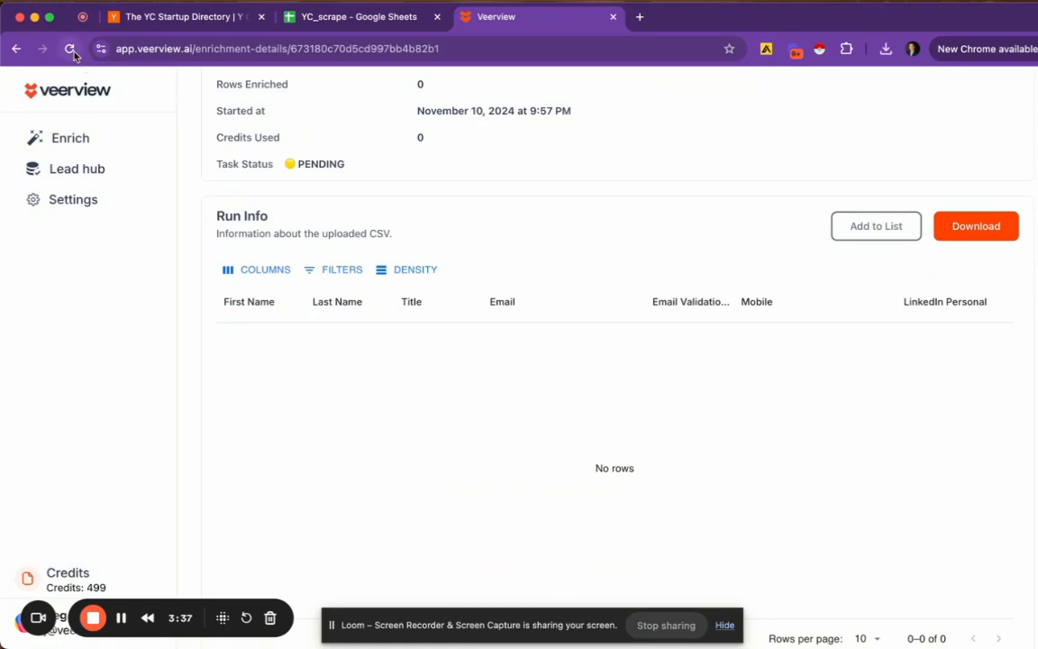
{"action": "left_click", "coordinate": [70, 49]}
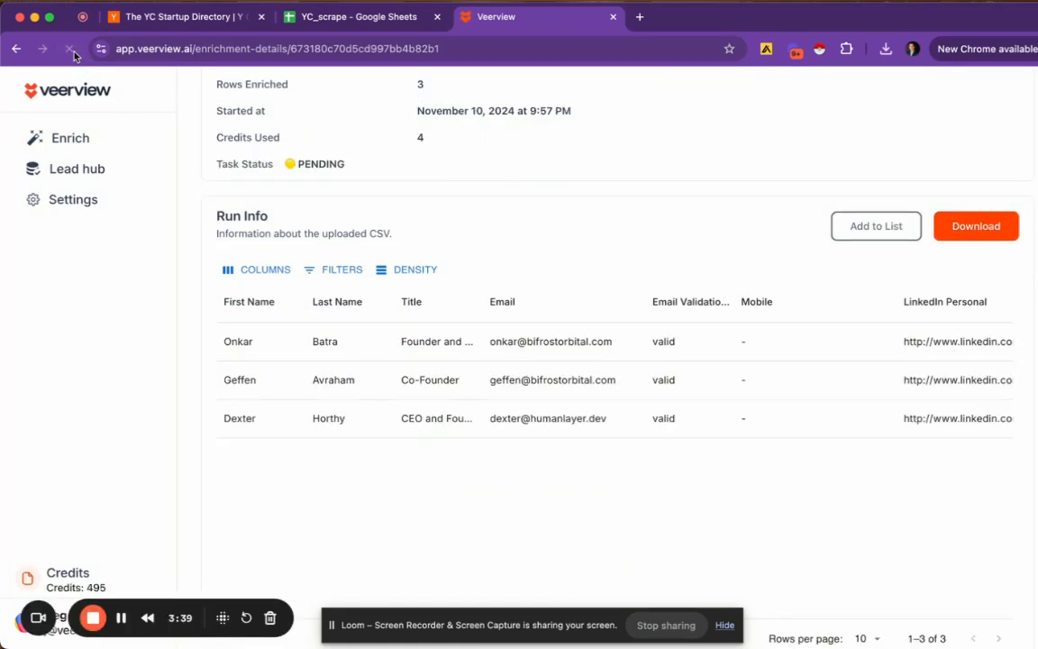
{"action": "left_click", "coordinate": [70, 49]}
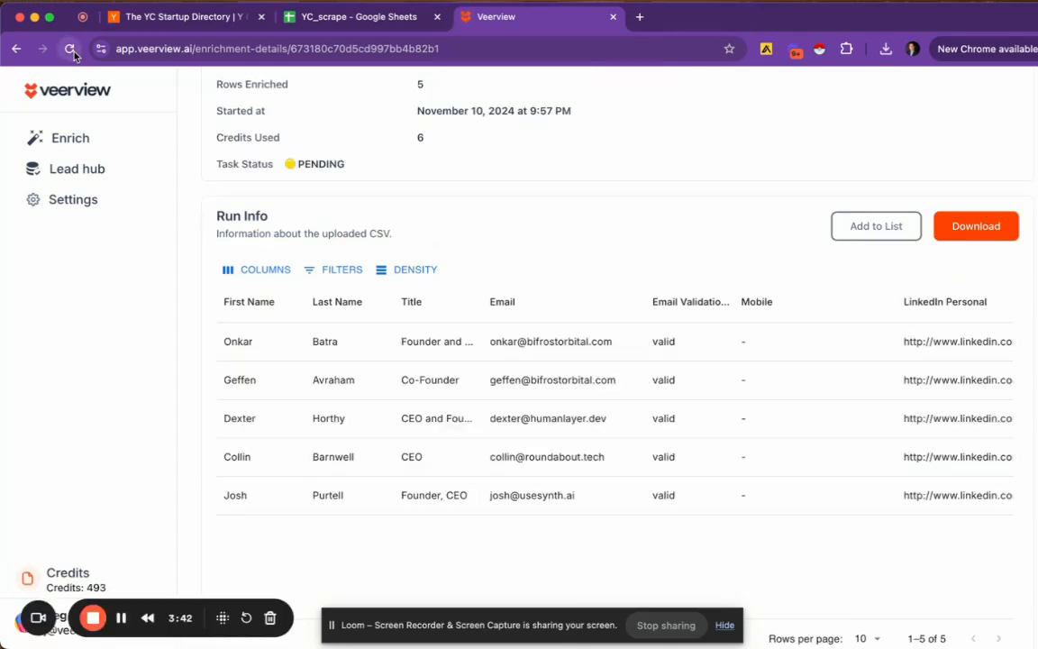
{"action": "left_click", "coordinate": [71, 48]}
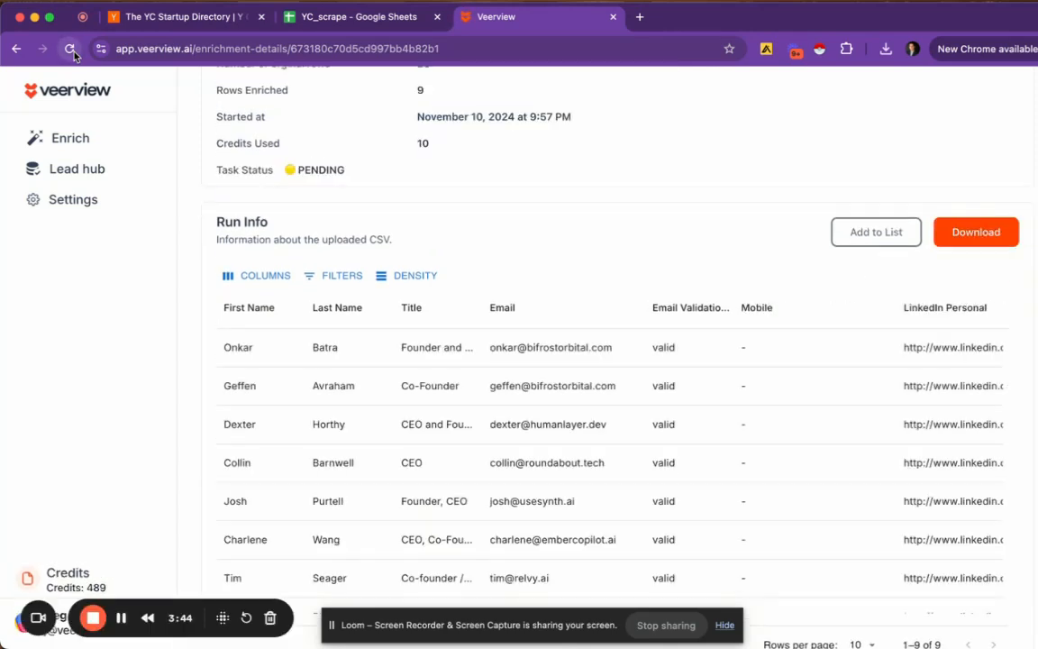
{"action": "left_click", "coordinate": [70, 48]}
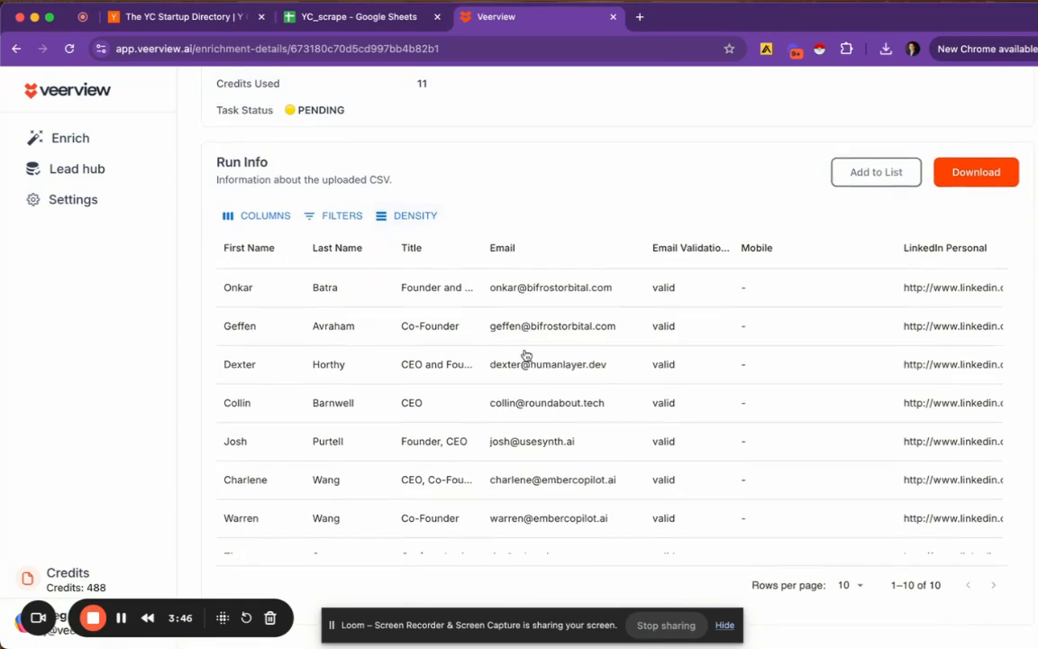
Scroll through the Run Info table reviewing the 32 founders and CEOs with emails.
{"action": "scroll", "scroll_direction": "down", "scroll_amount": 3}
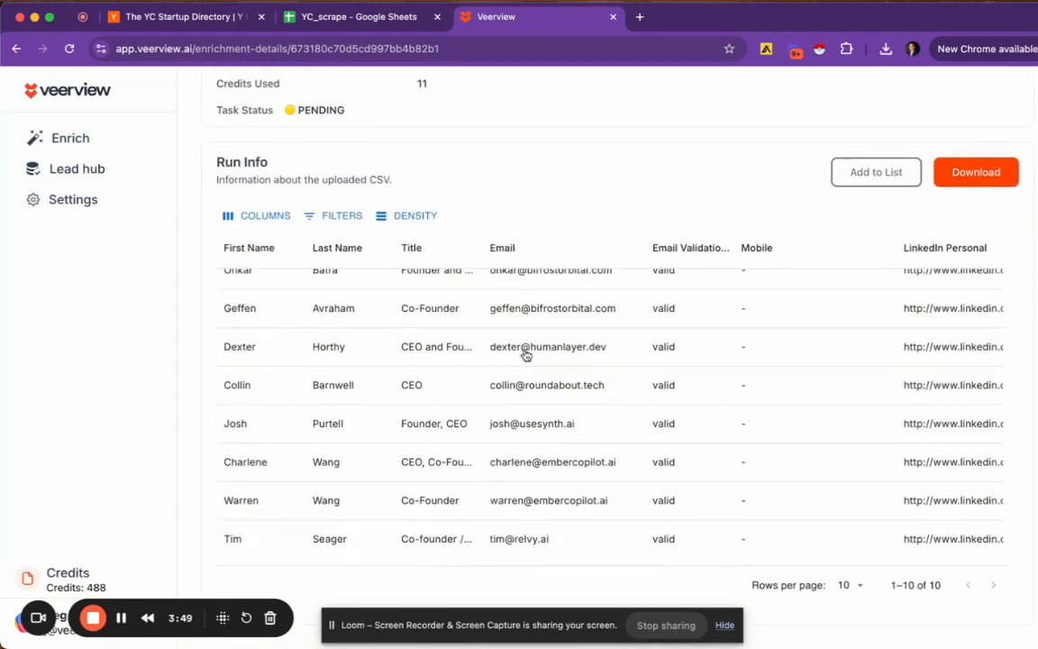
{"action": "scroll", "scroll_direction": "up", "scroll_amount": 3}
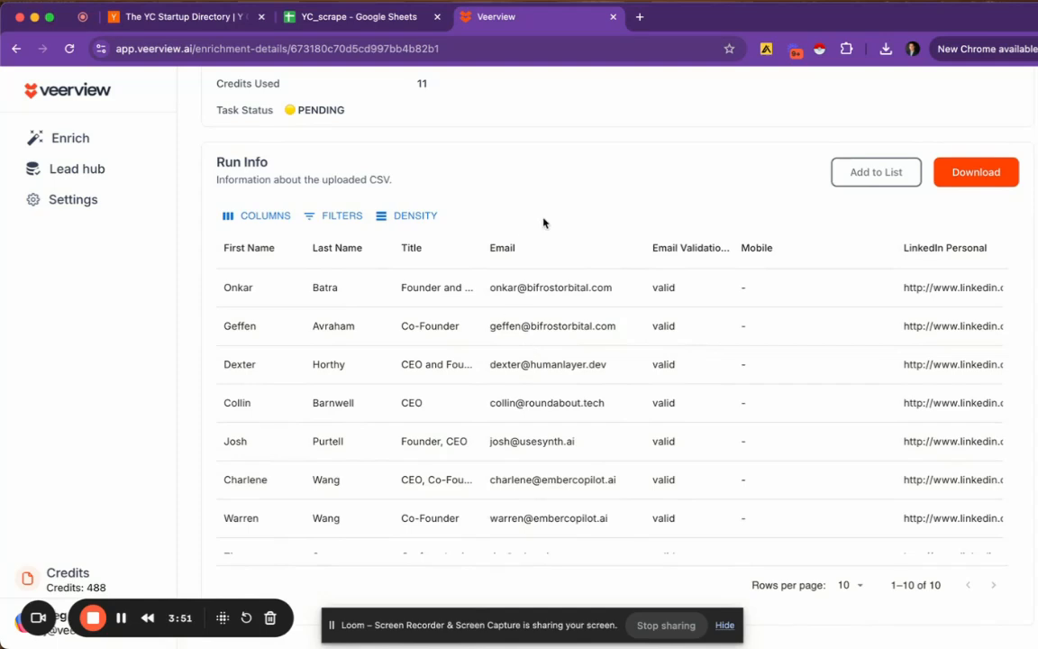
{"action": "mouse_move", "coordinate": [718, 380]}
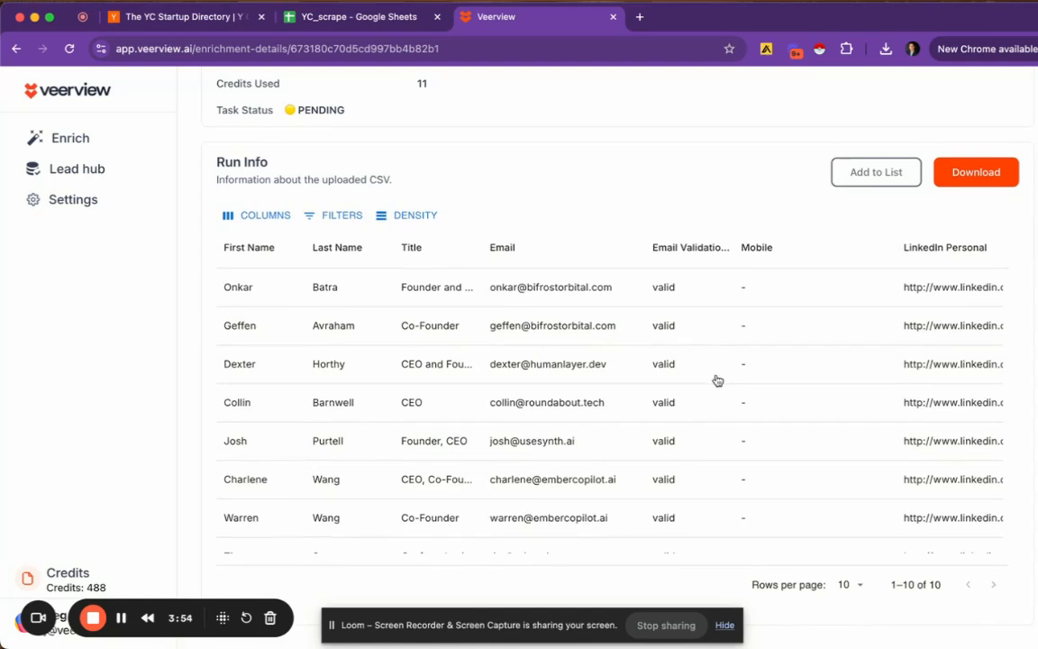
{"action": "scroll", "scroll_direction": "down", "scroll_amount": 3}
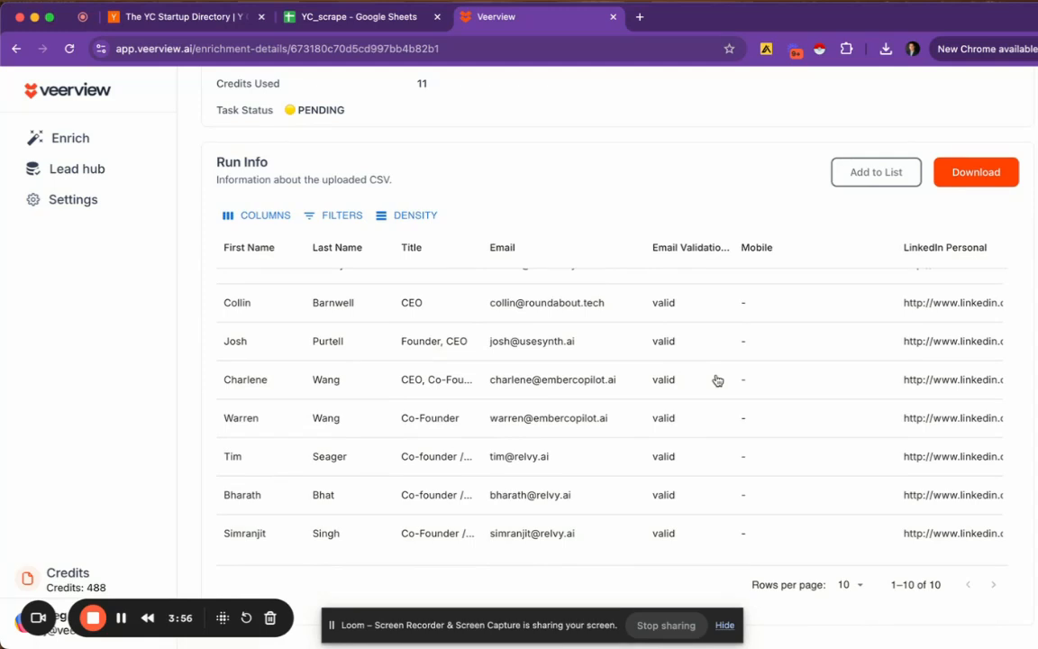
{"action": "scroll", "scroll_direction": "right", "scroll_amount": 3}
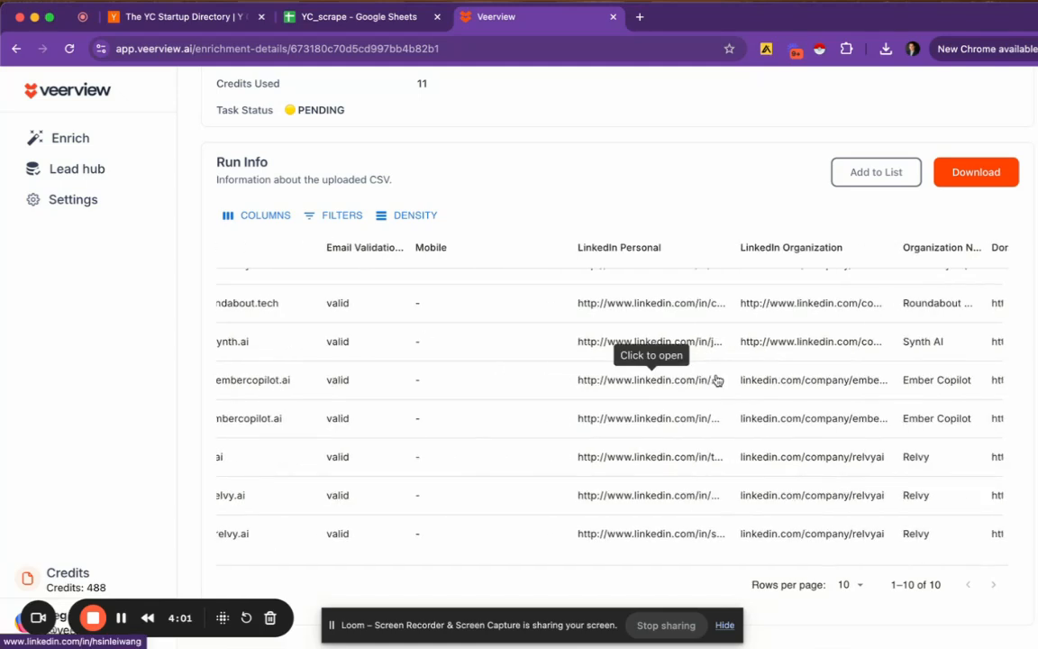
{"action": "scroll", "scroll_direction": "left", "scroll_amount": 3}
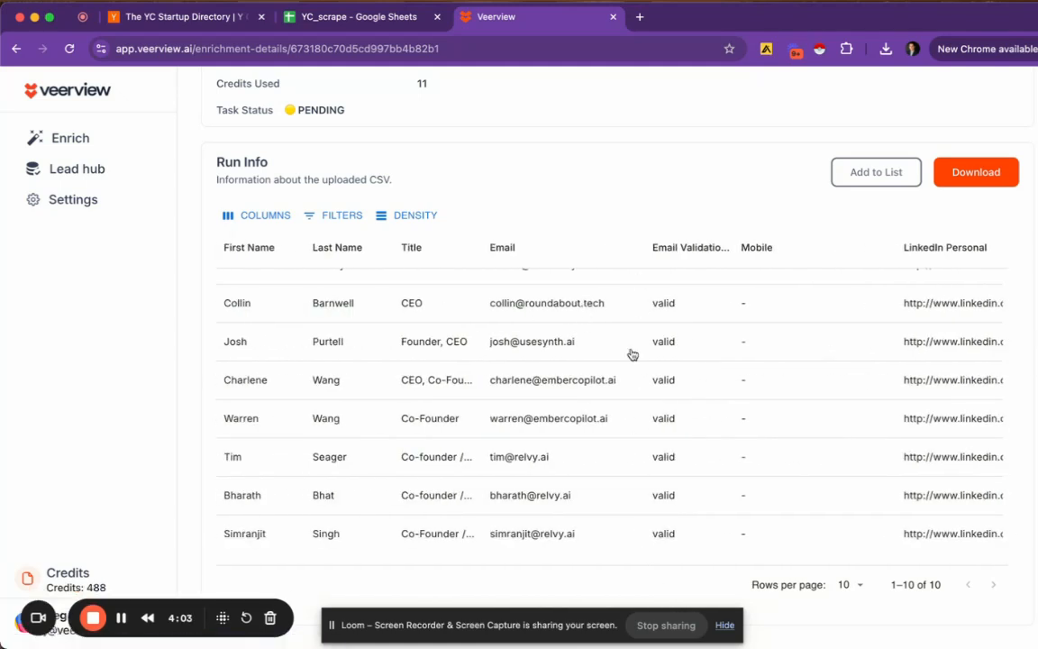
{"action": "scroll", "scroll_direction": "up", "scroll_amount": 3}
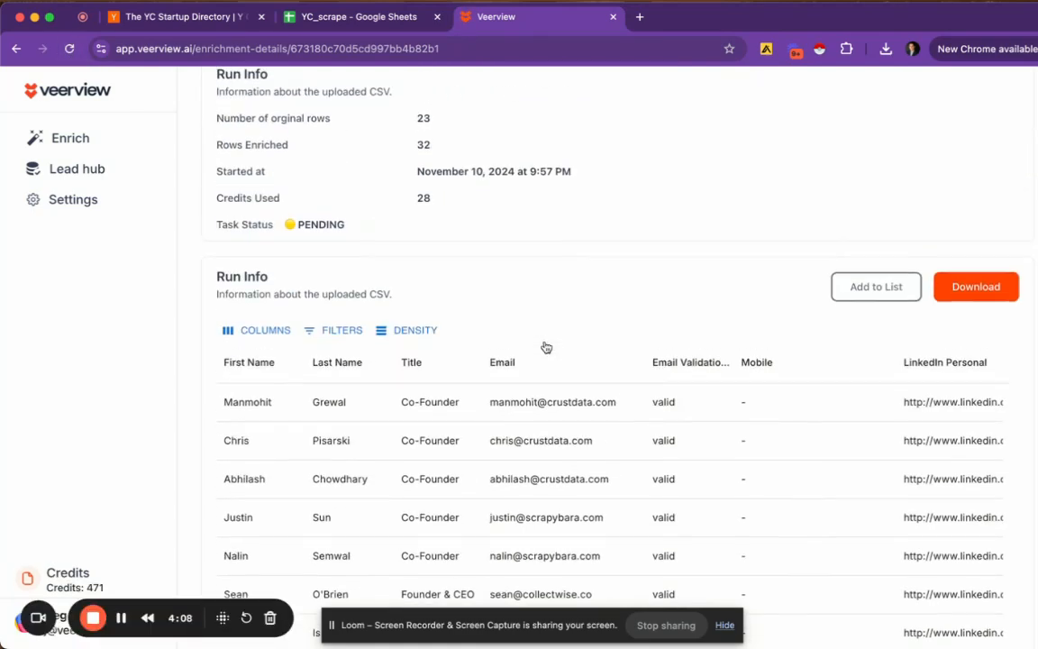
{"action": "scroll", "scroll_direction": "down", "scroll_amount": 3}
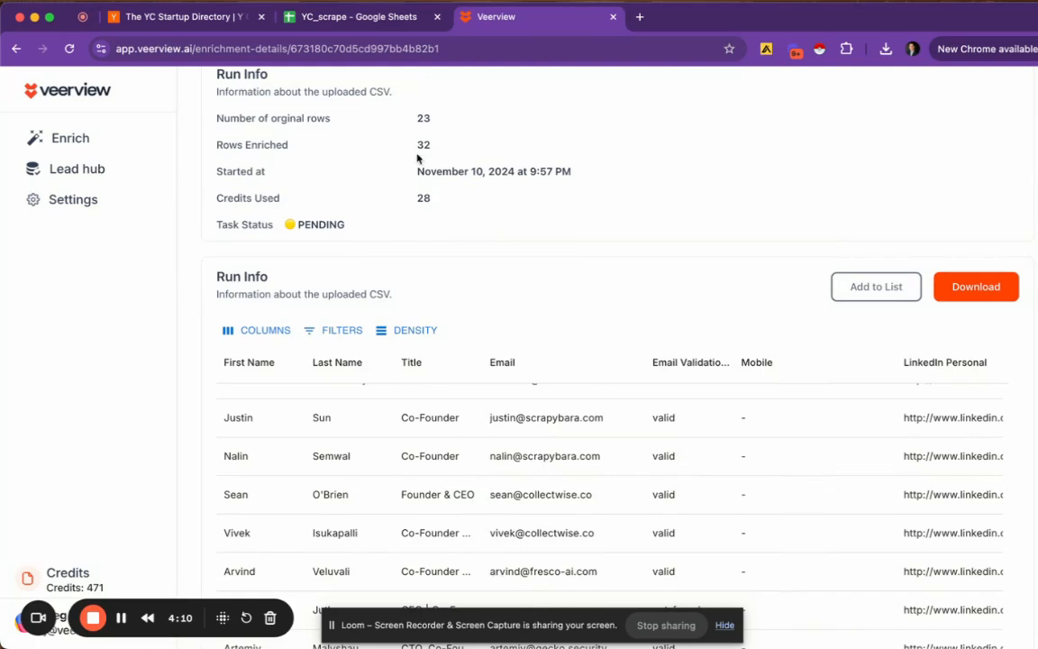
{"action": "mouse_move", "coordinate": [671, 258]}
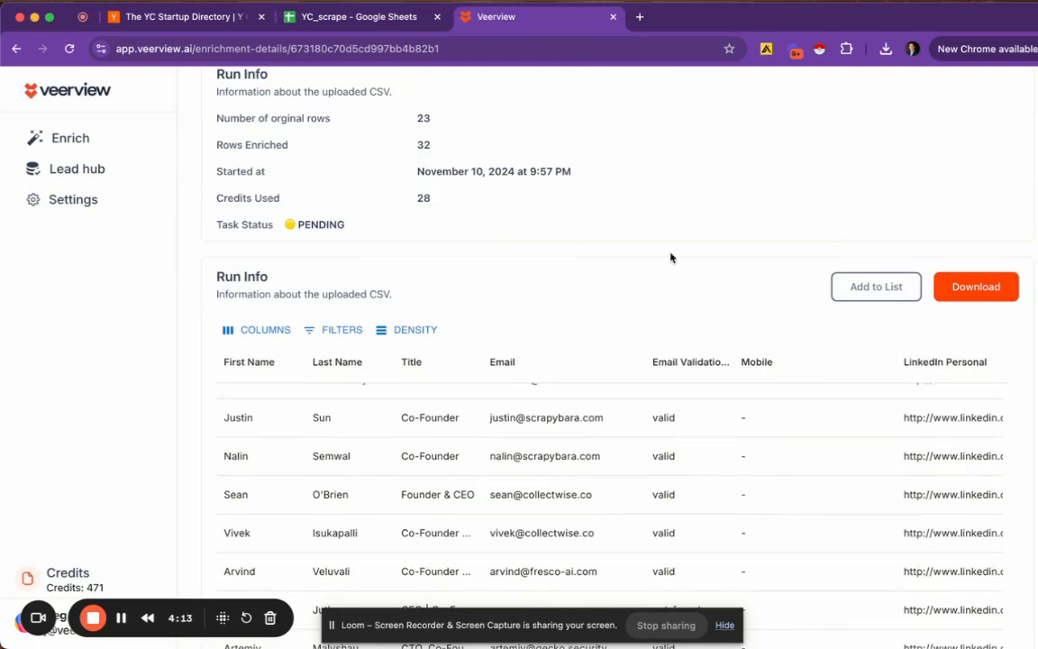
{"action": "scroll", "scroll_direction": "down", "scroll_amount": 3}
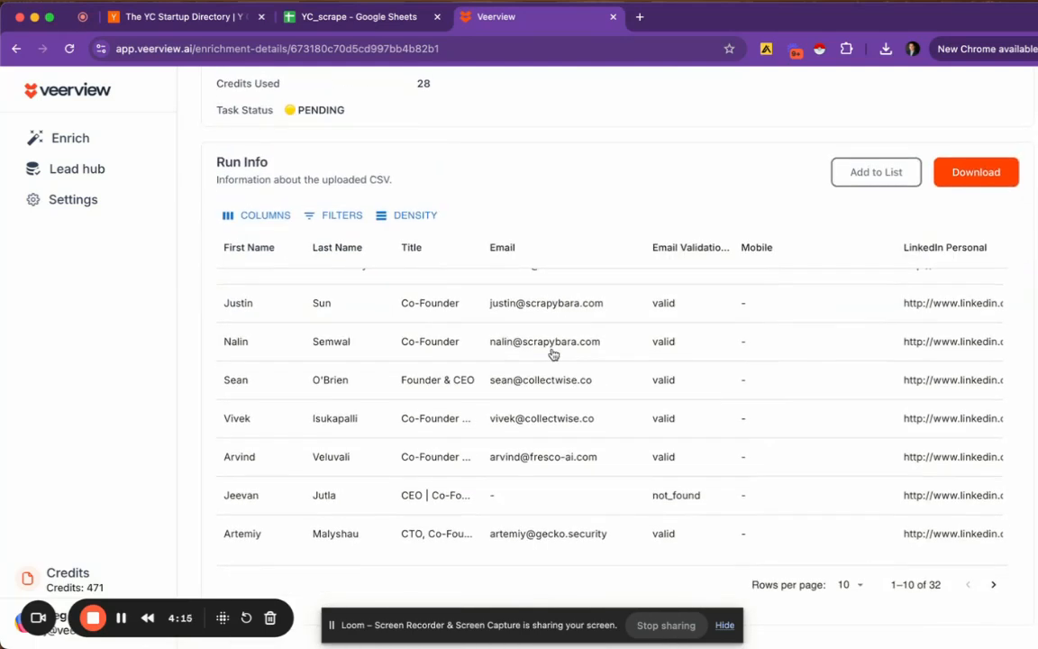